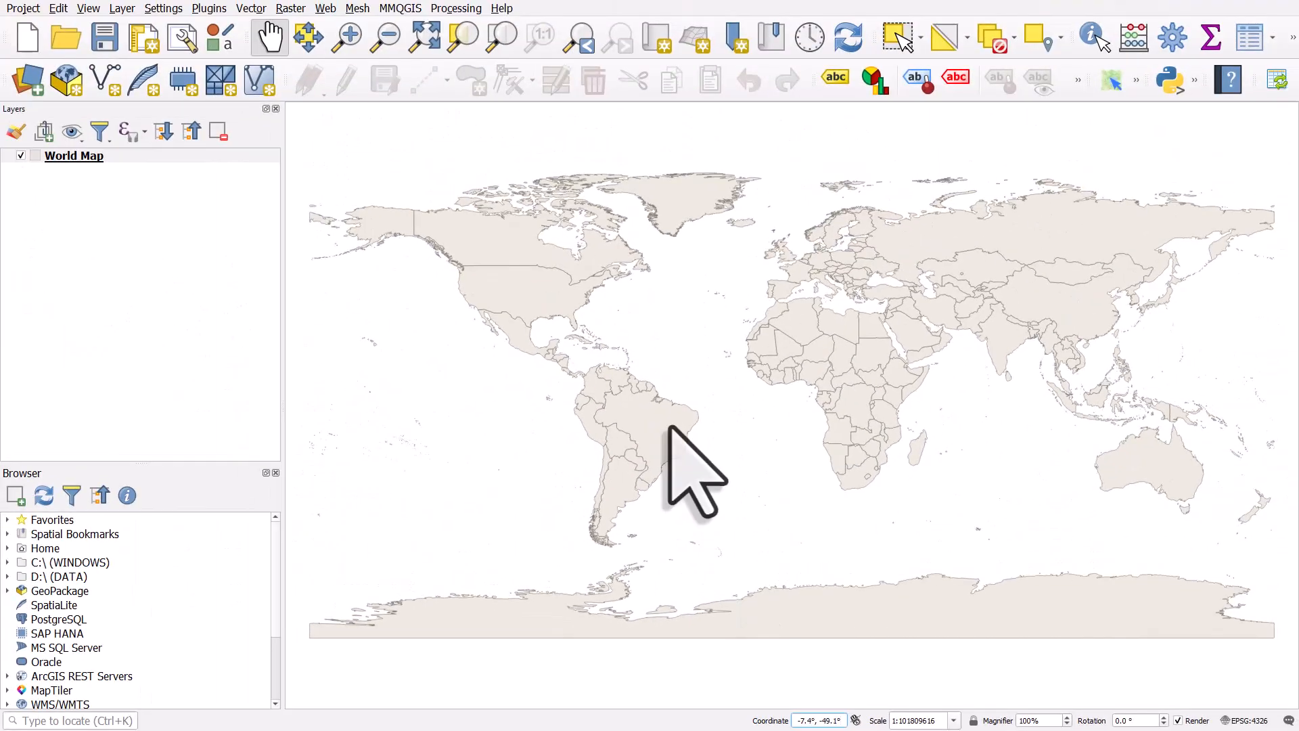
mouse_move(613, 431)
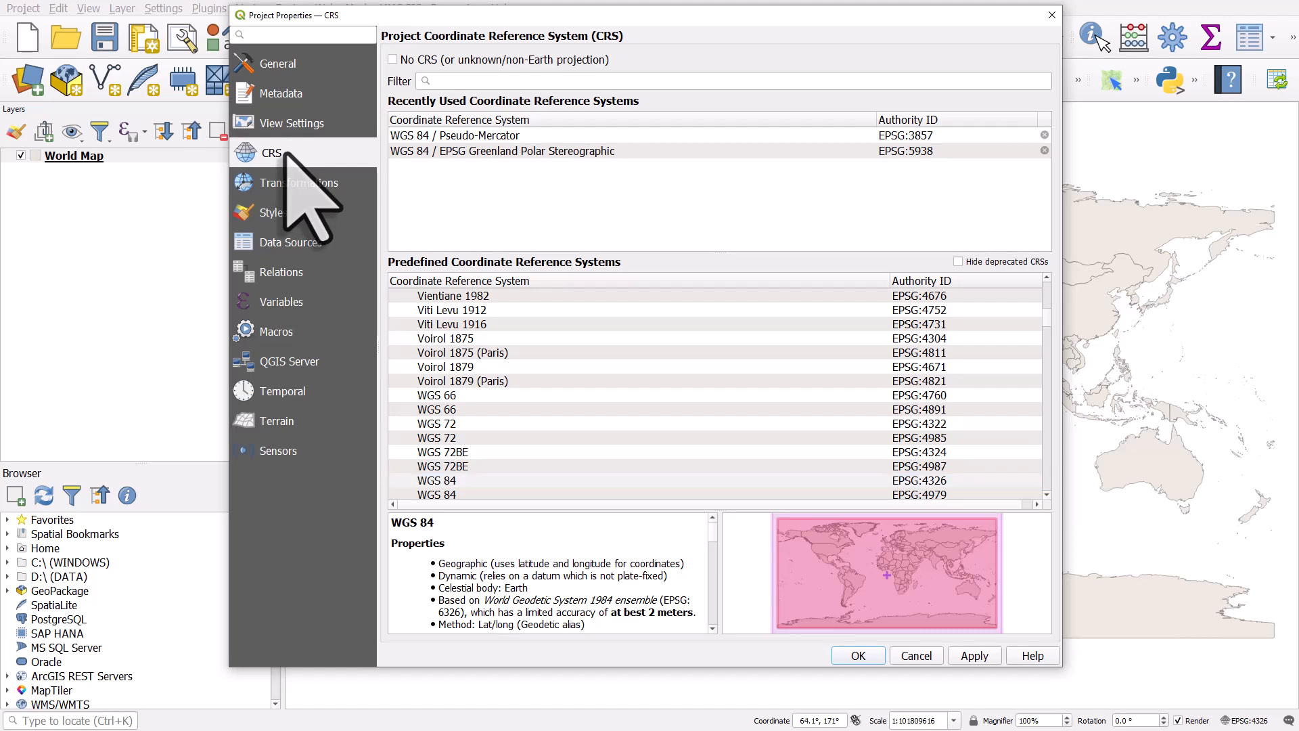
mouse_move(455, 597)
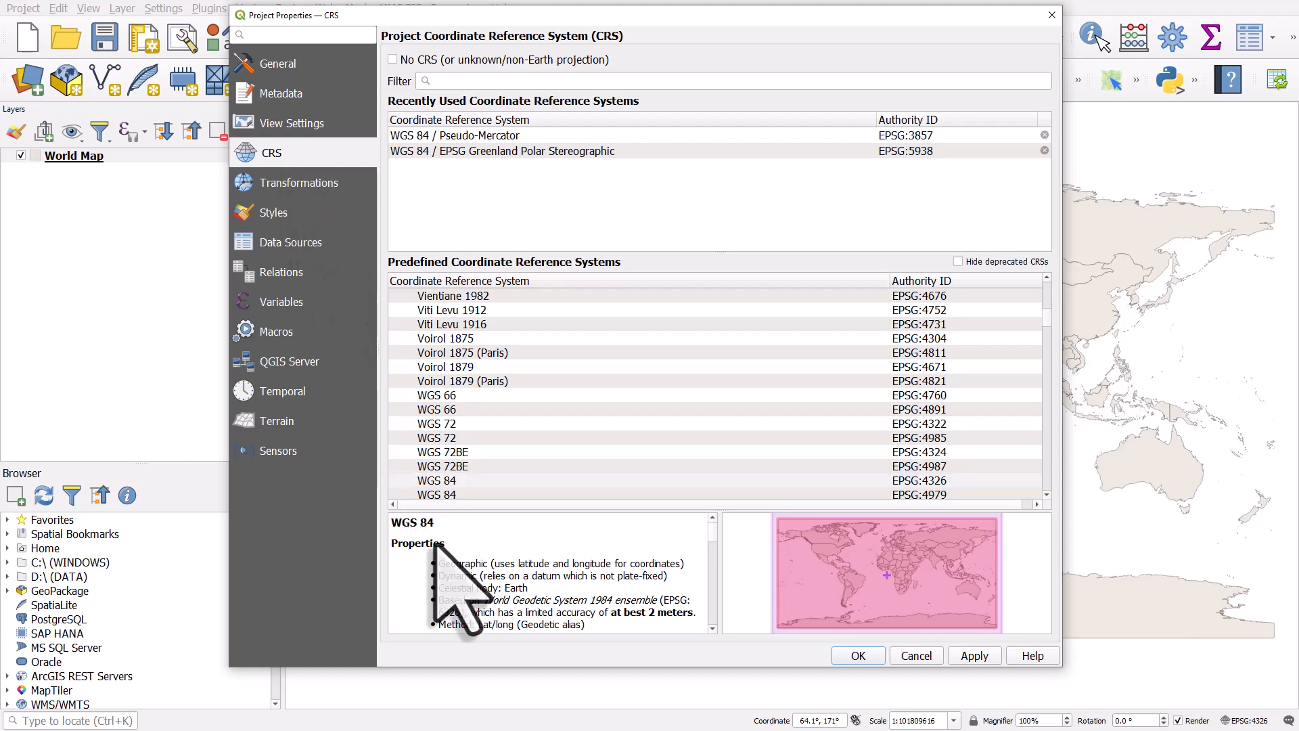
mouse_move(465, 579)
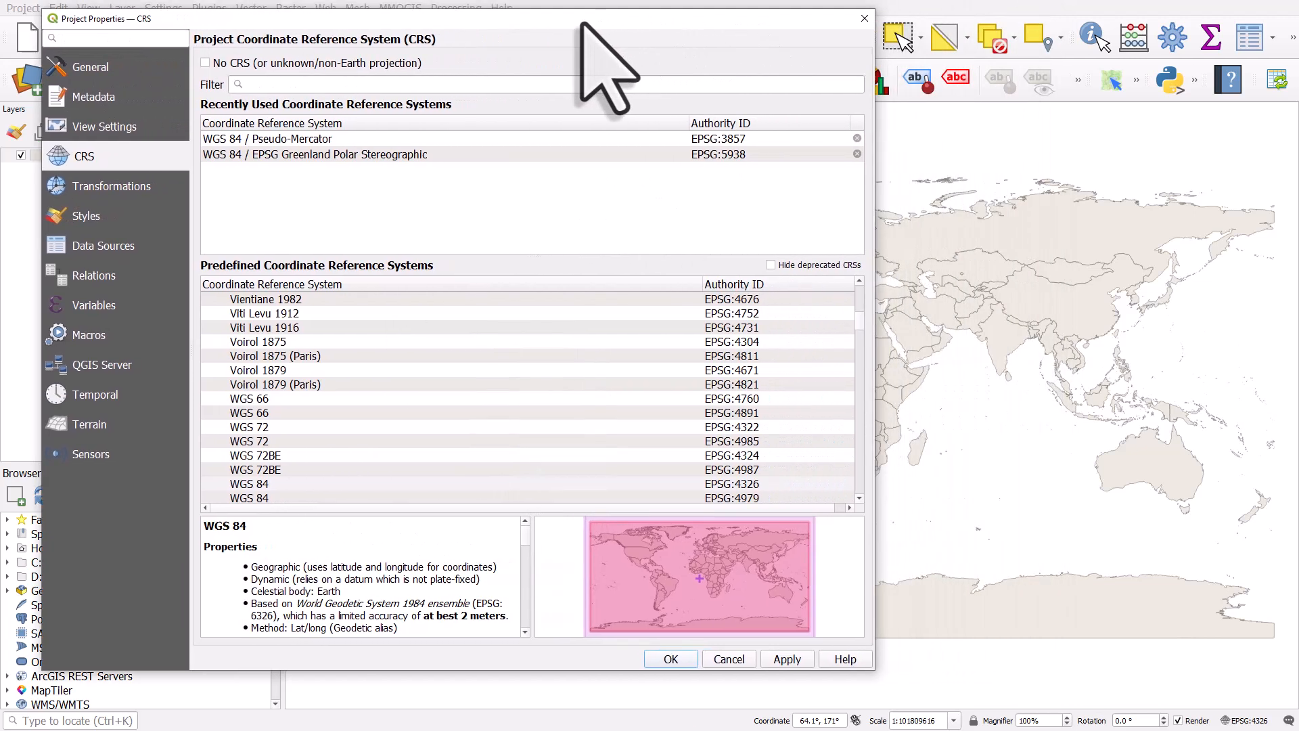
- Remove Greenland Polar Stereographic and Pseudo-Mercator from recent CRSs, and filter the list by 3857
left_click(267, 138)
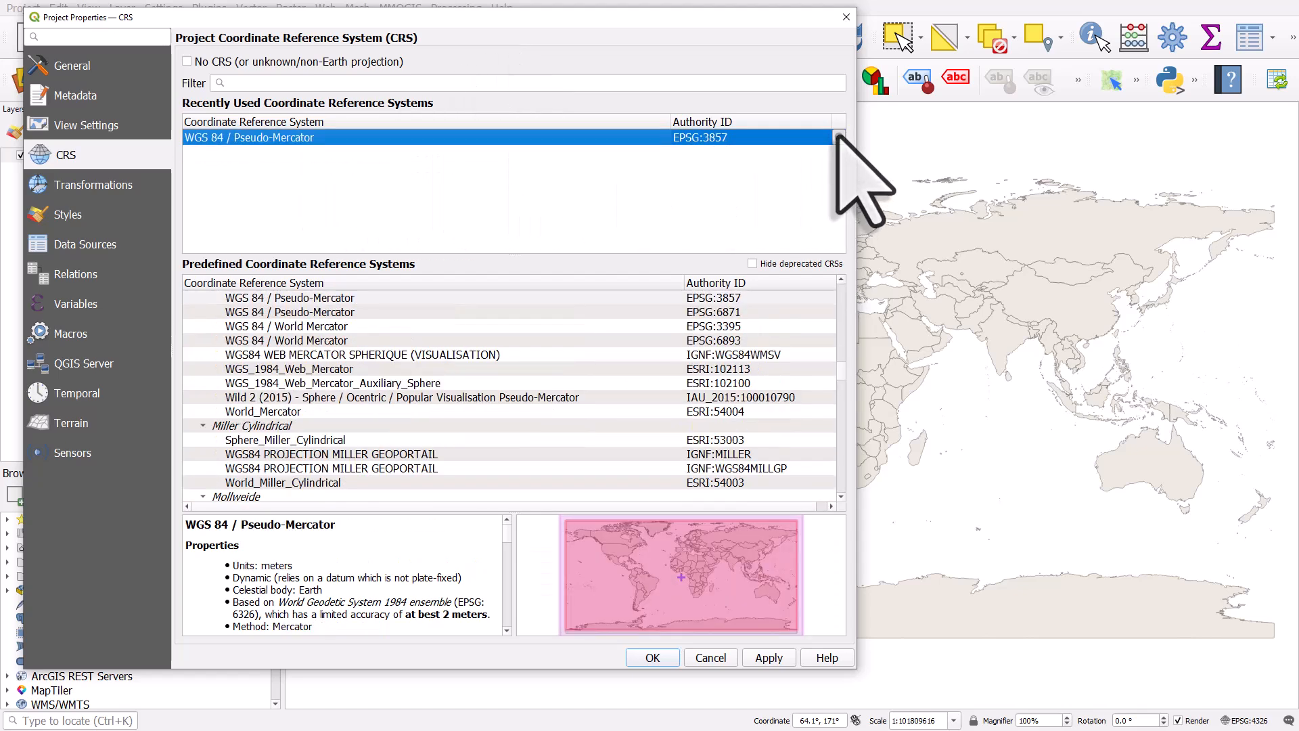
left_click(522, 82)
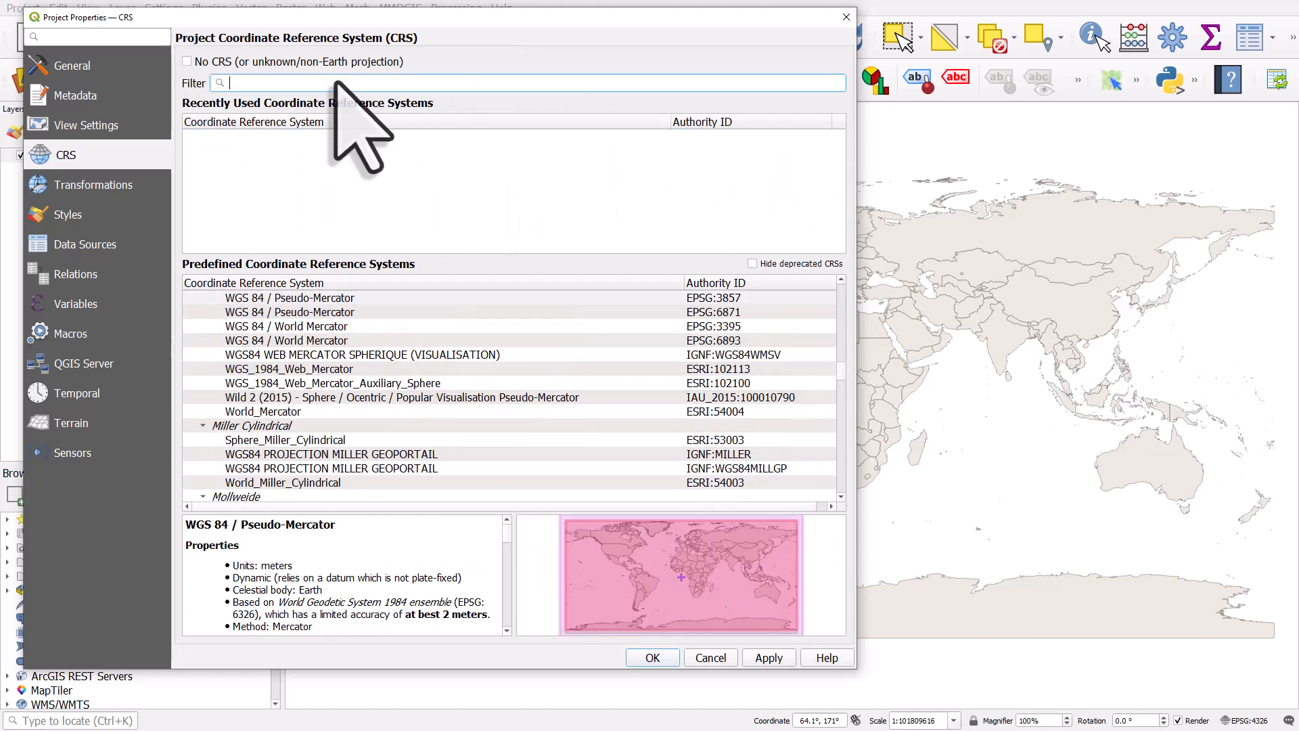
type("3857")
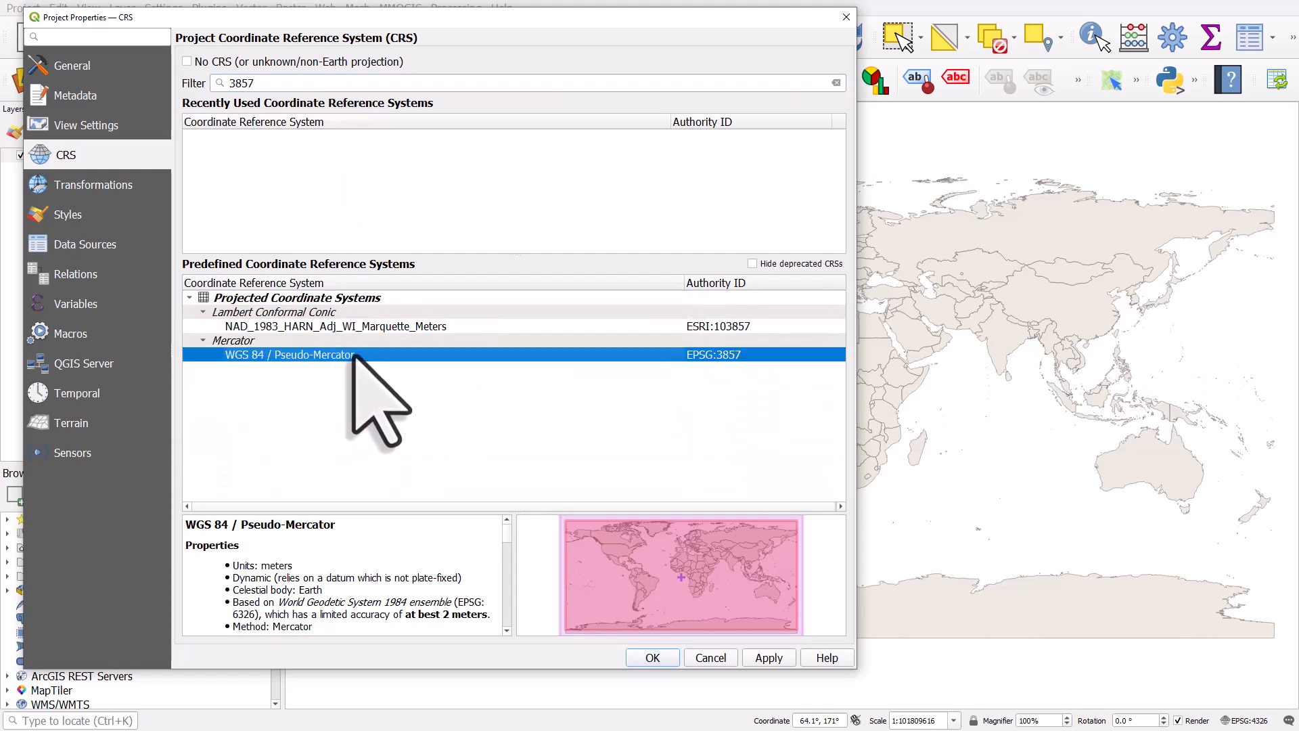
mouse_move(406, 406)
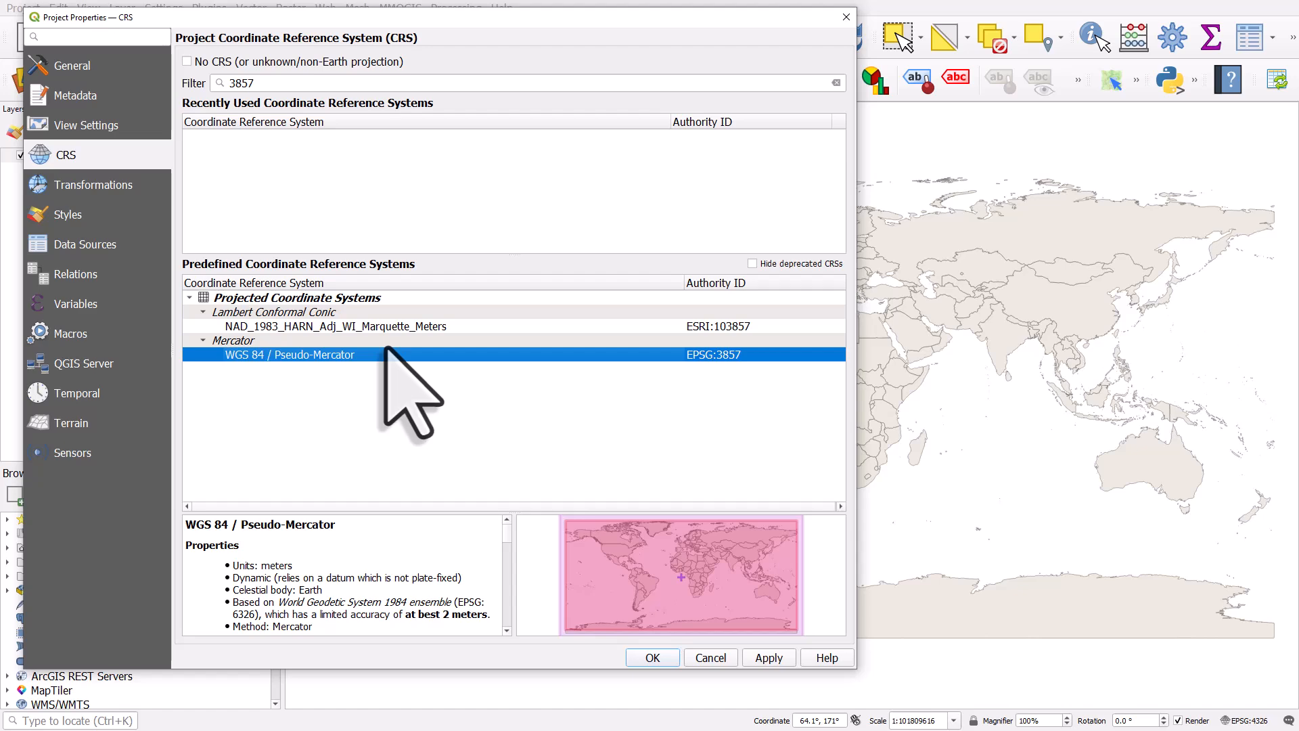
mouse_move(653, 657)
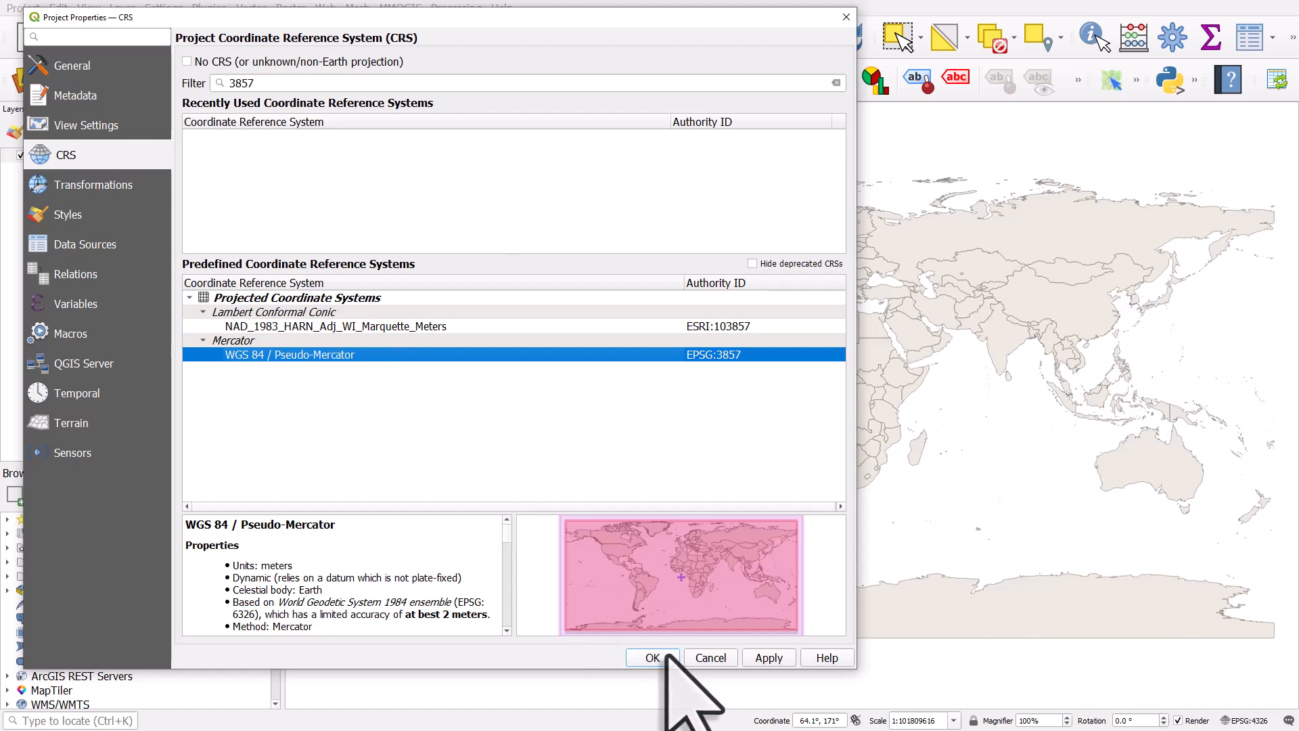
- Apply EPSG:3857 WGS 84 / Pseudo-Mercator so the world map displays in Mercator
left_click(652, 657)
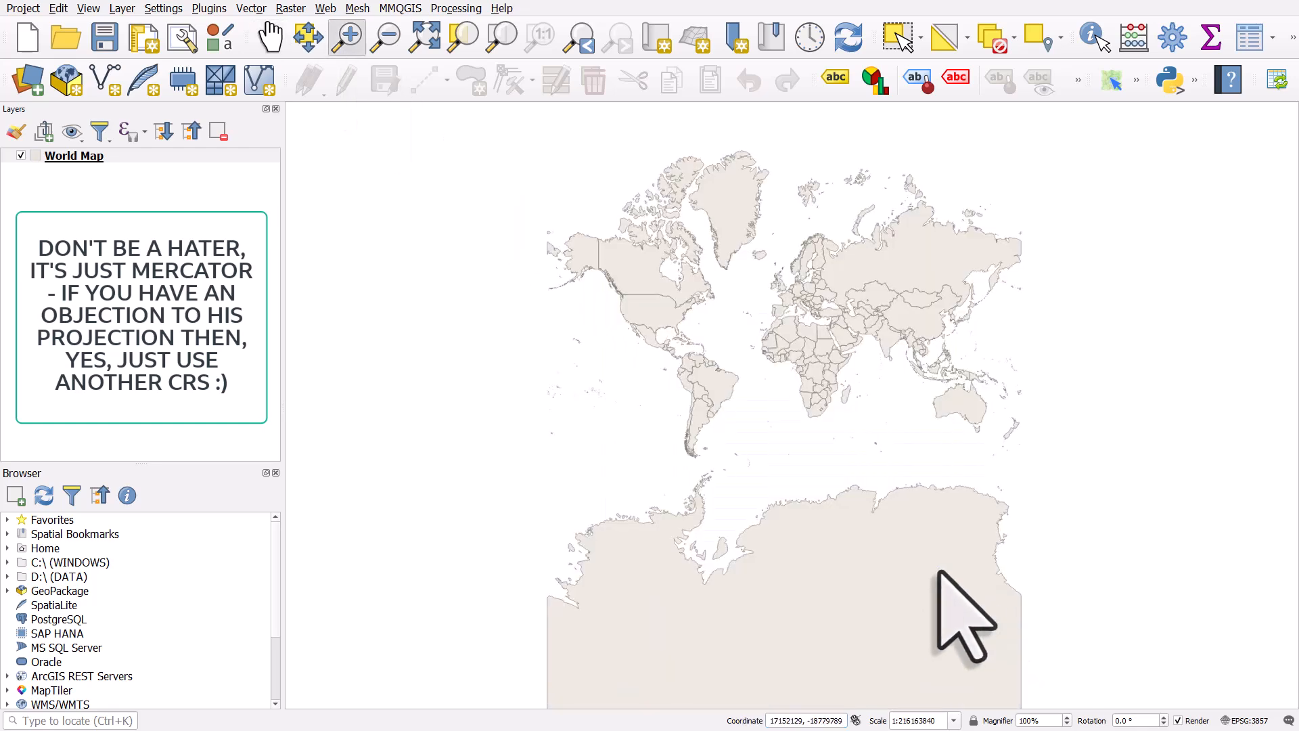
mouse_move(564, 356)
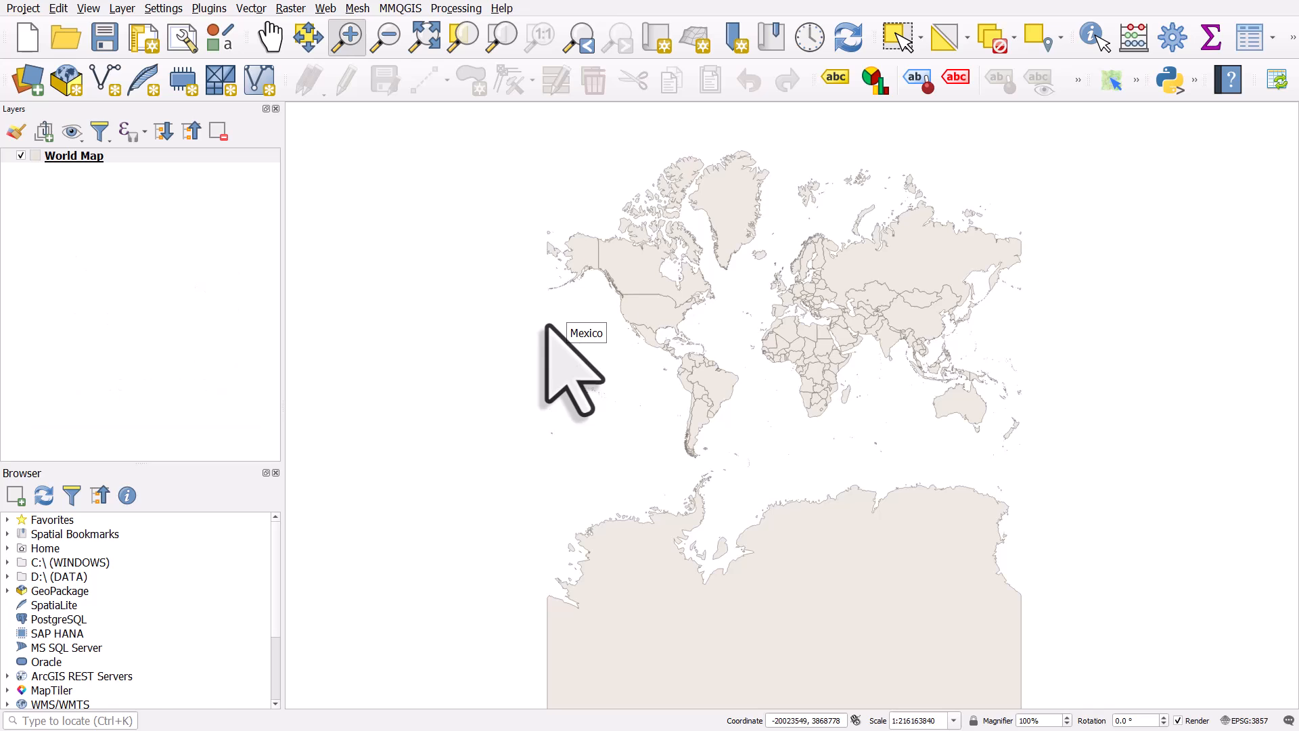
mouse_move(461, 319)
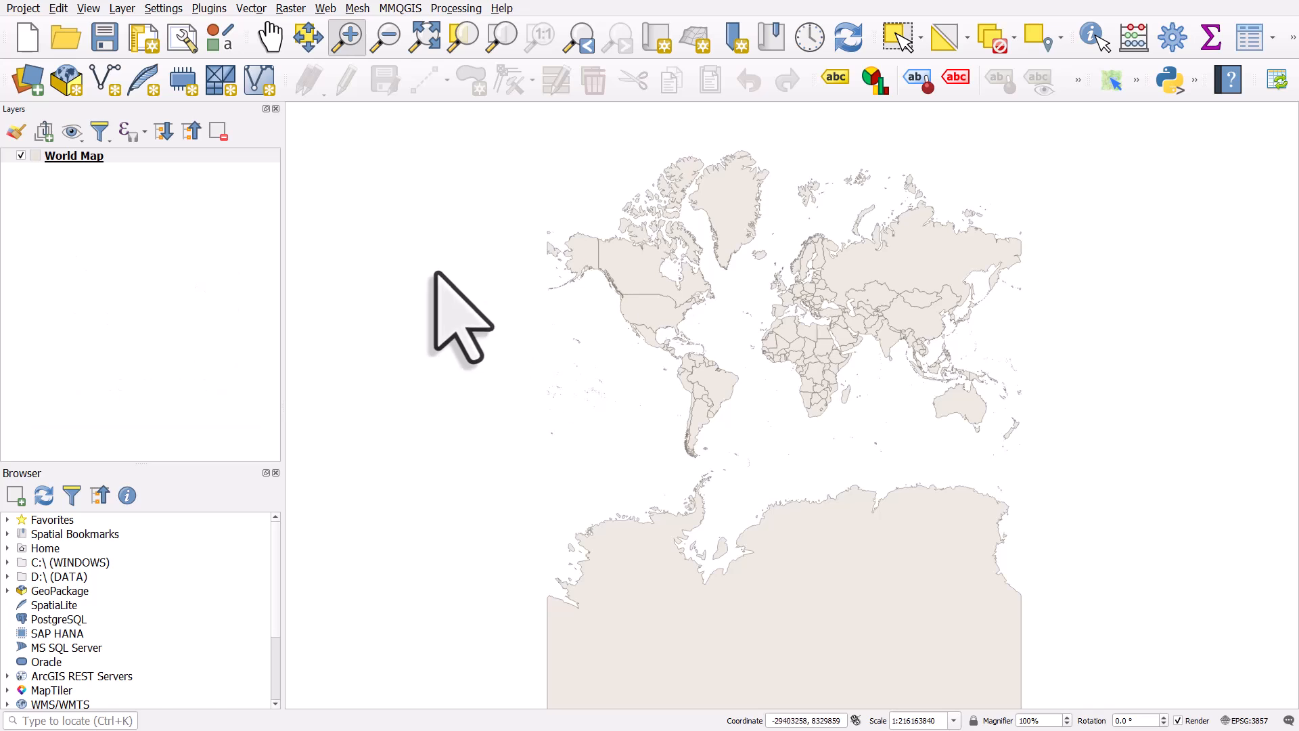
mouse_move(447, 306)
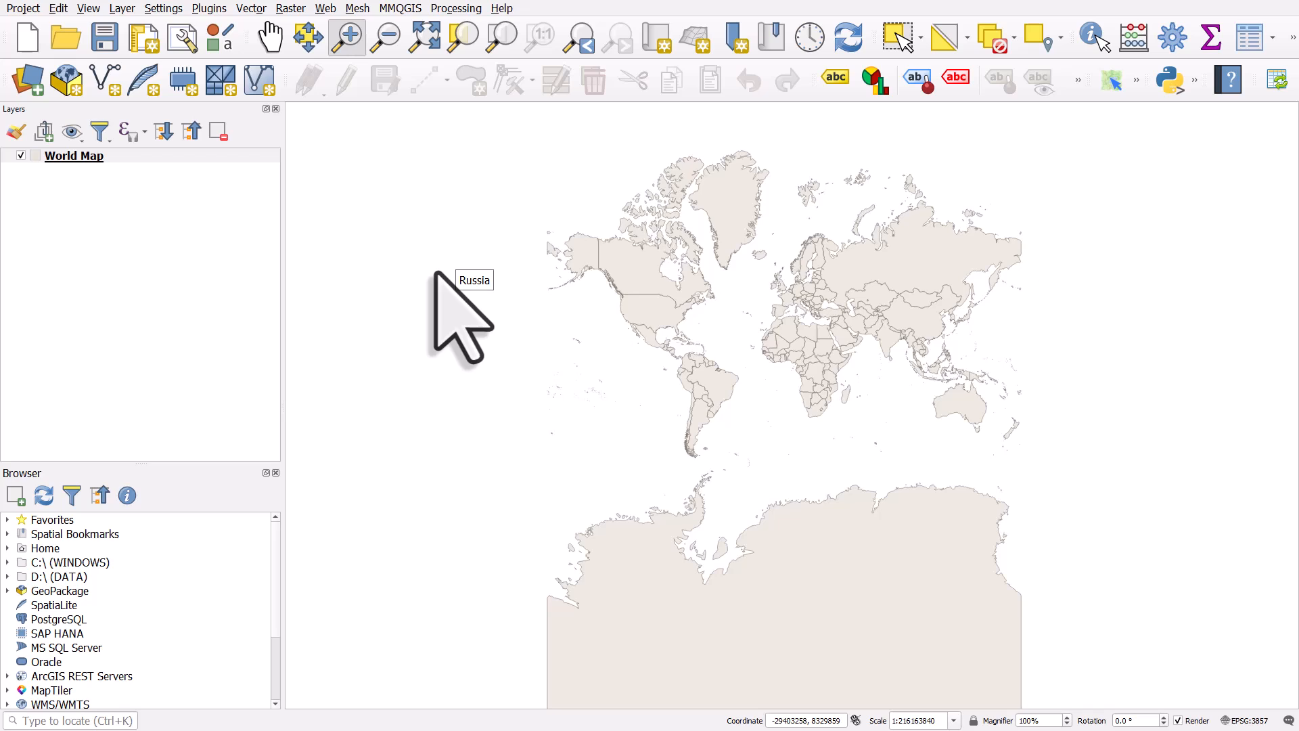
mouse_move(1272, 725)
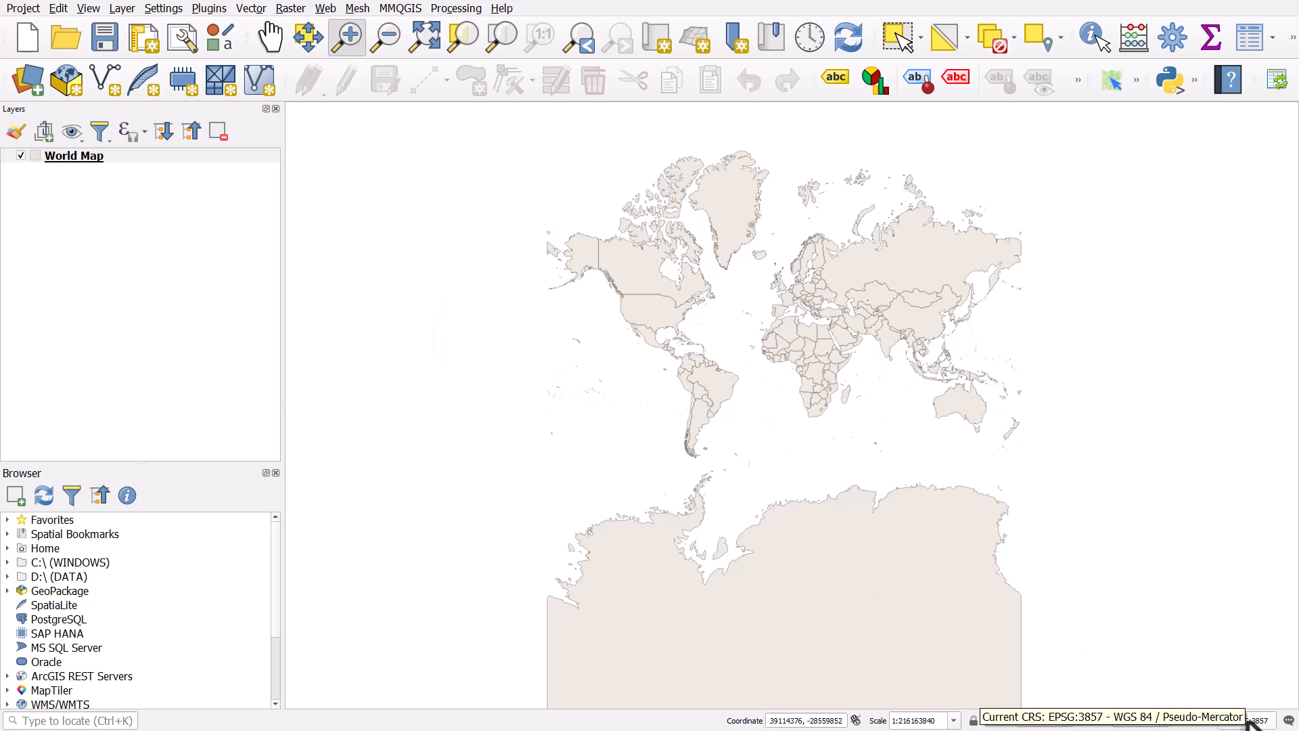
left_click(163, 7)
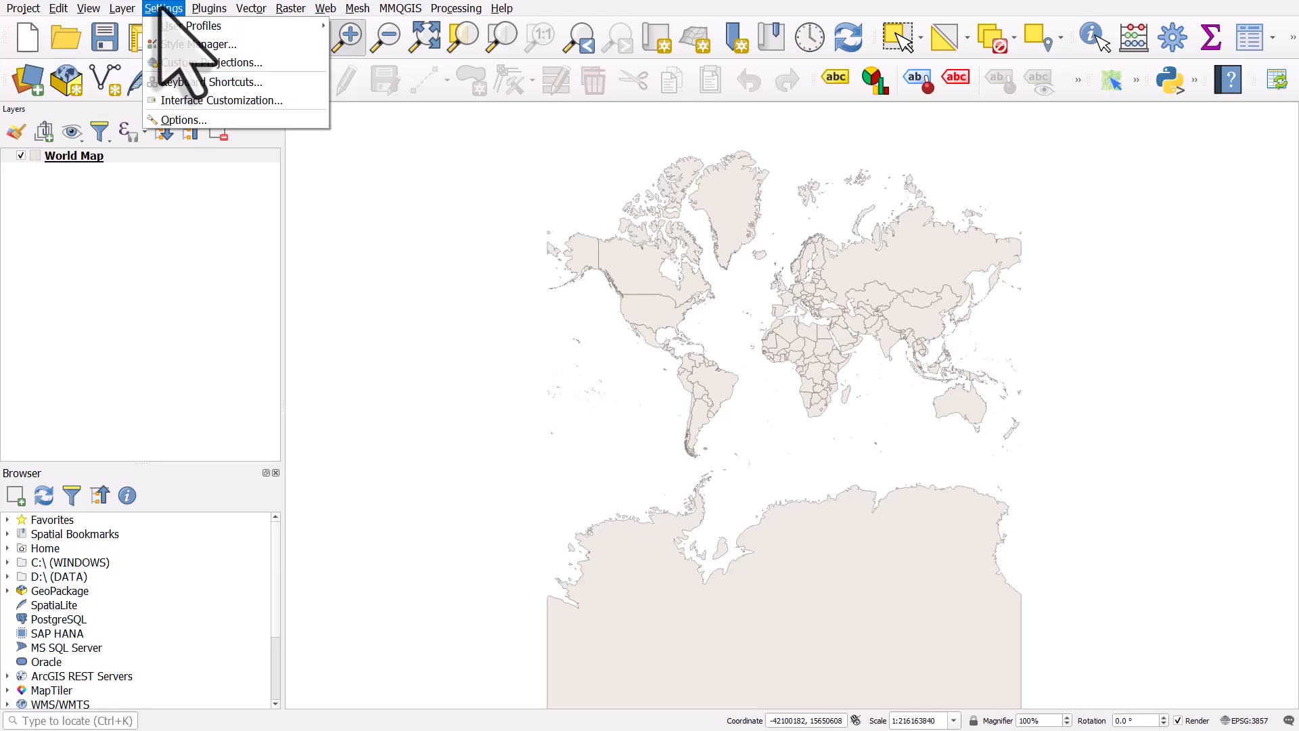
left_click(23, 8)
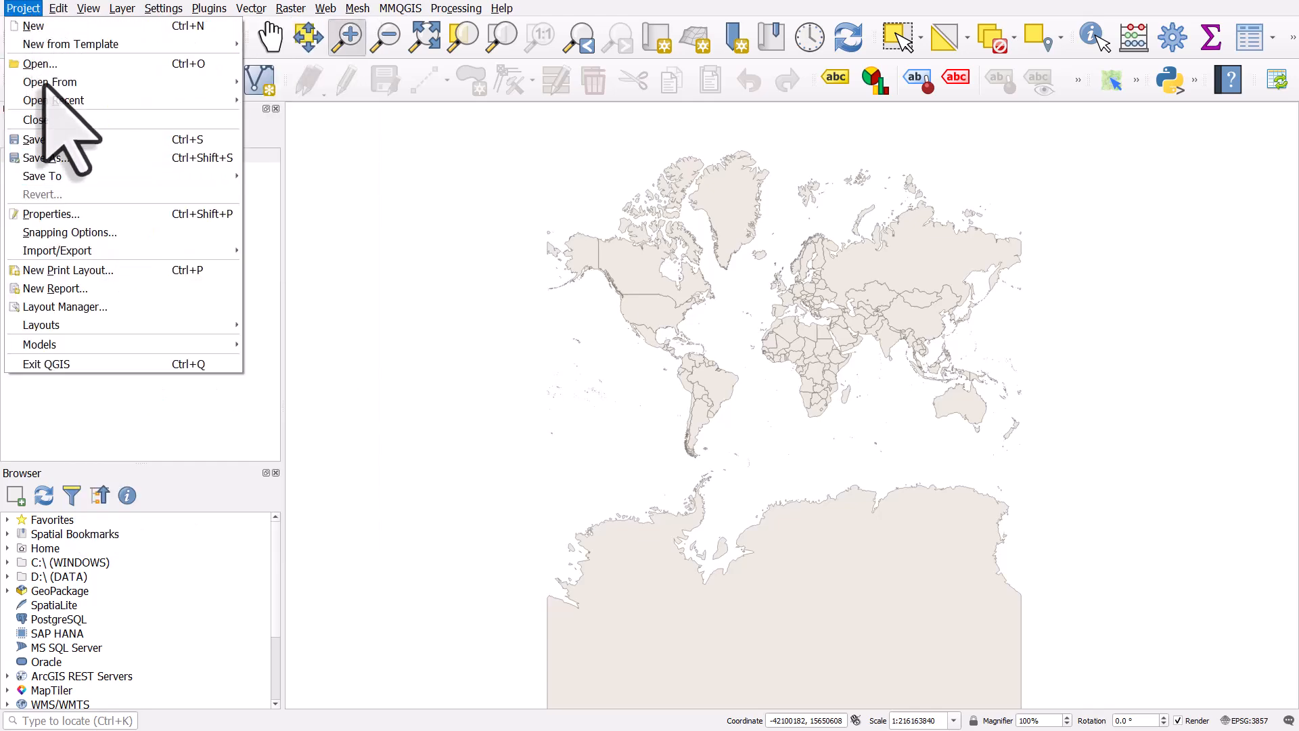
left_click(51, 214)
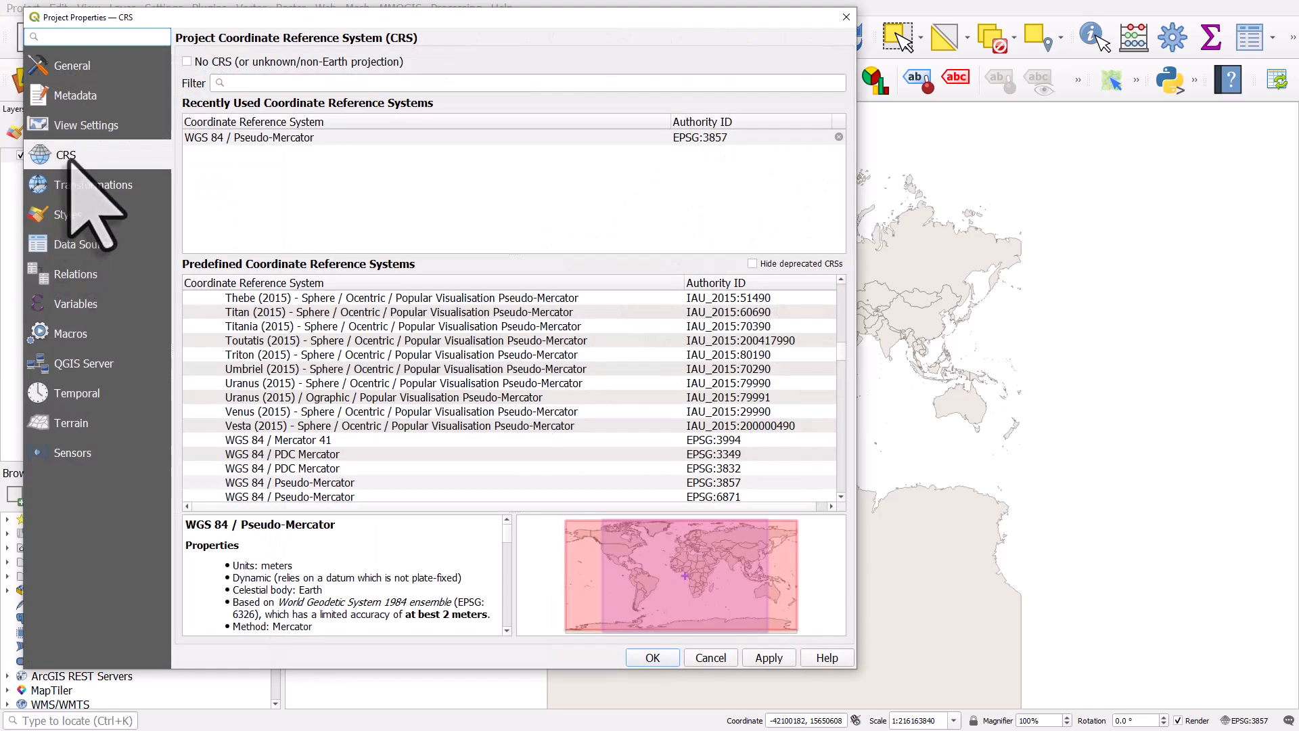
mouse_move(116, 191)
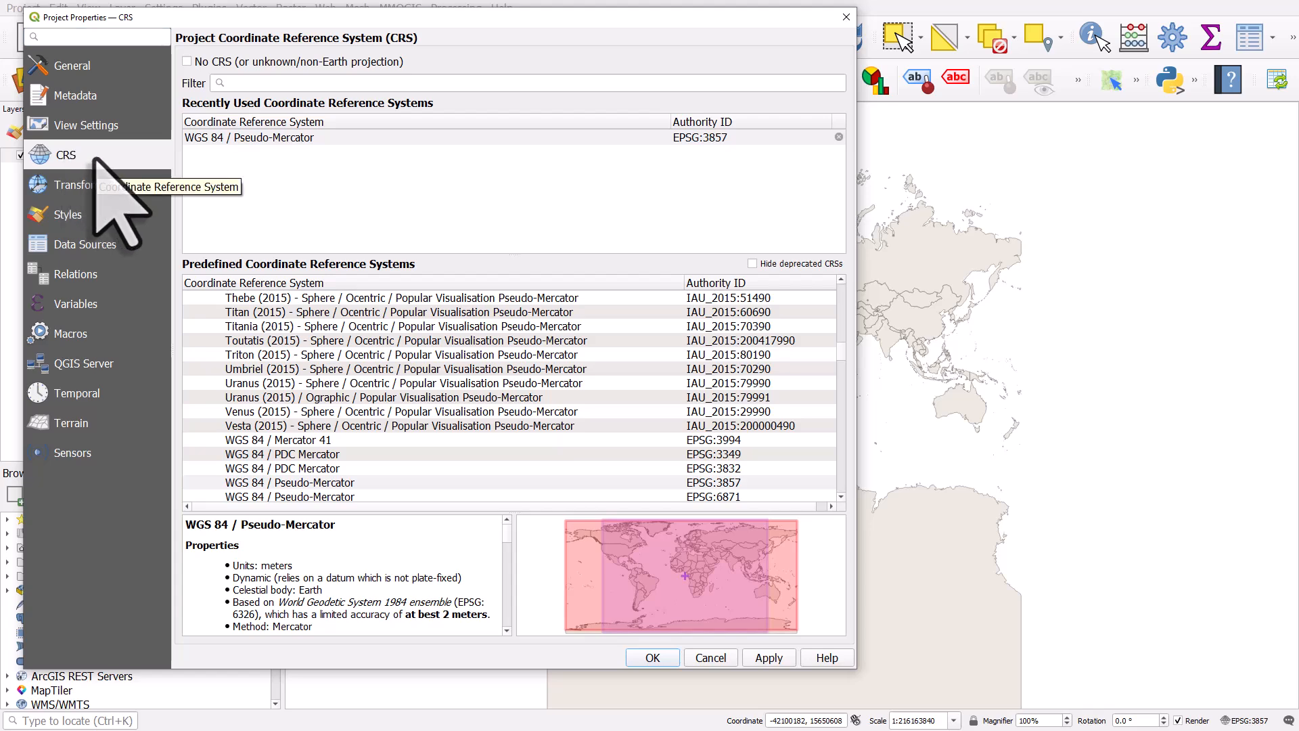
mouse_move(800, 79)
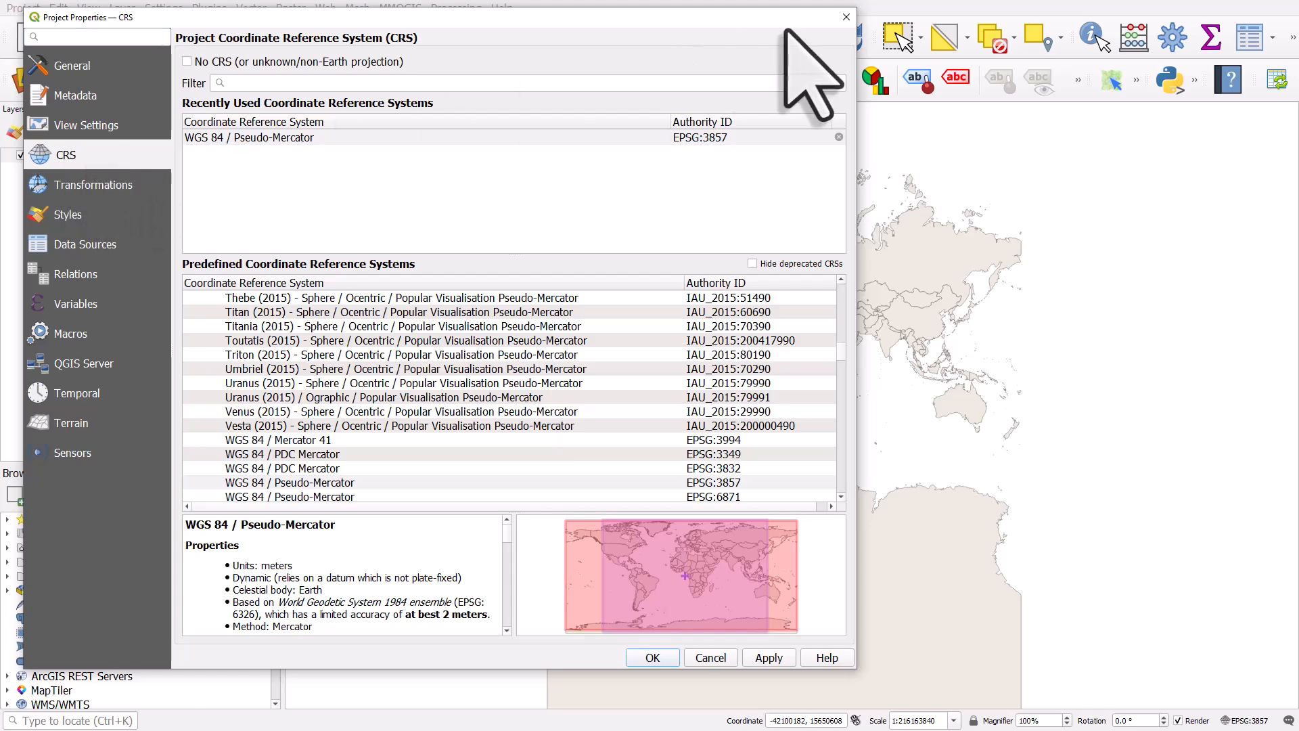
left_click(22, 8)
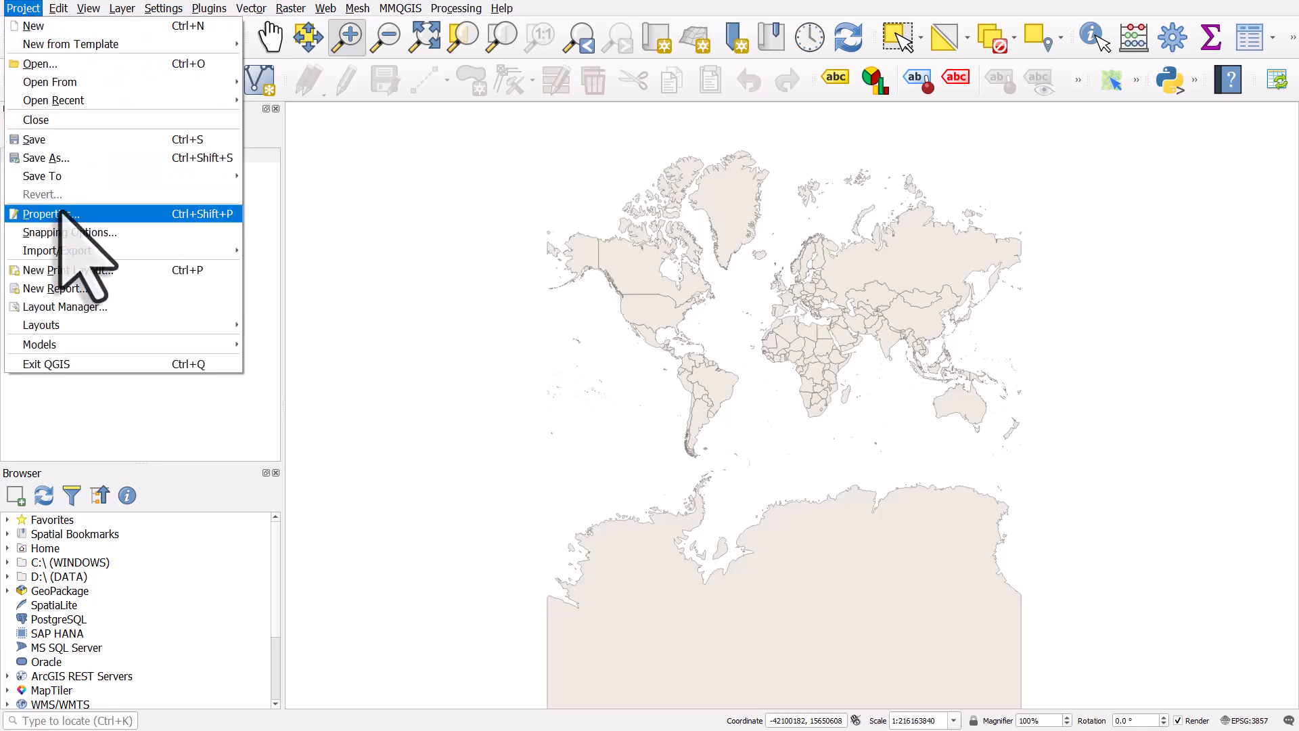
left_click(47, 214)
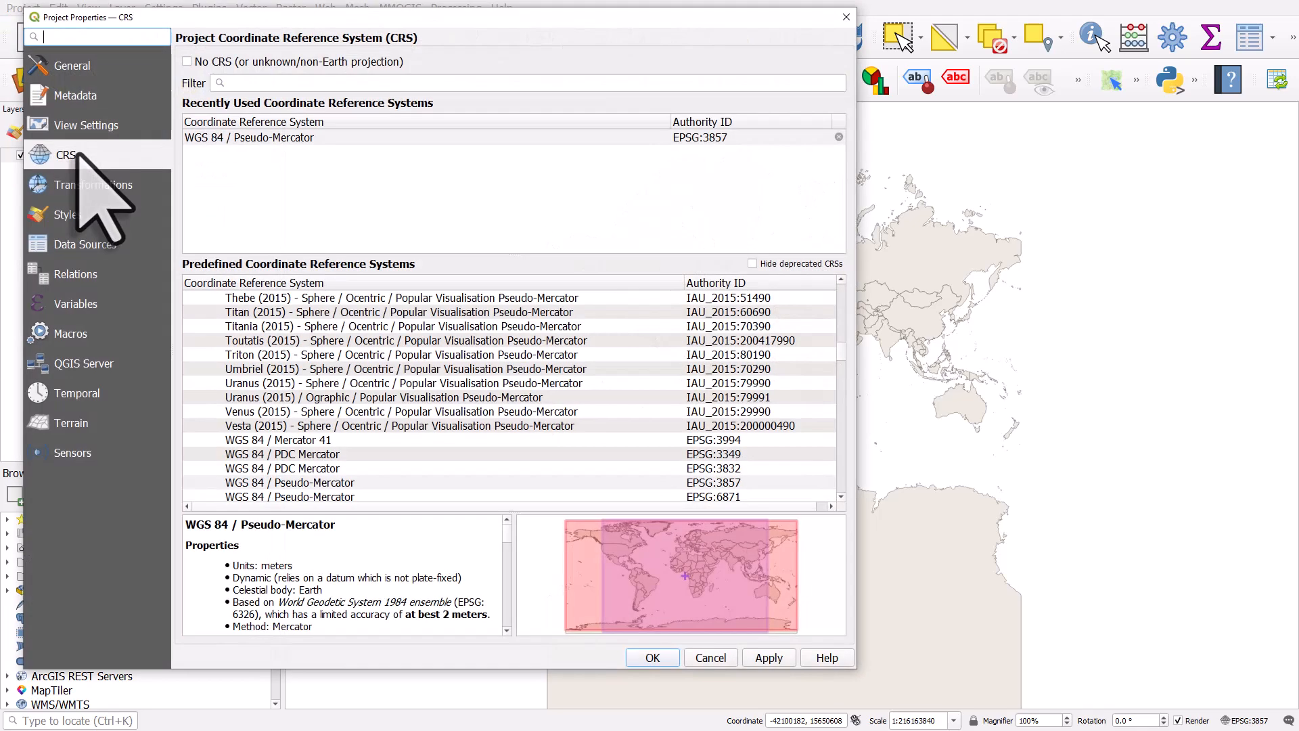
left_click(652, 657)
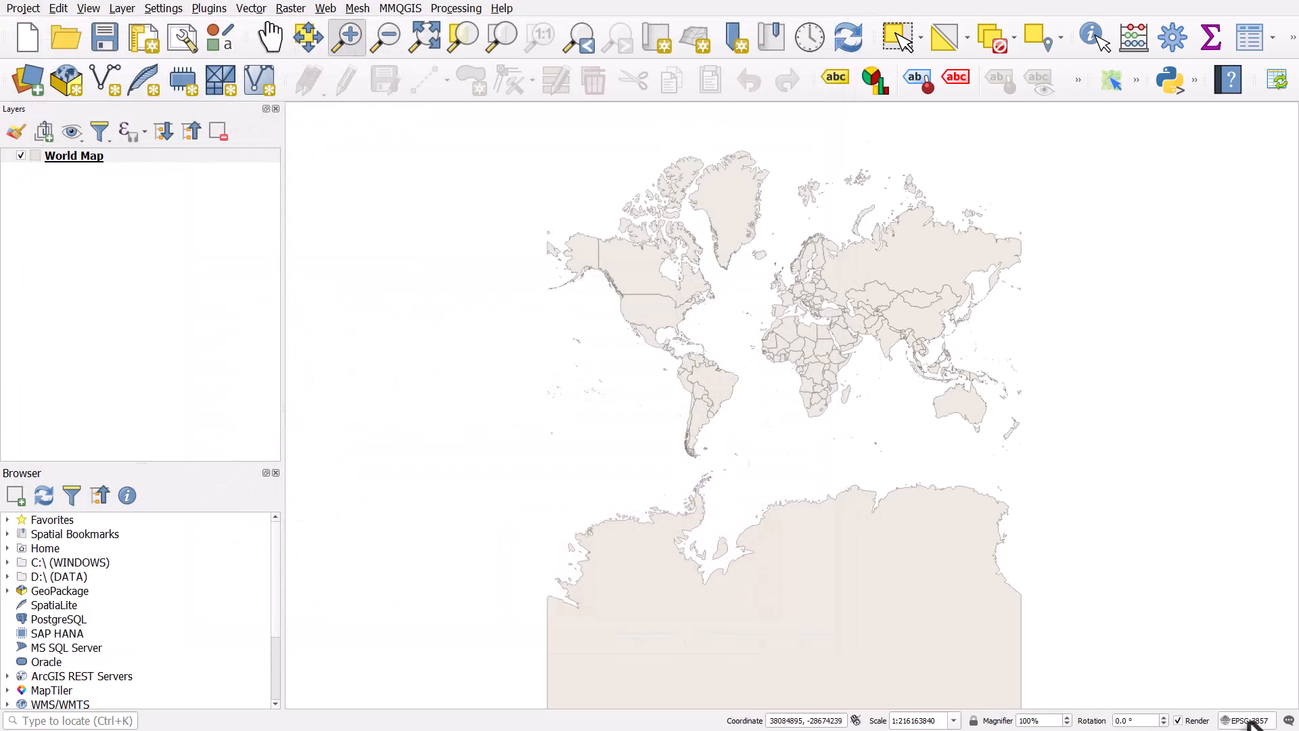
mouse_move(1255, 719)
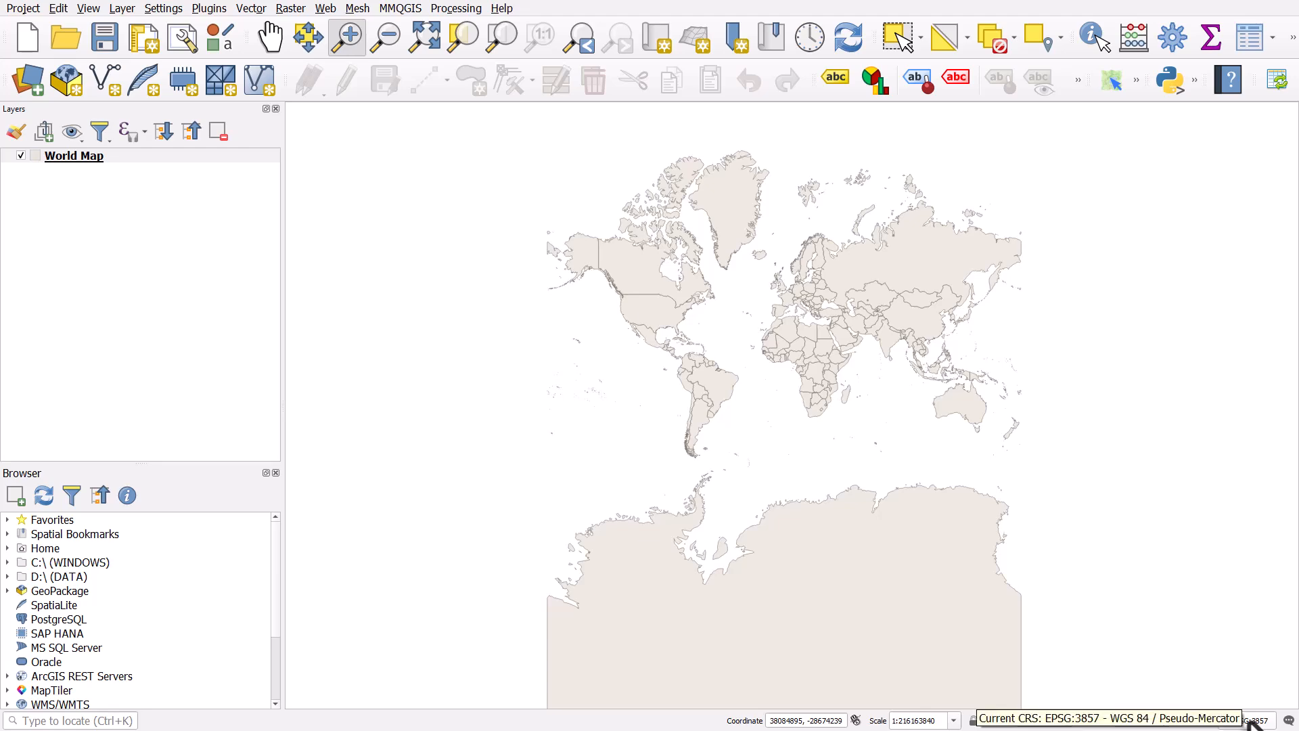
left_click(1248, 720)
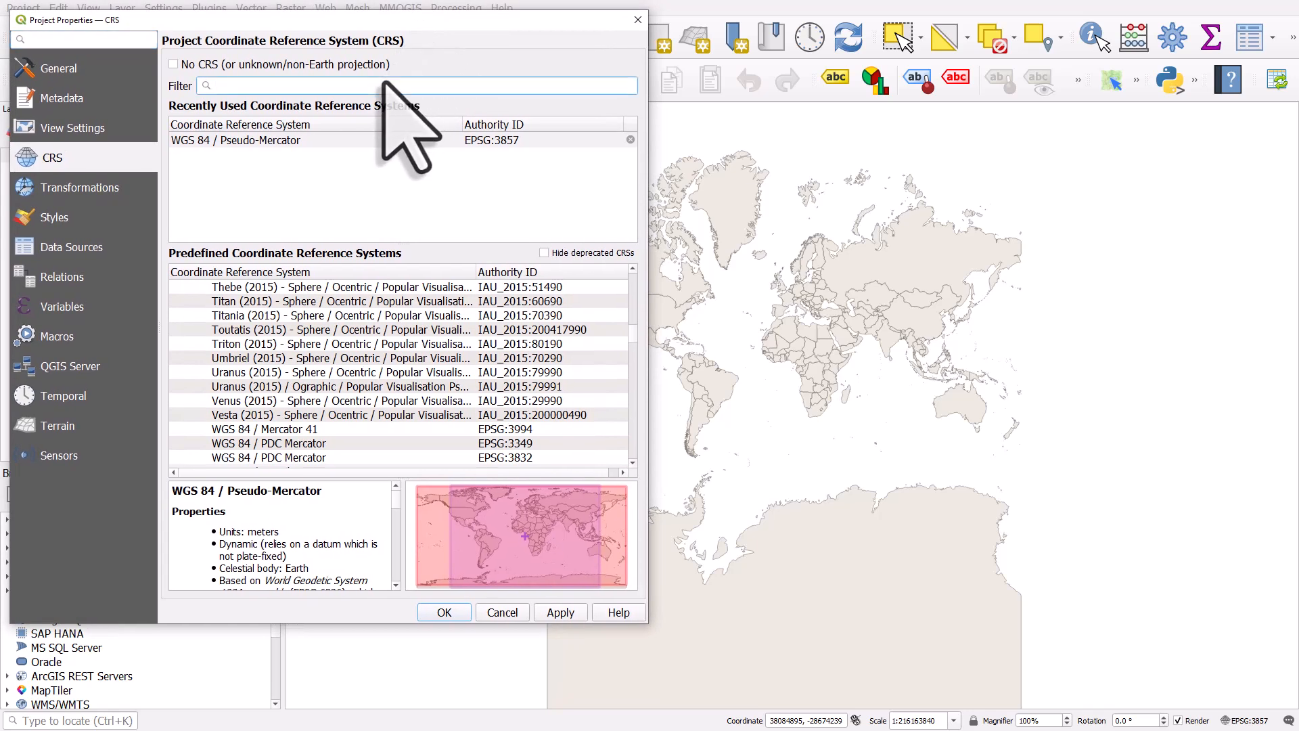
- Filter the CRS list by 'north pole' and select North_Pole_Orthographic (ESRI:102035)
type("north pol")
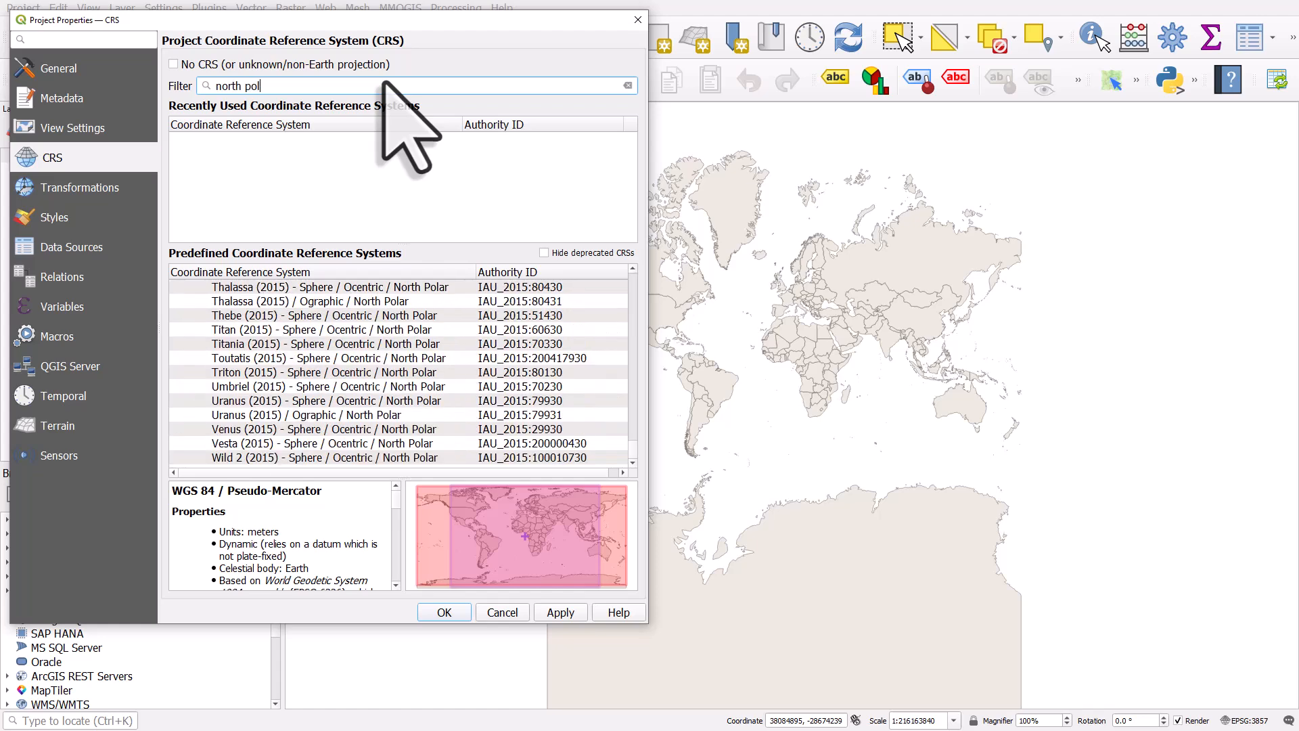
type("e")
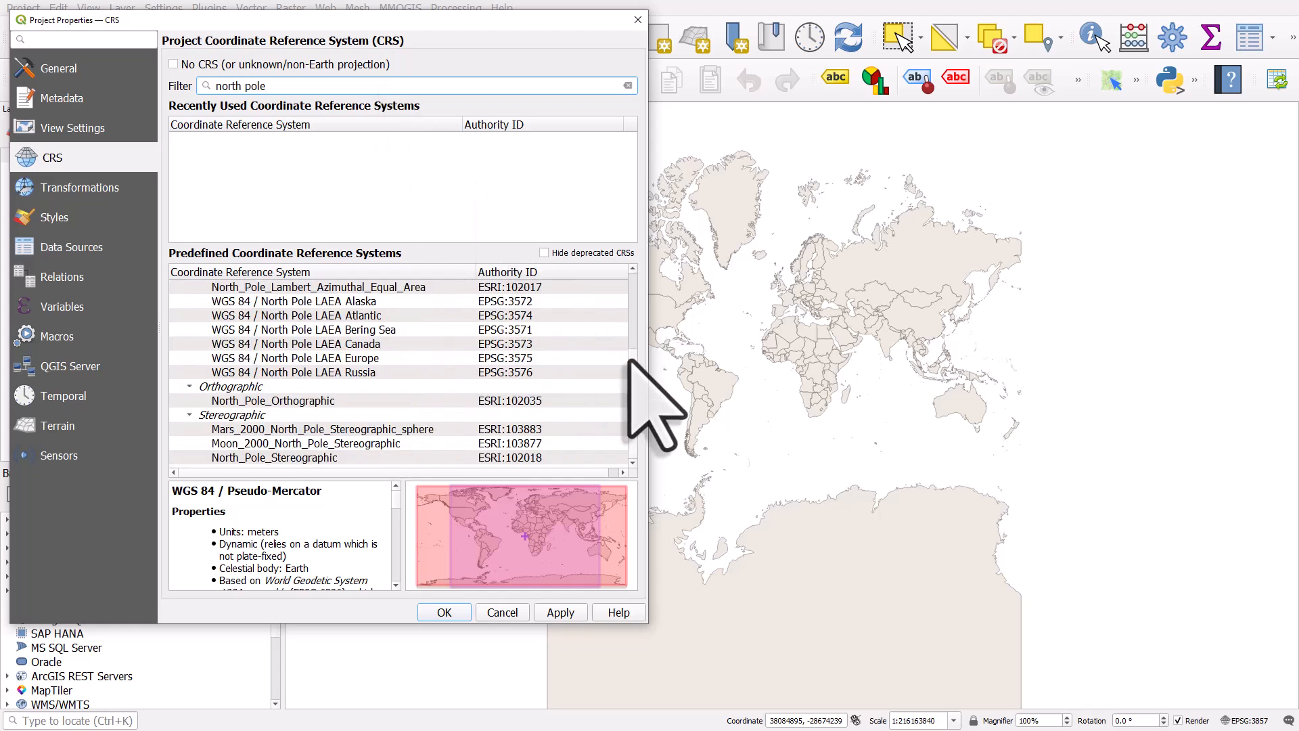
scroll("up", 3)
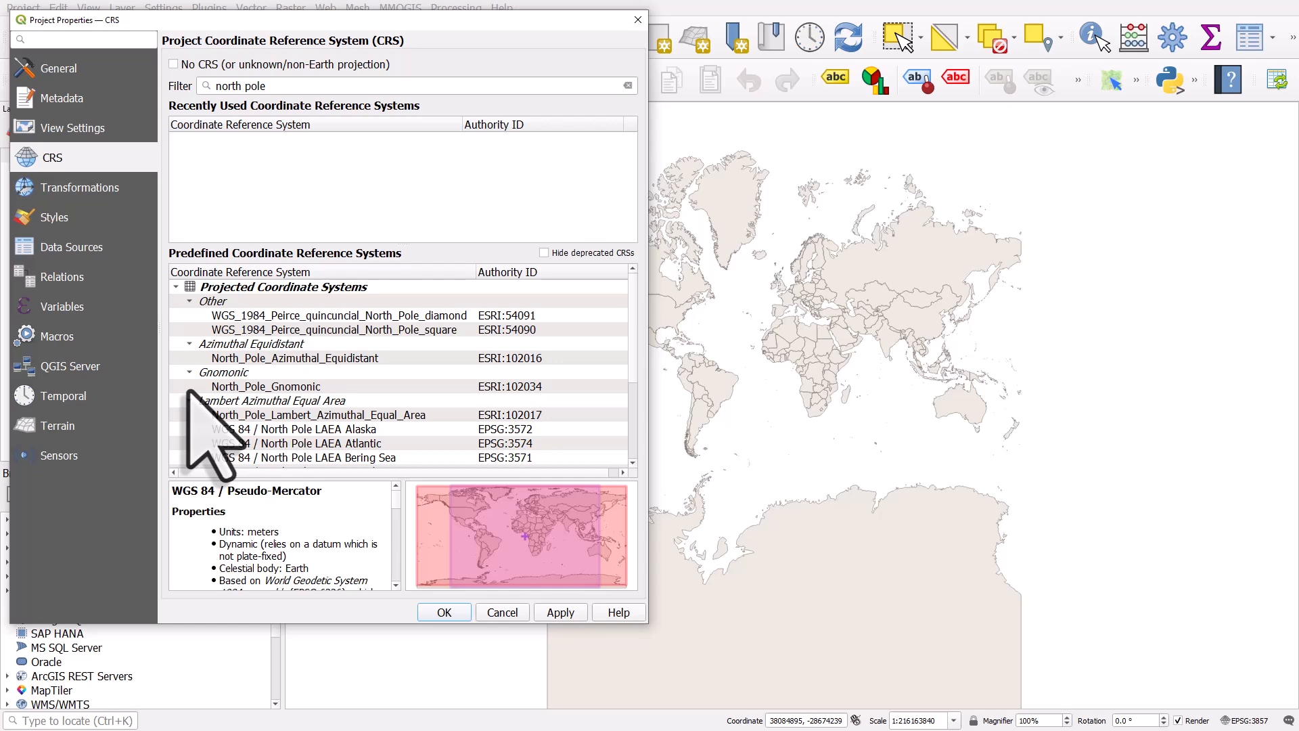
scroll("down", 3)
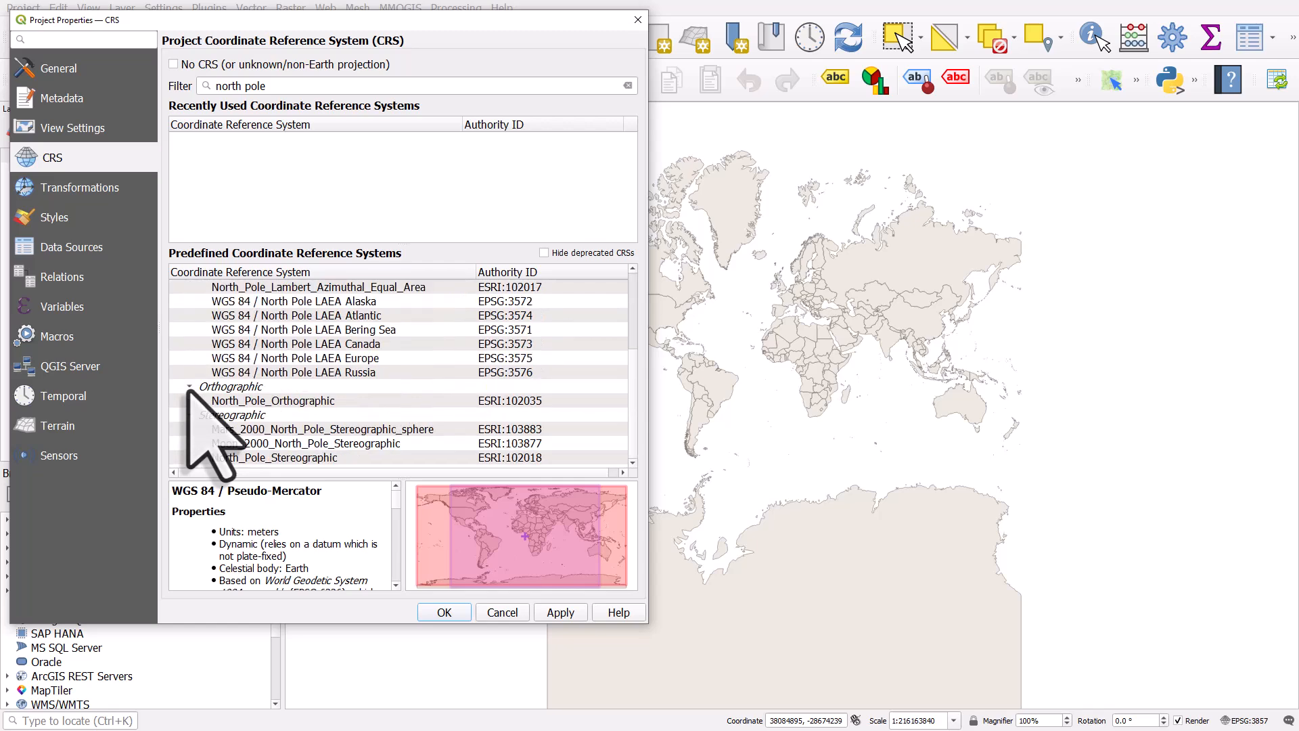
left_click(272, 400)
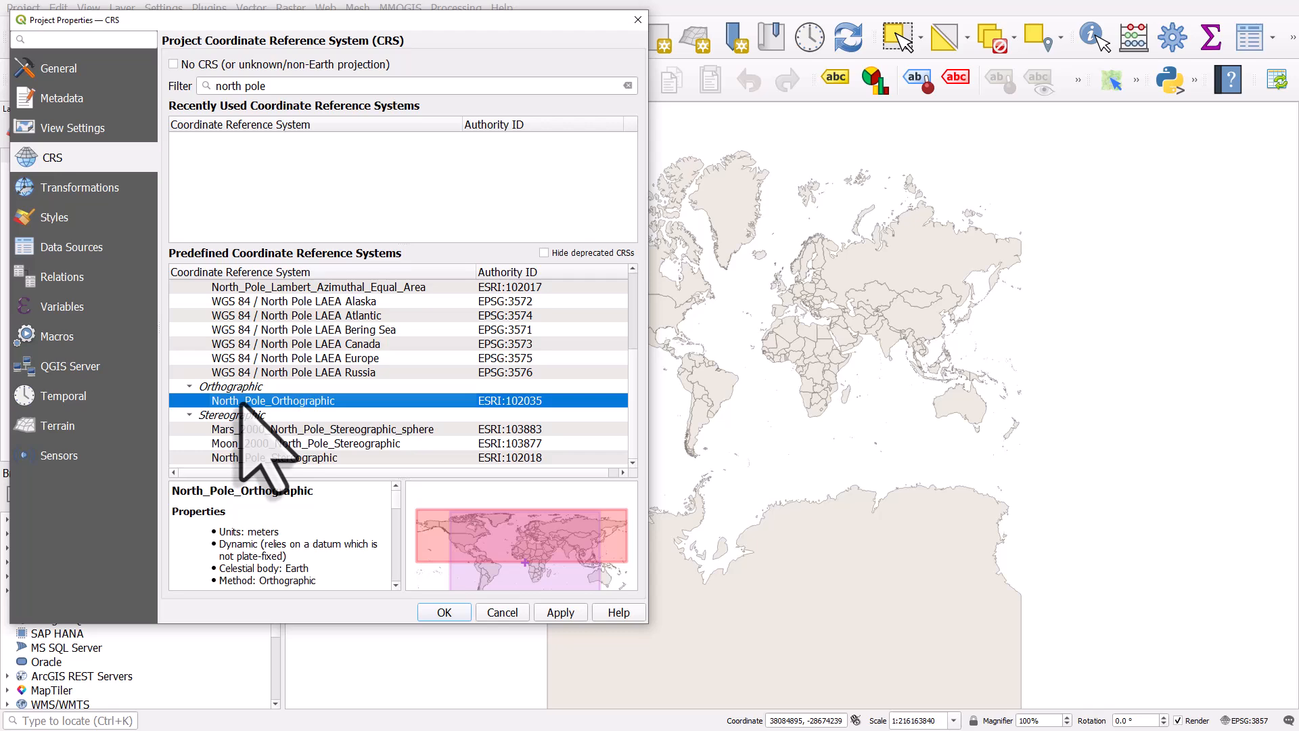
- Apply North_Pole_Orthographic (ESRI:102035) to show the Arctic-centred globe
left_click(444, 612)
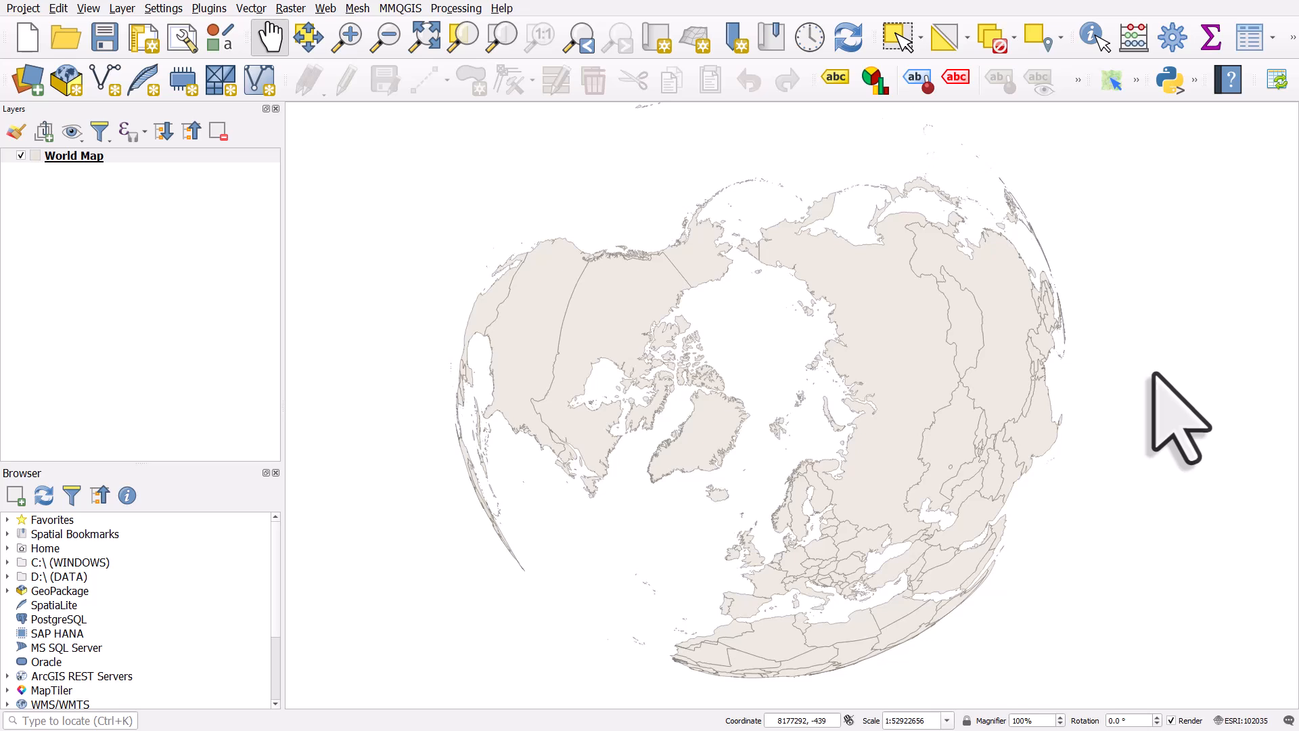
mouse_move(1139, 724)
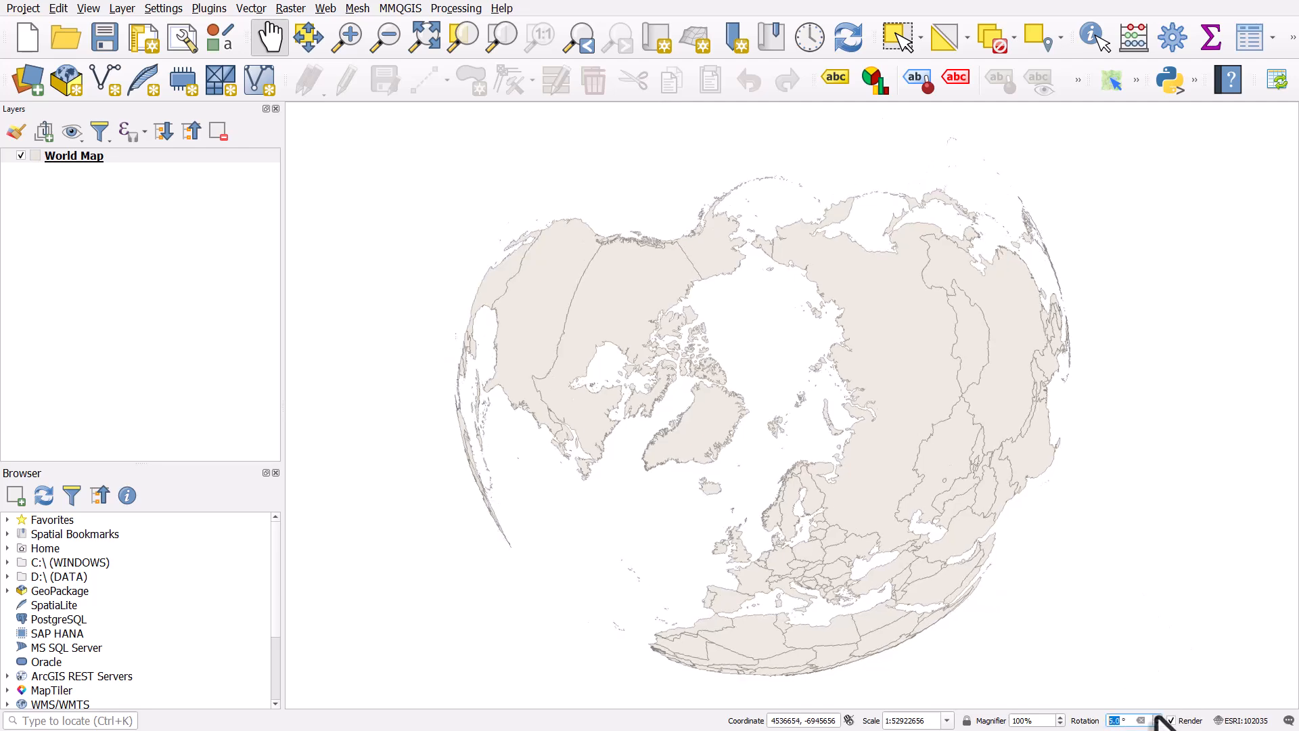
left_click(1156, 717)
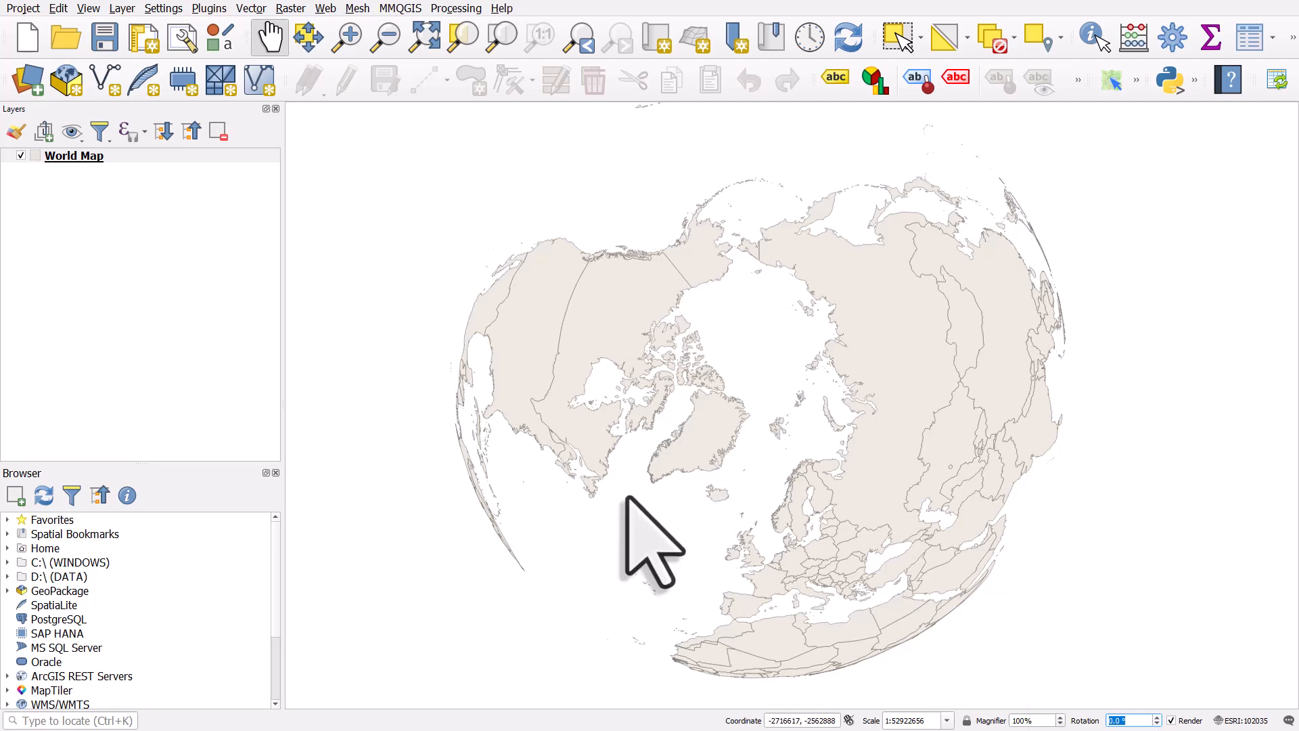
mouse_move(1185, 708)
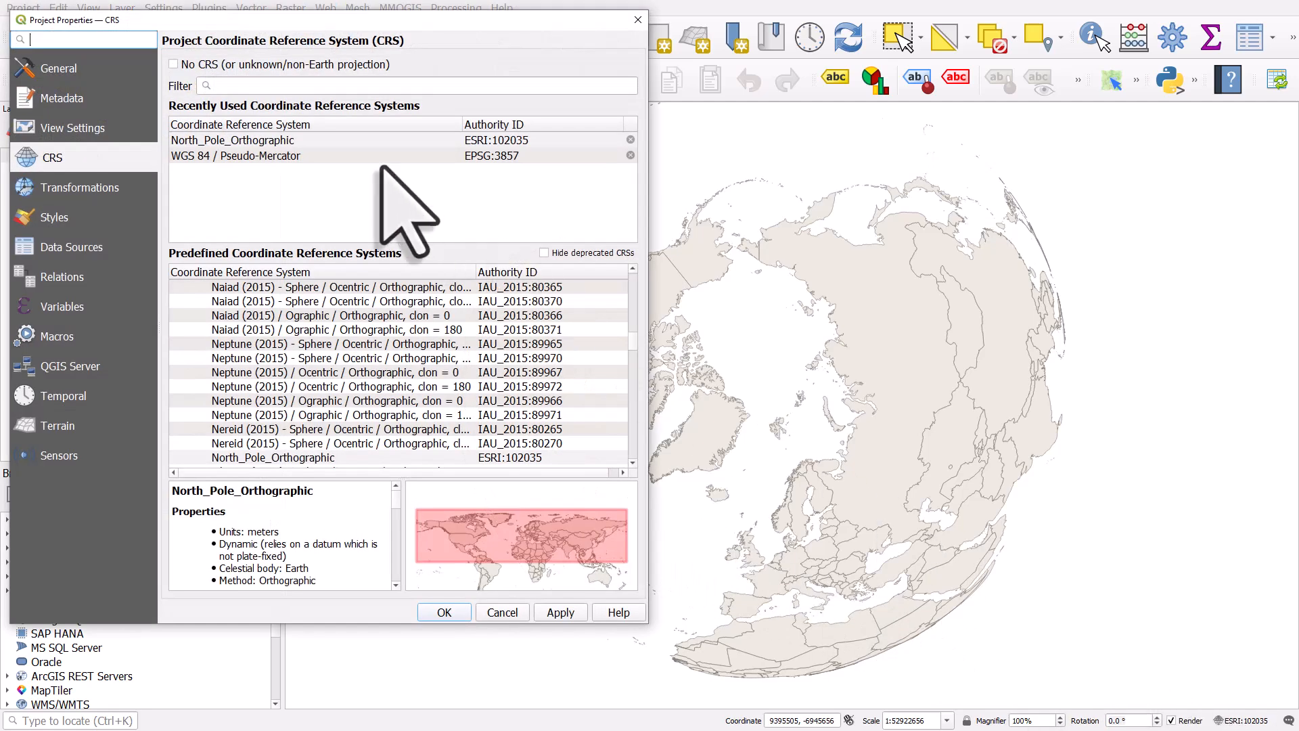
- Filter by 'north pole' and switch the project to North_Pole_Stereographic (ESRI:102018)
type("north pole")
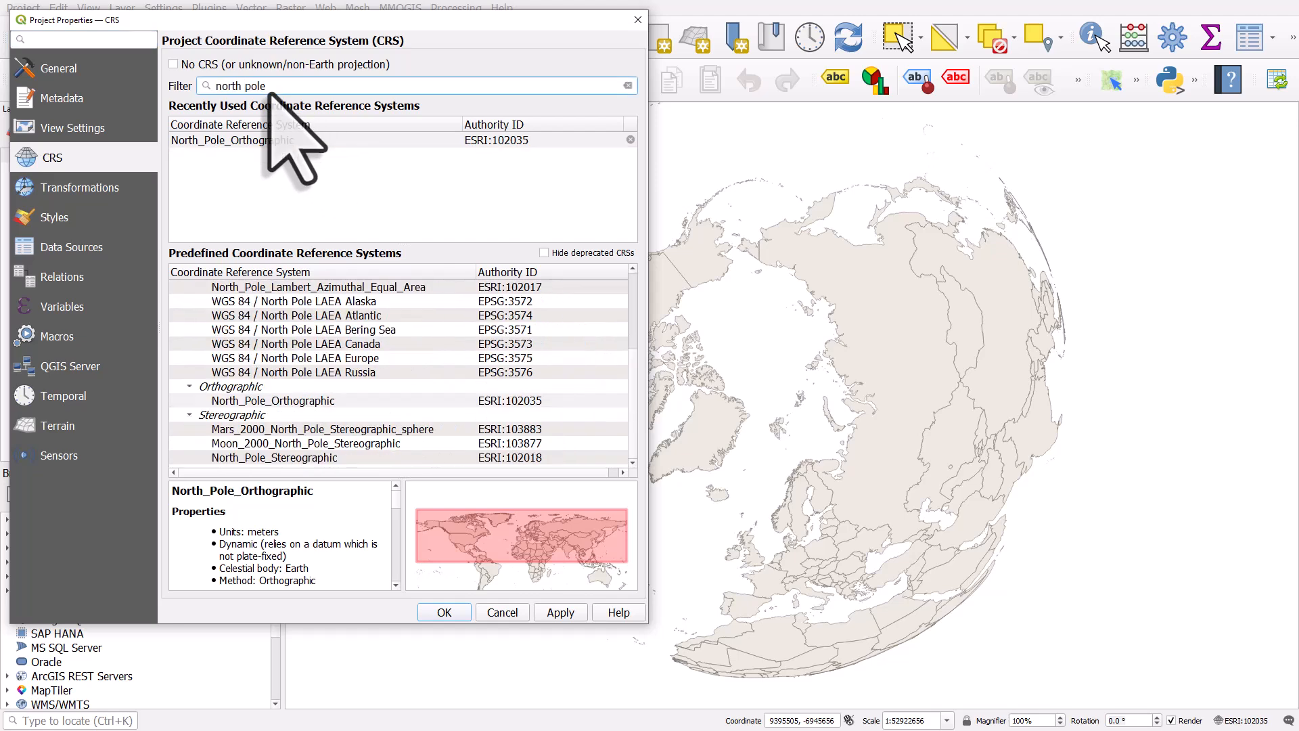
left_click(274, 458)
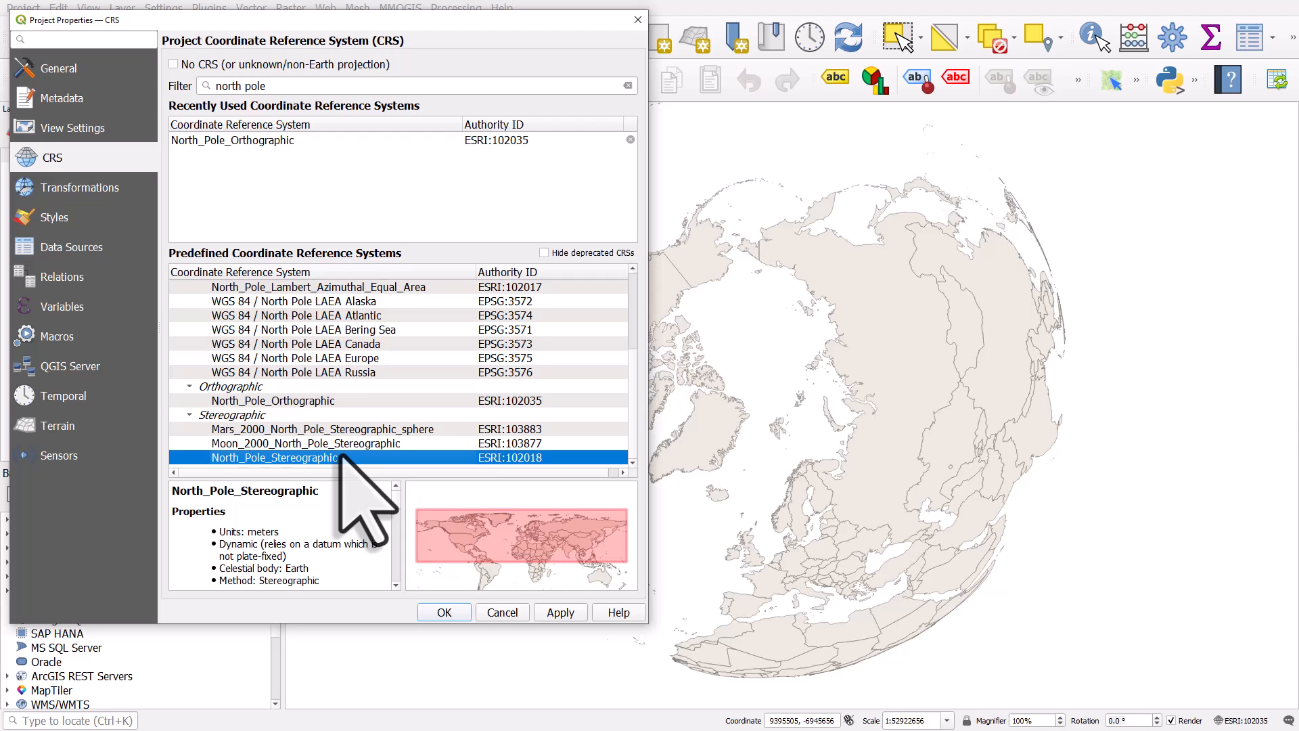
left_click(443, 612)
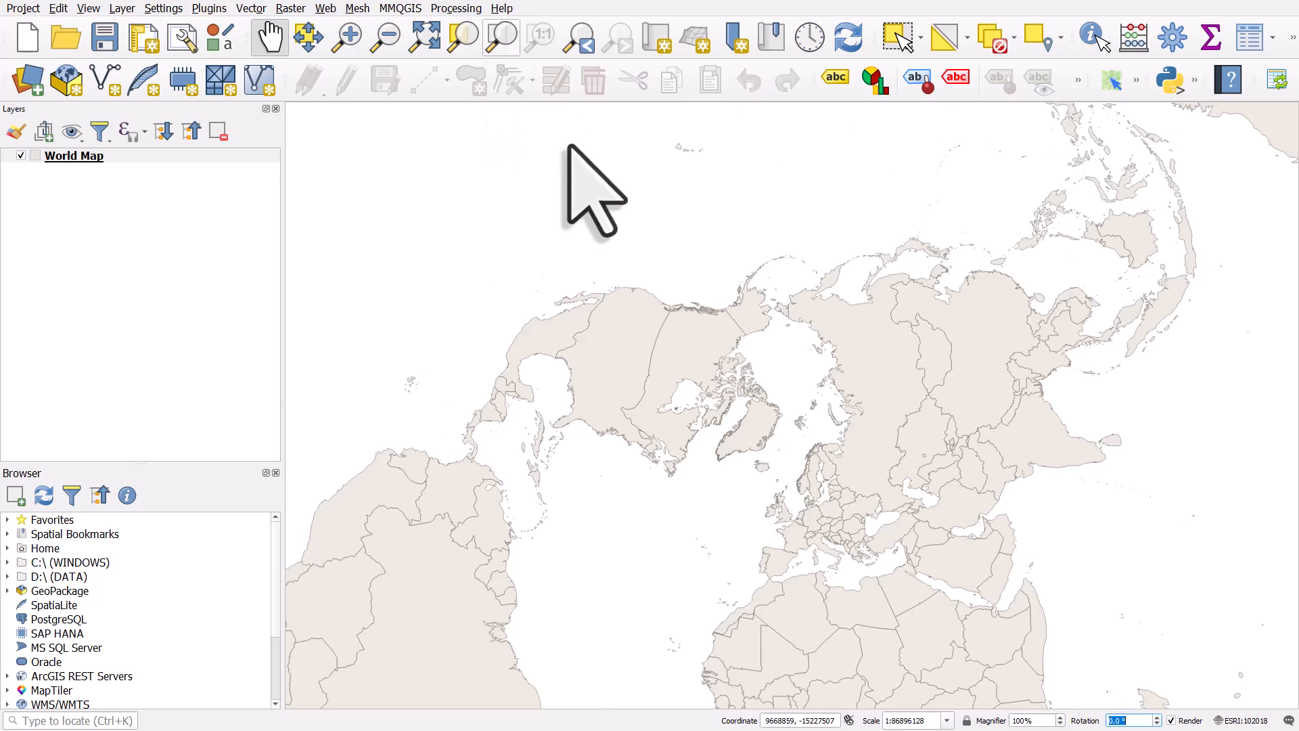
mouse_move(741, 435)
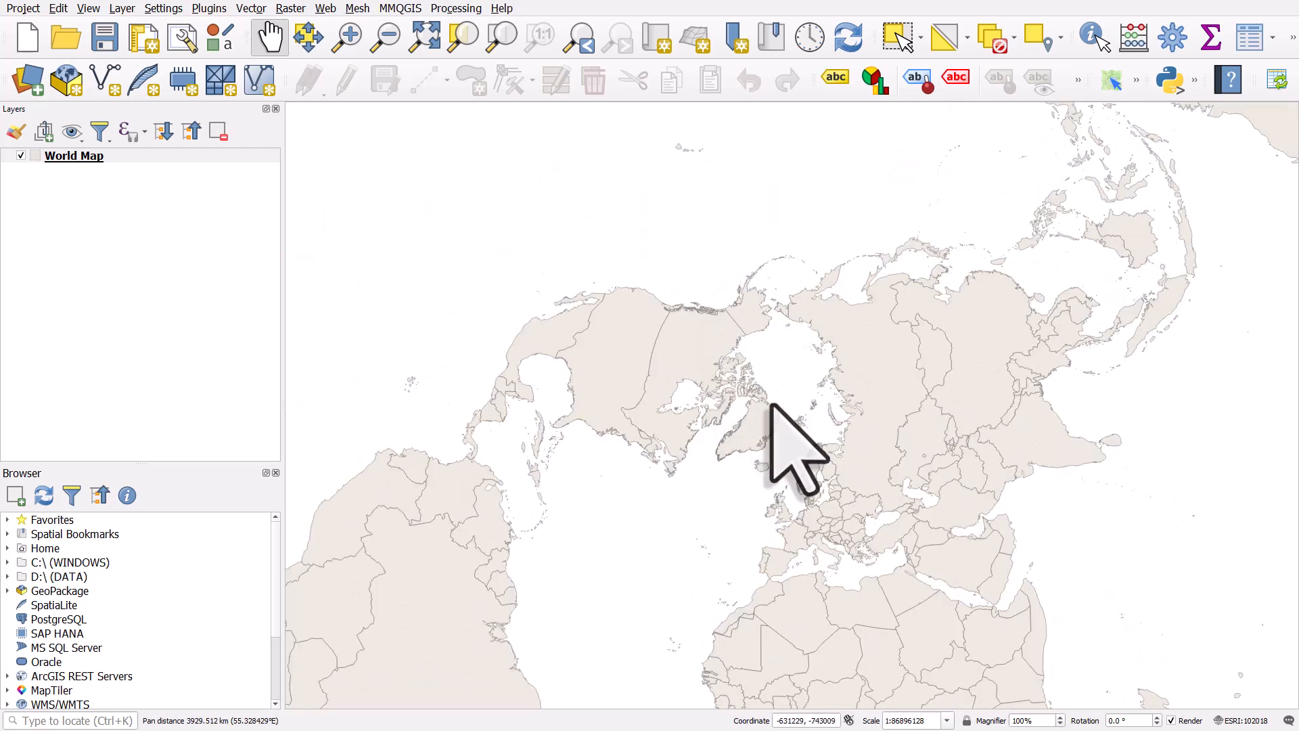
mouse_move(763, 488)
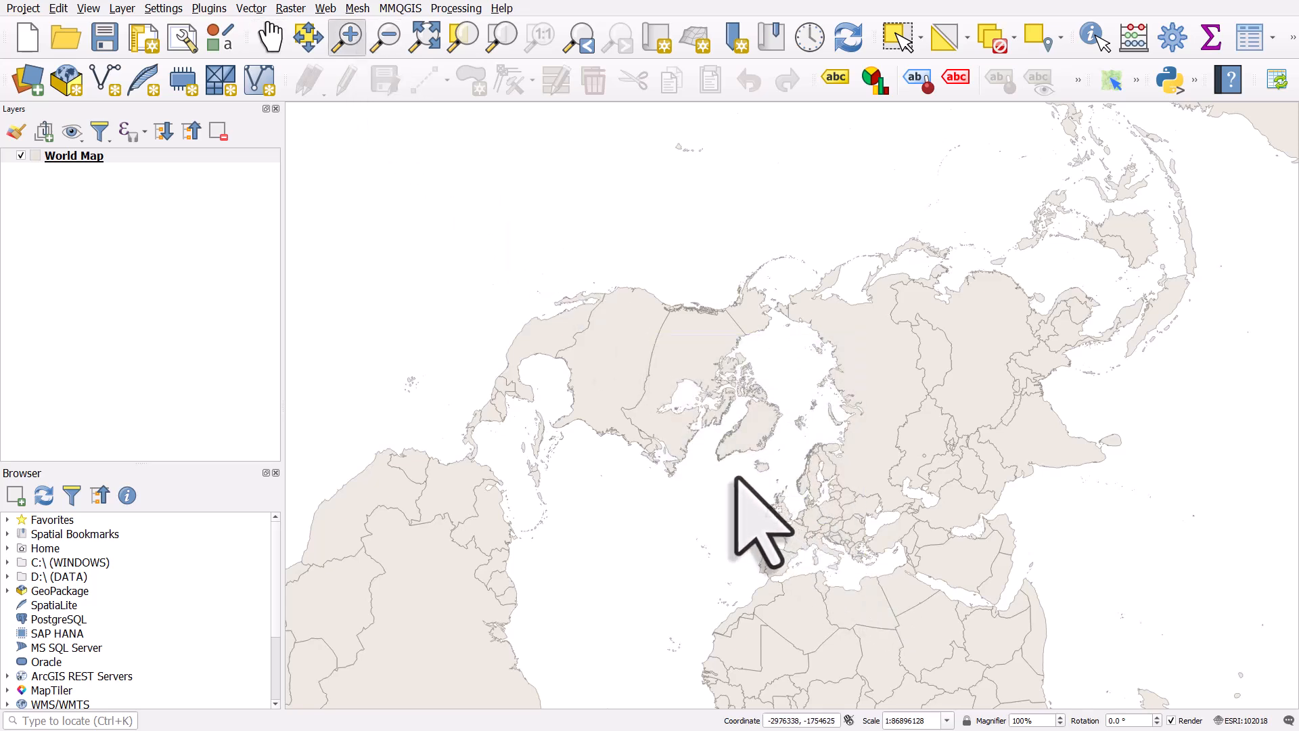
mouse_move(878, 584)
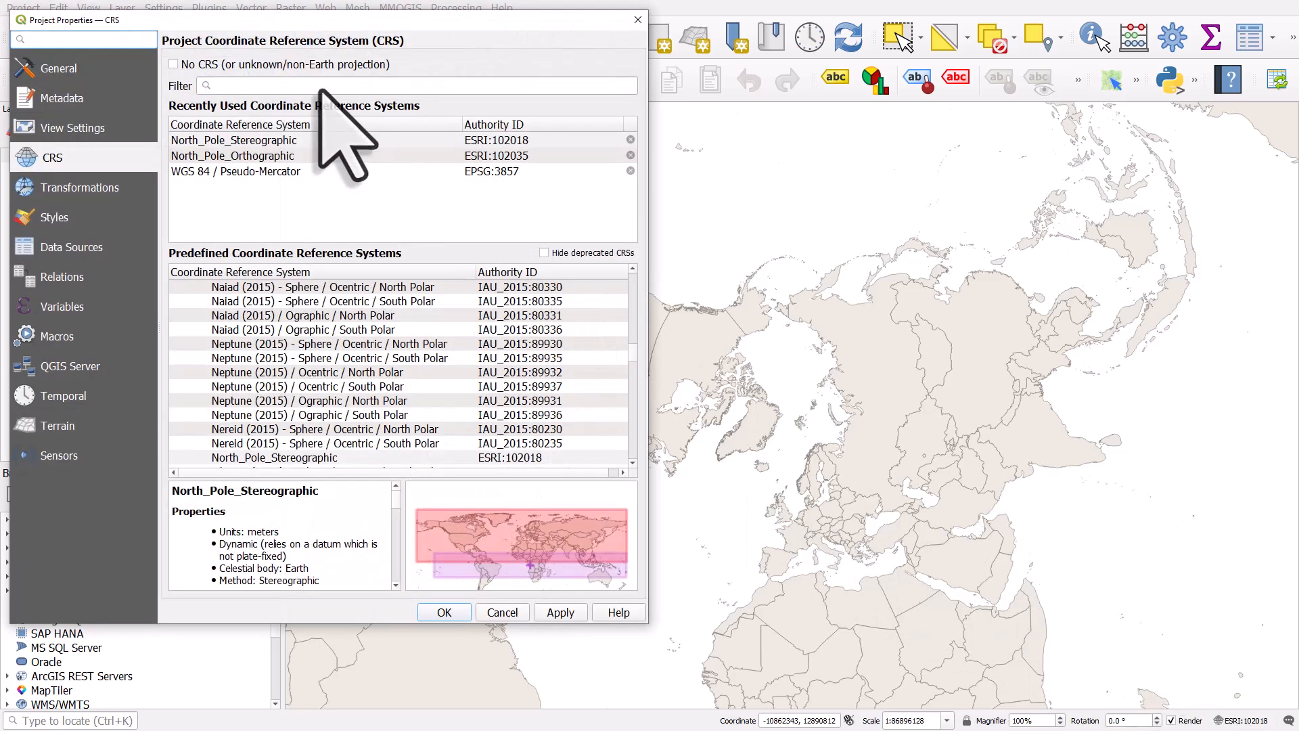
- Filter the CRS list by 'north pole' again and select North_Pole_Gnomonic (ESRI:102034)
type("north p")
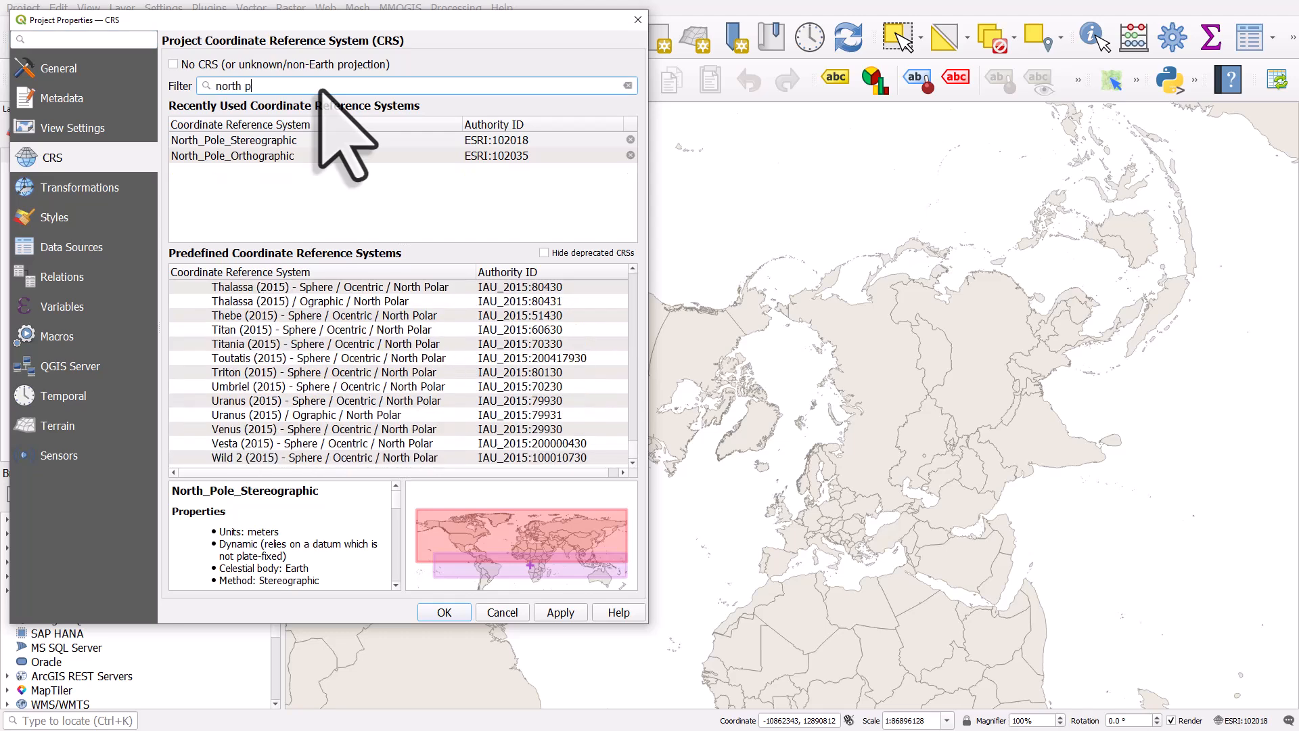
type("ole")
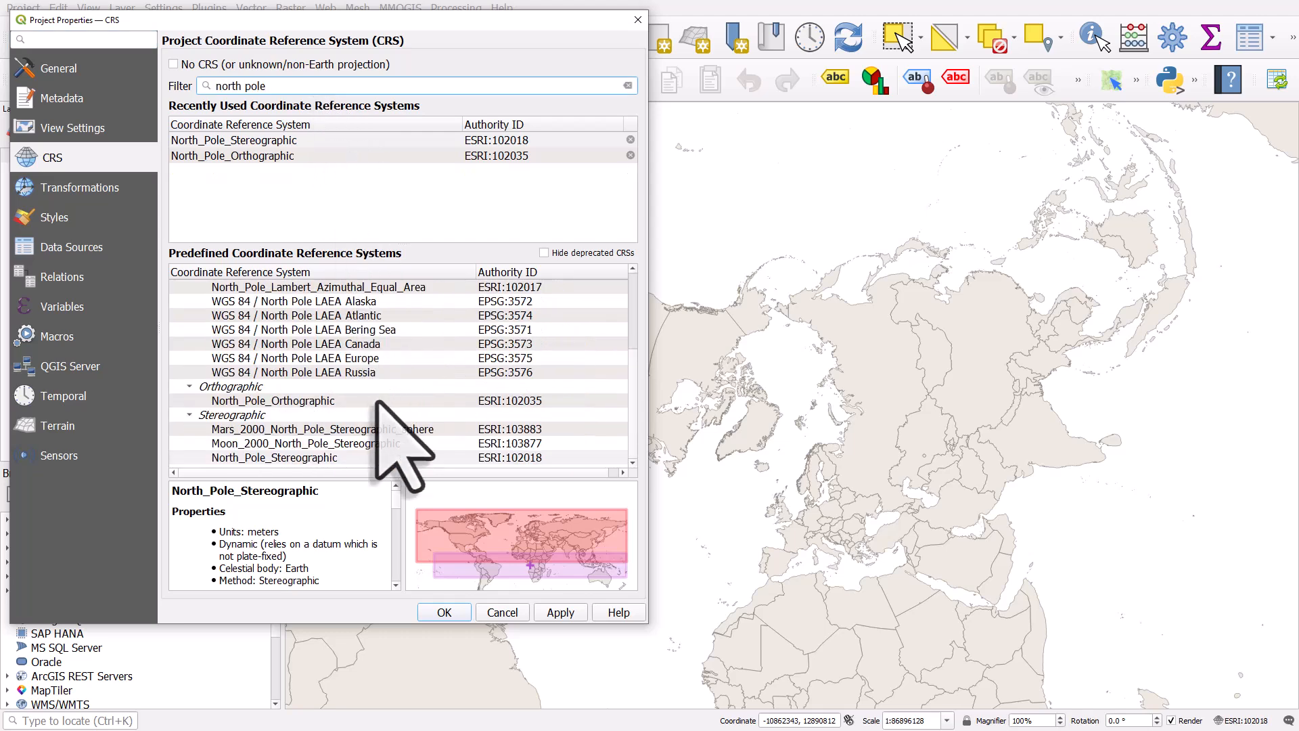
mouse_move(343, 513)
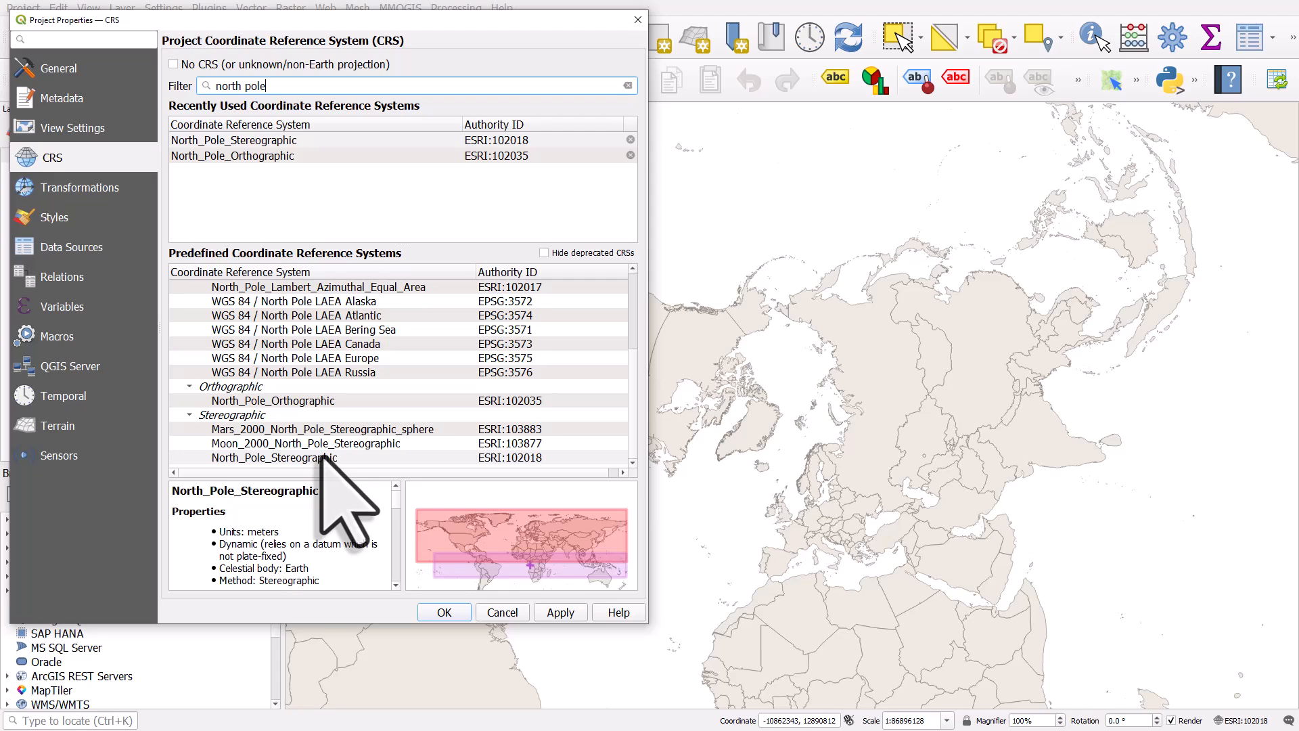
left_click(321, 429)
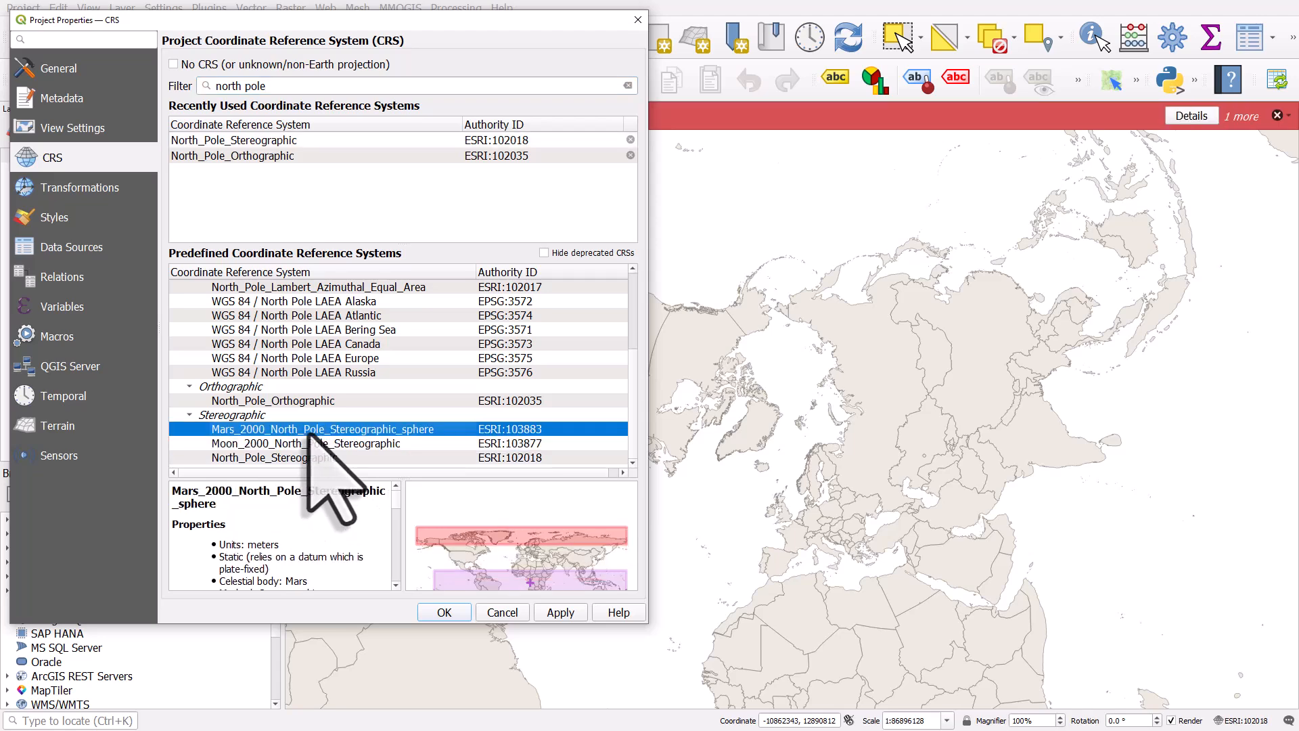
scroll("up", 3)
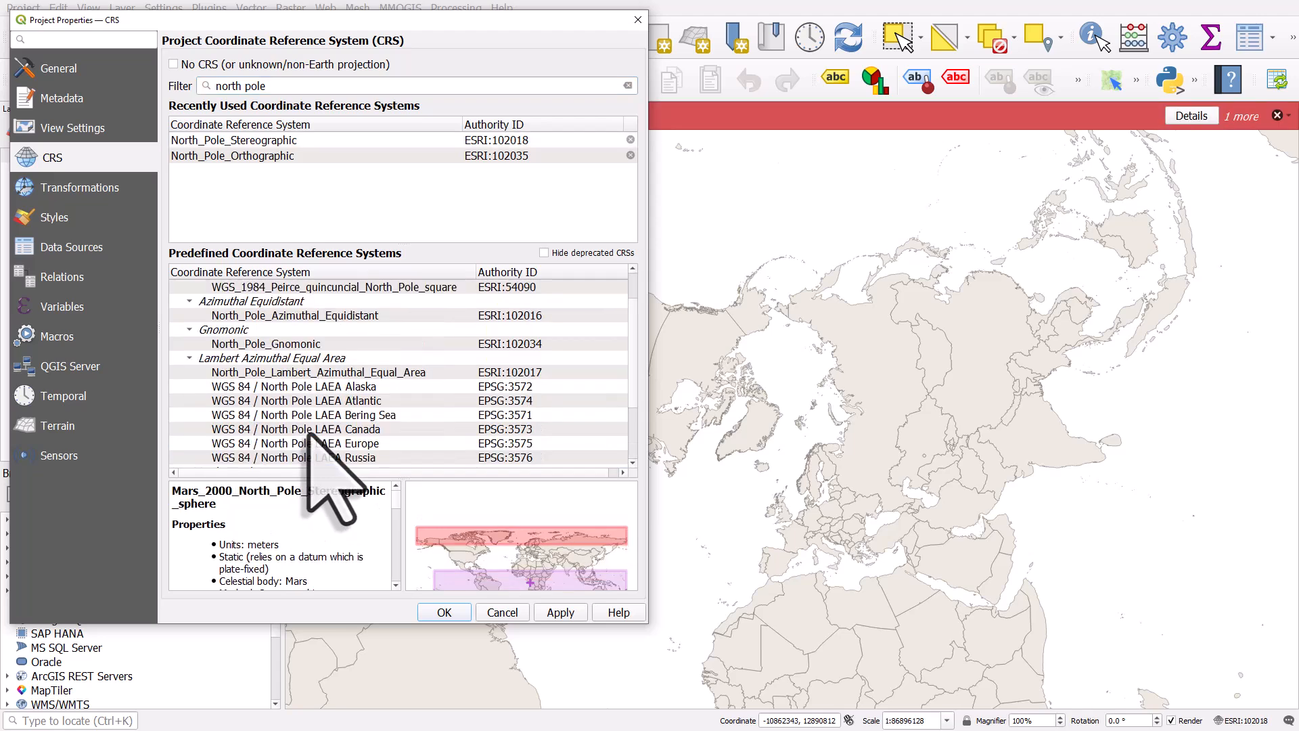
left_click(266, 343)
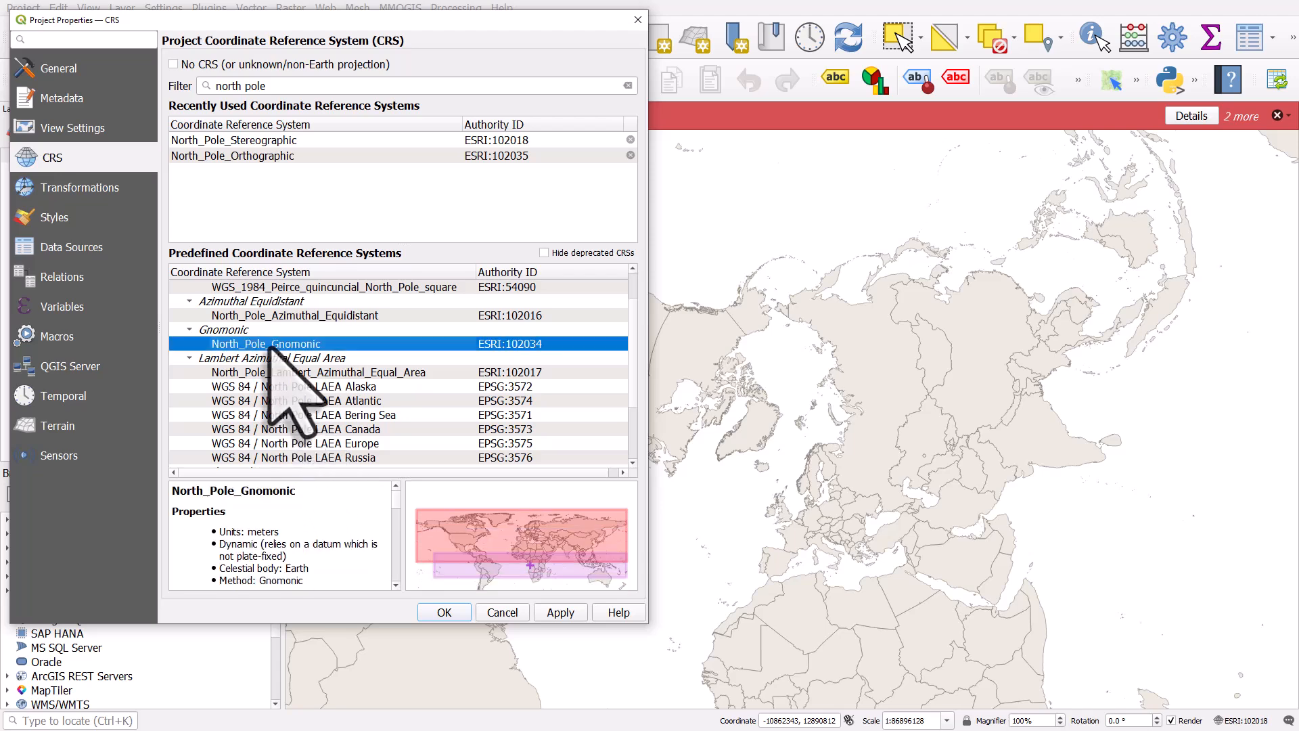
mouse_move(445, 613)
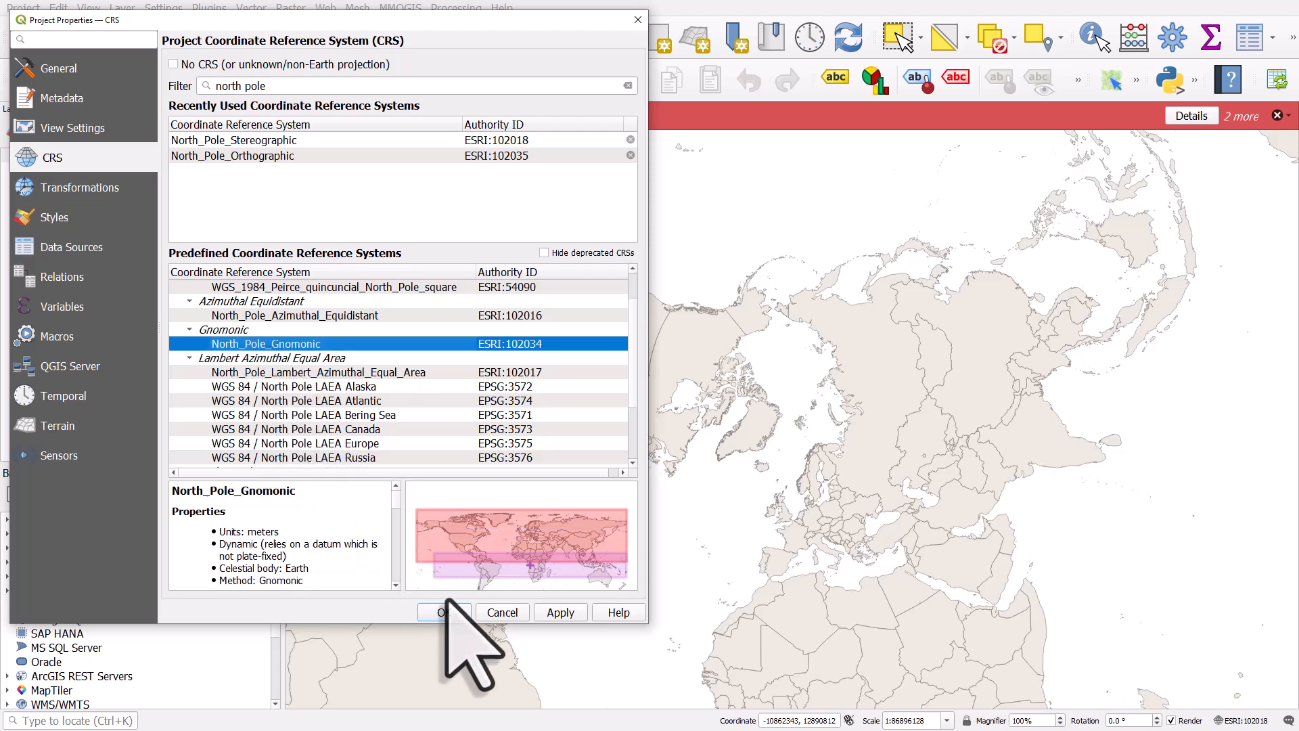
- Apply North_Pole_Gnomonic, dismiss the 'No transform available' warning, and zoom to the layer
left_click(443, 611)
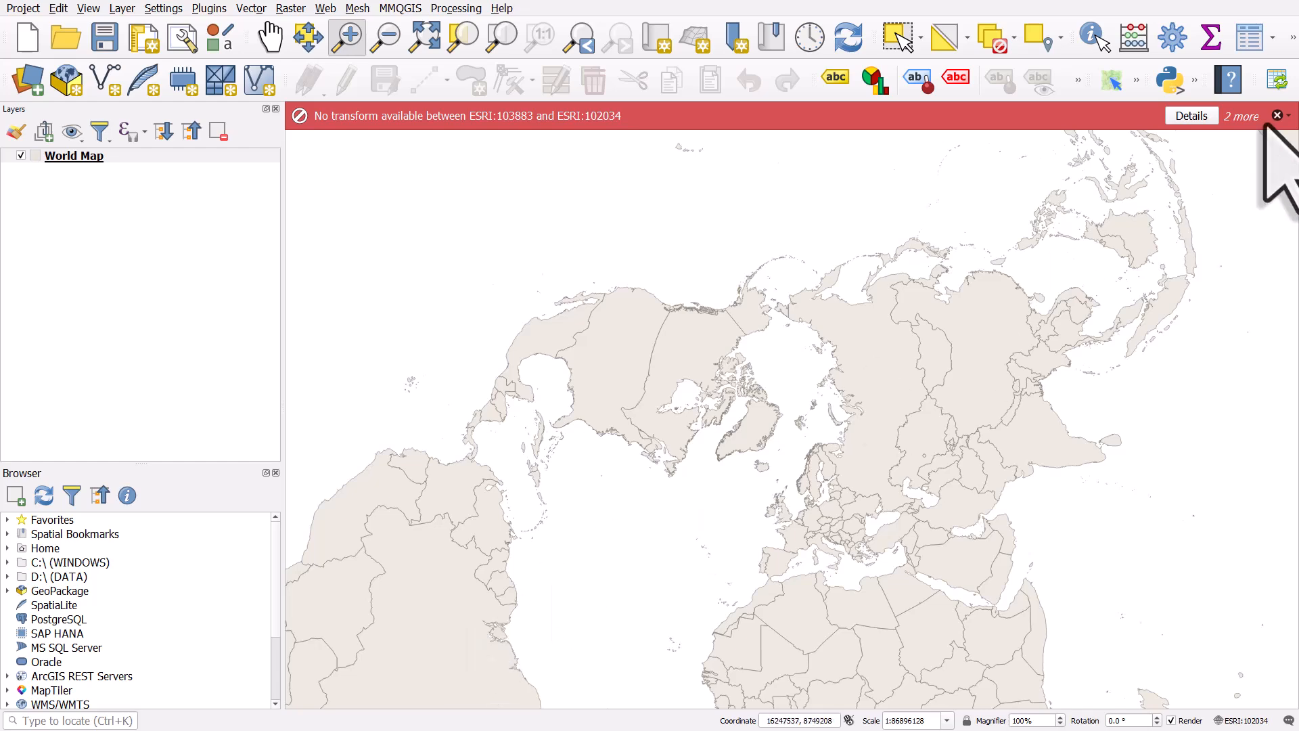
left_click(1278, 115)
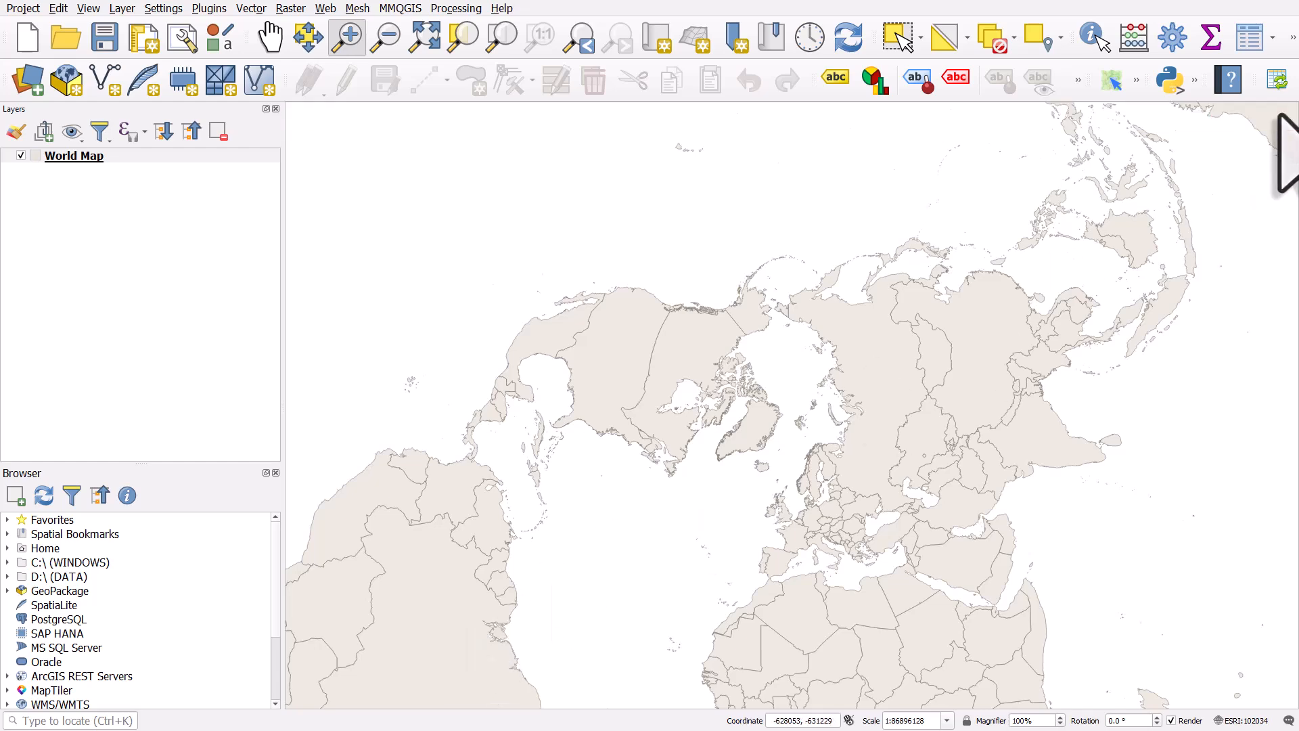
left_click(385, 36)
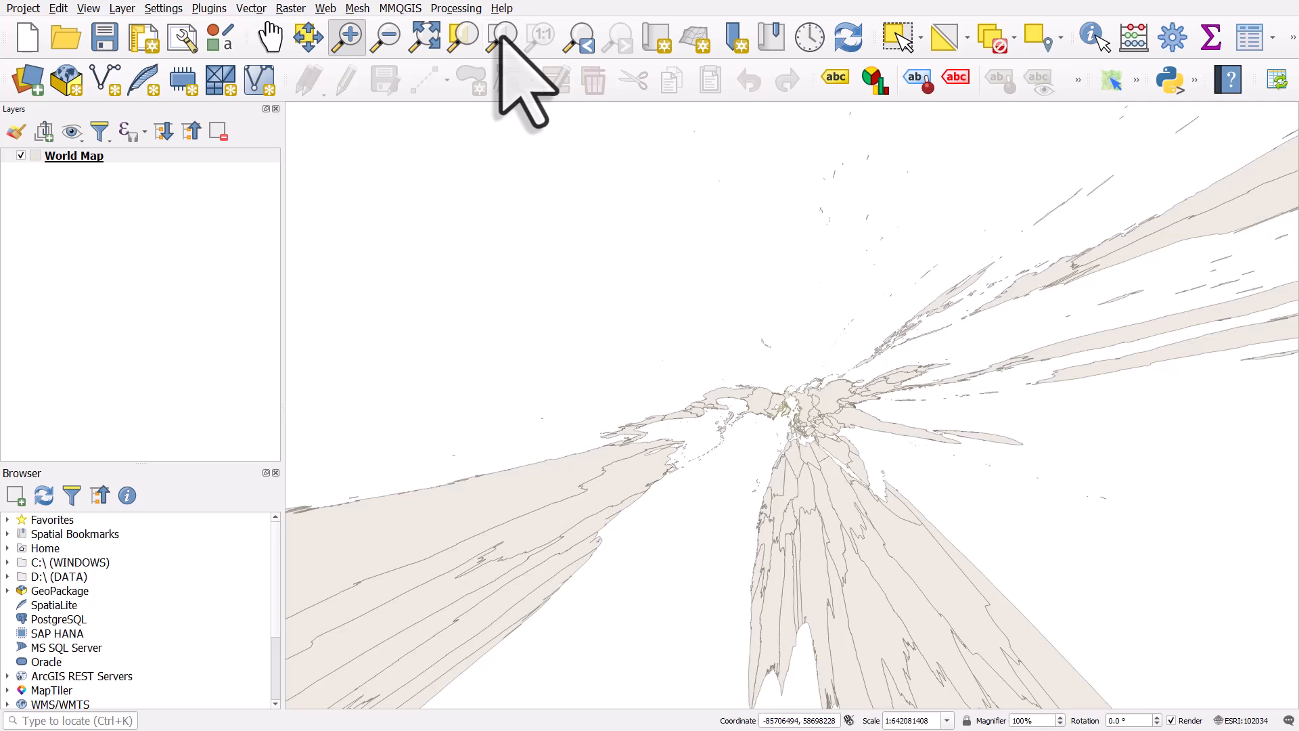
mouse_move(503, 36)
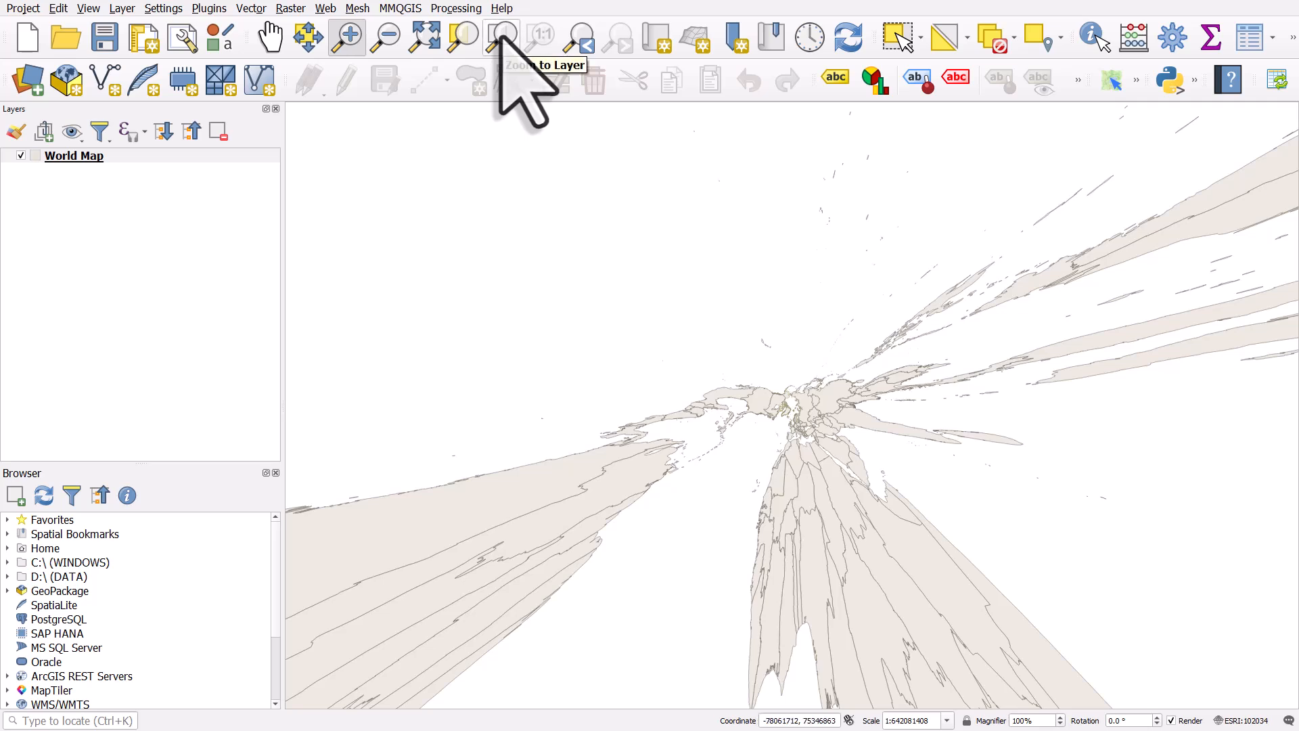
mouse_move(712, 348)
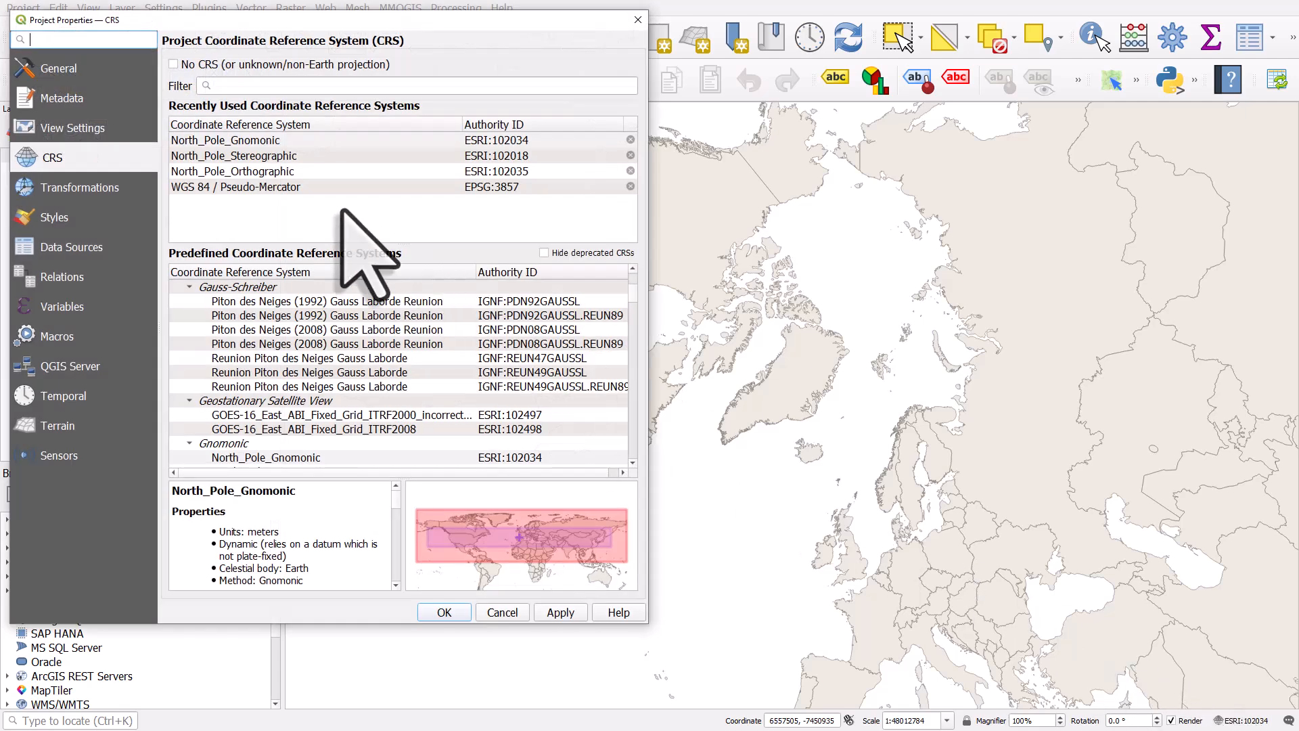
- Pick North_Pole_Orthographic (ESRI:102035) from Recently Used and apply it to the map
left_click(232, 170)
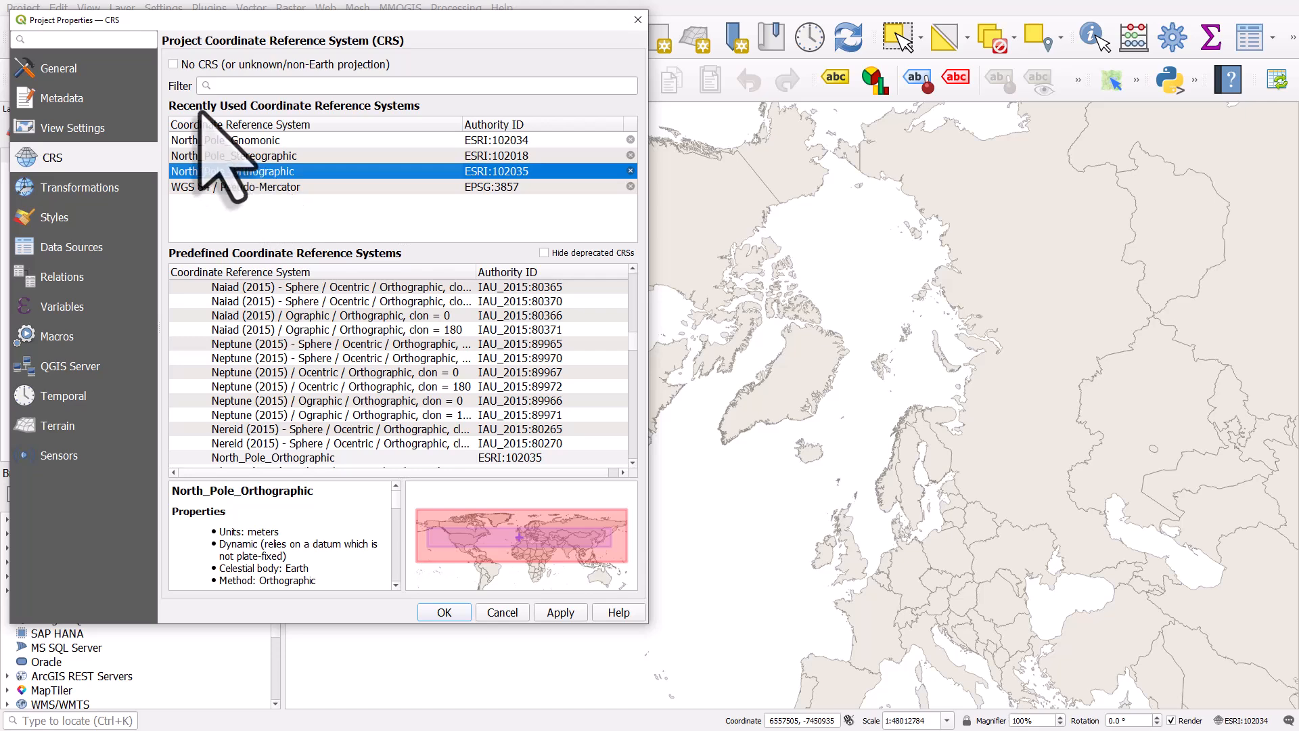
mouse_move(427, 165)
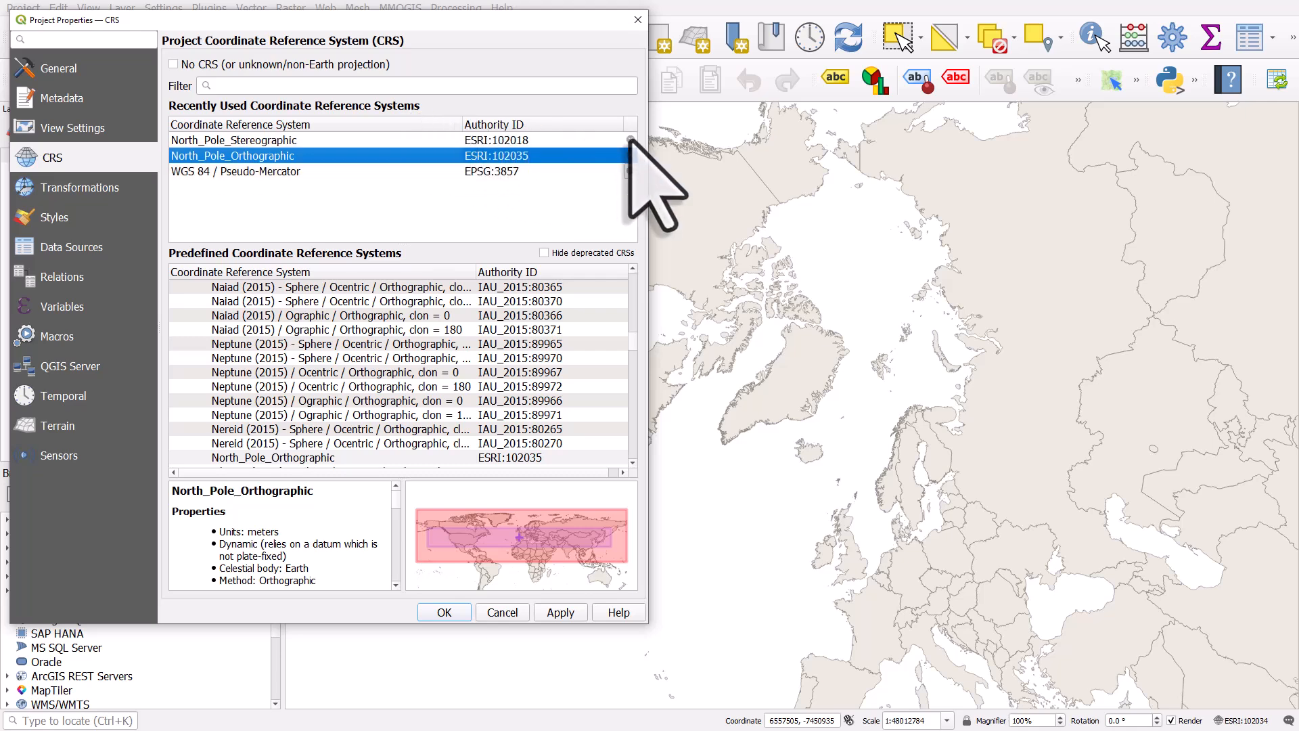
left_click(560, 611)
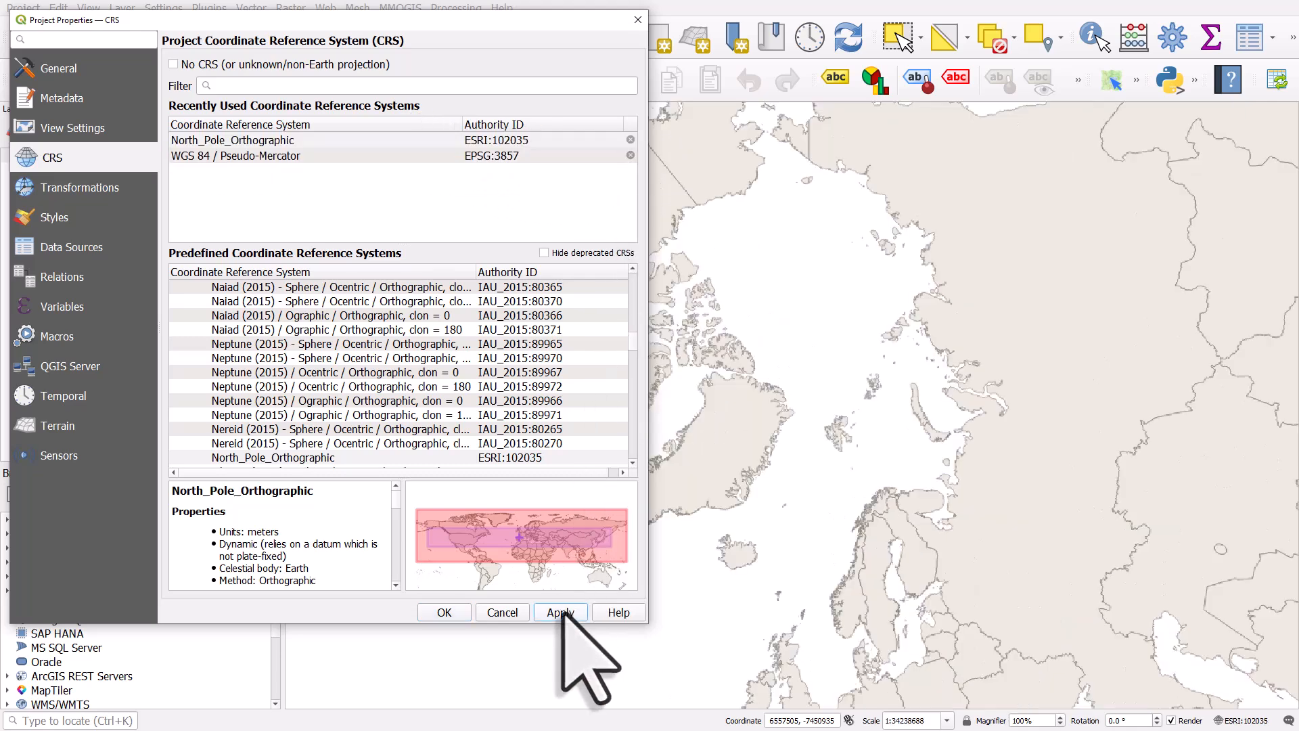
left_click(560, 612)
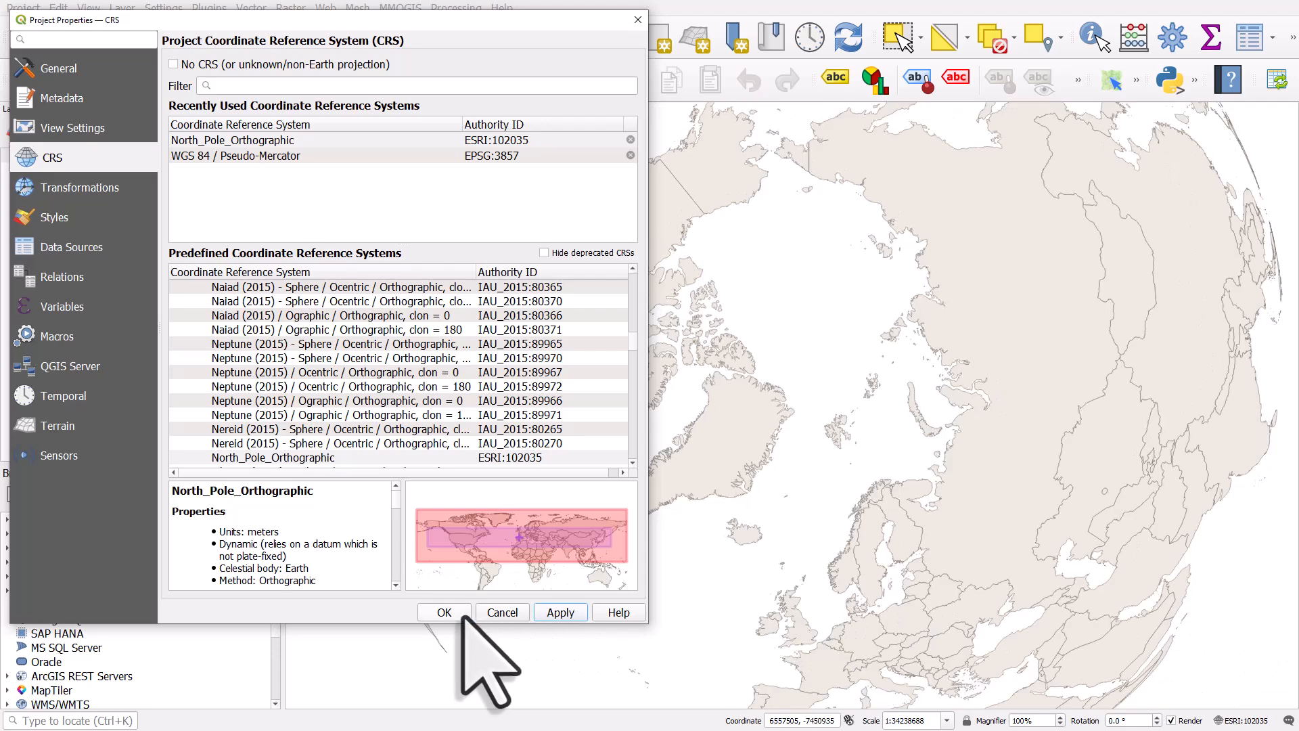
left_click(444, 611)
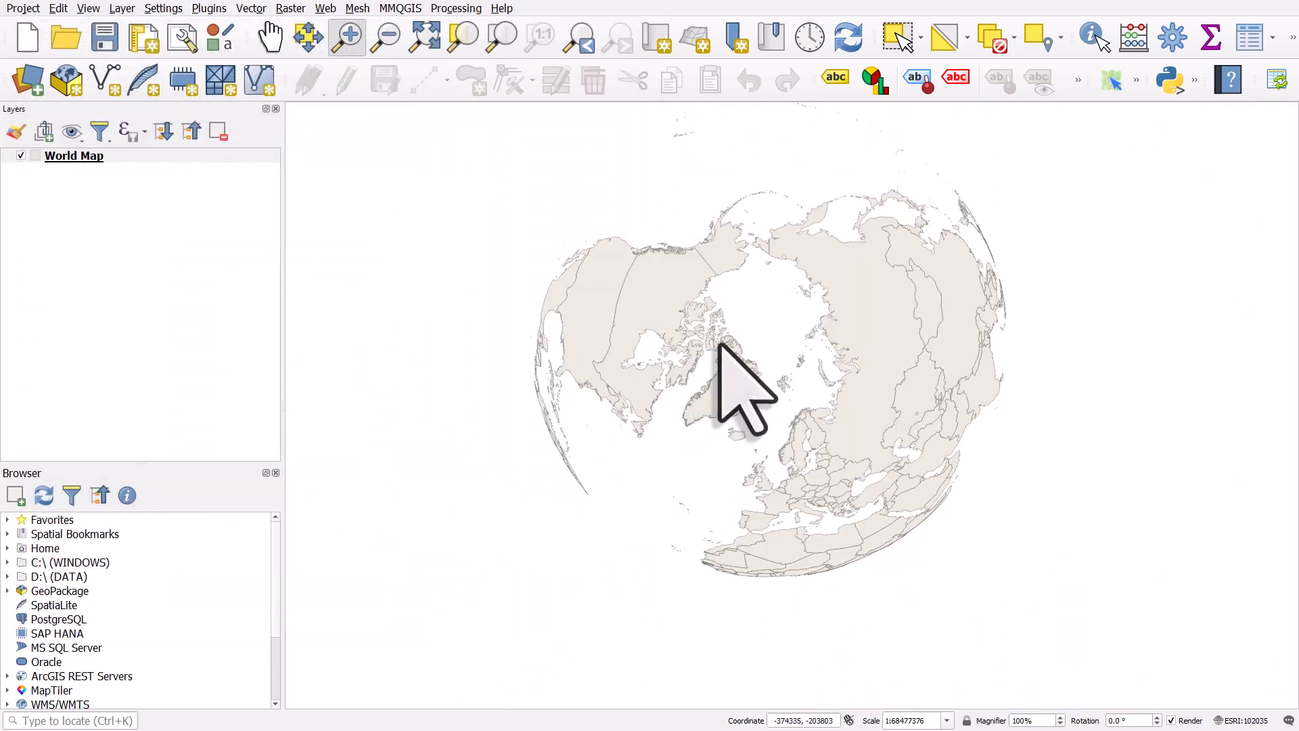
mouse_move(738, 365)
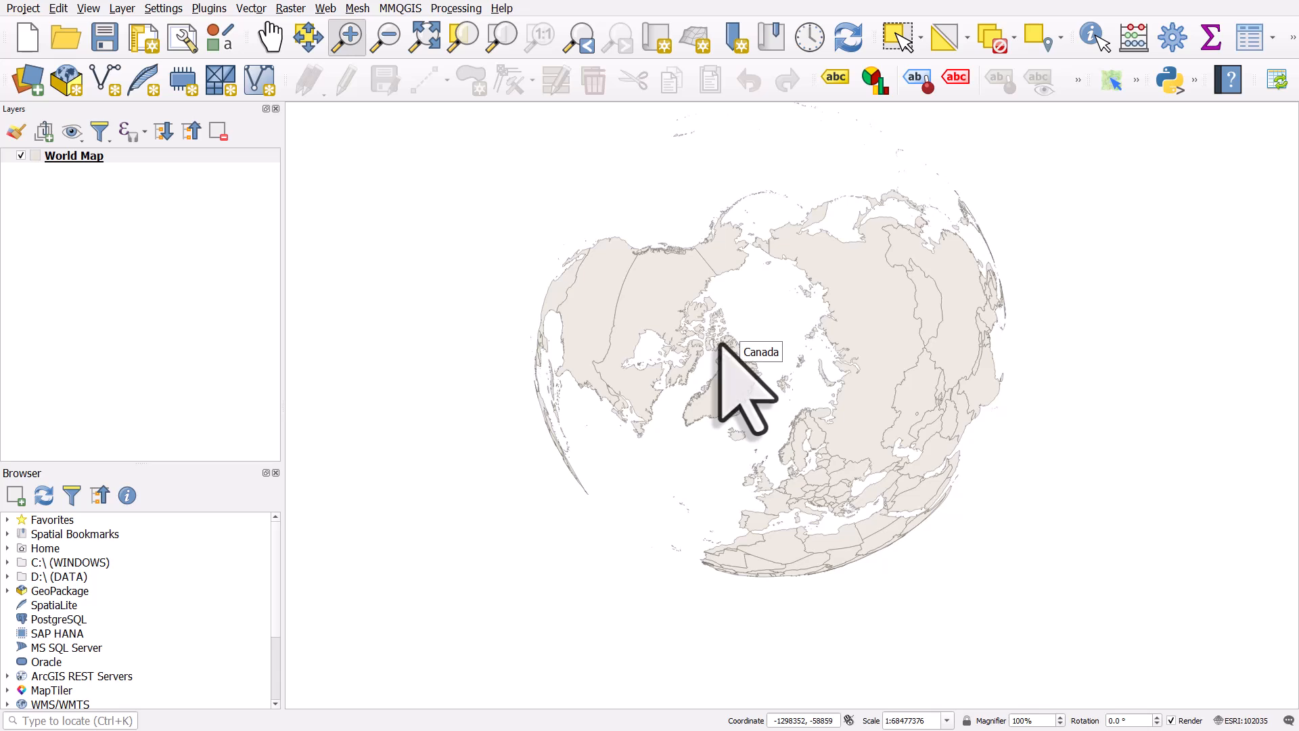
mouse_move(1014, 588)
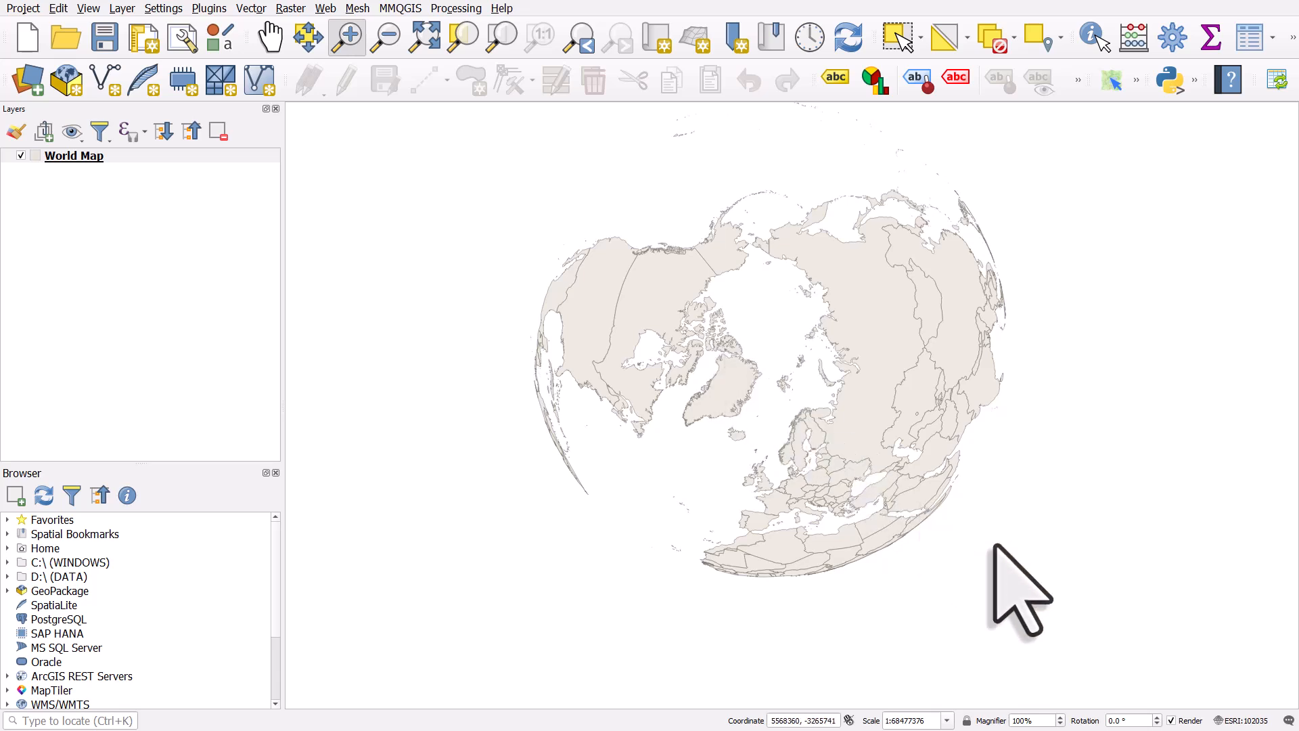
mouse_move(1246, 719)
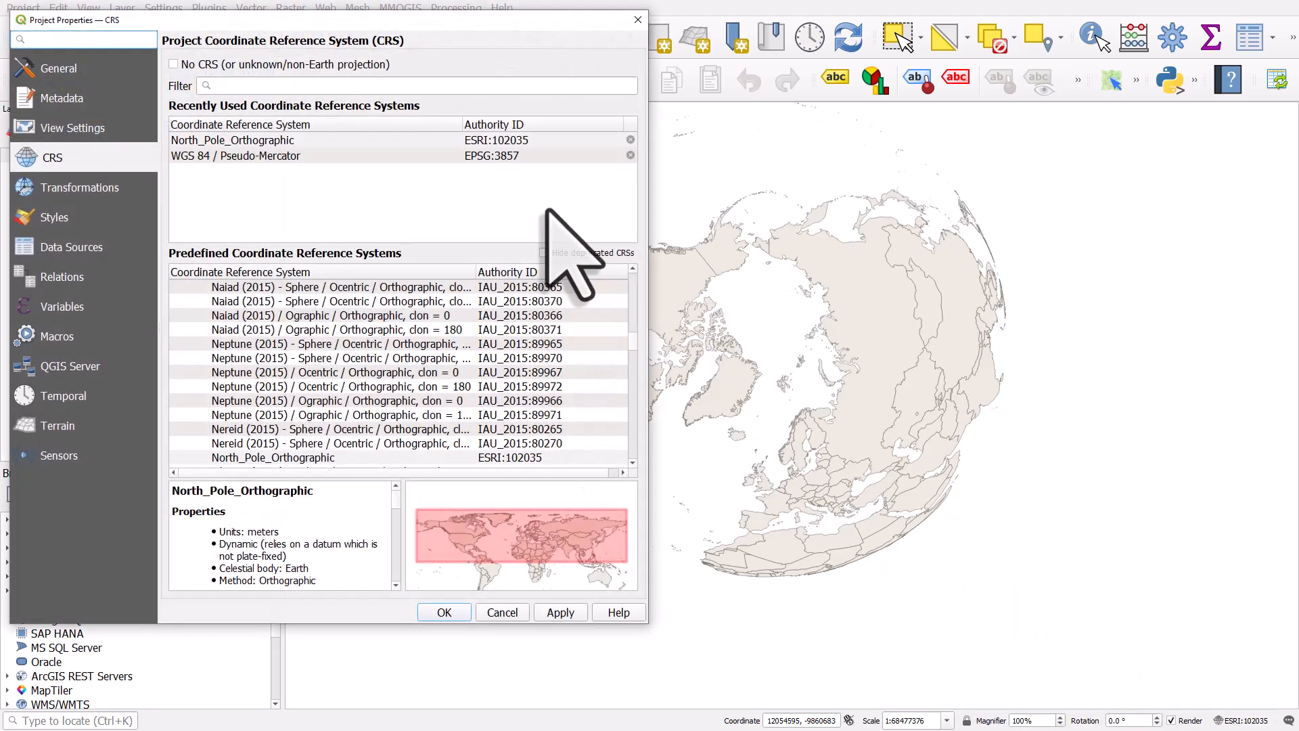
- Filter CRSs by 'greenland' and apply WGS 84 / EPSG Greenland Polar Stereographic (EPSG:5938)
type("greenland")
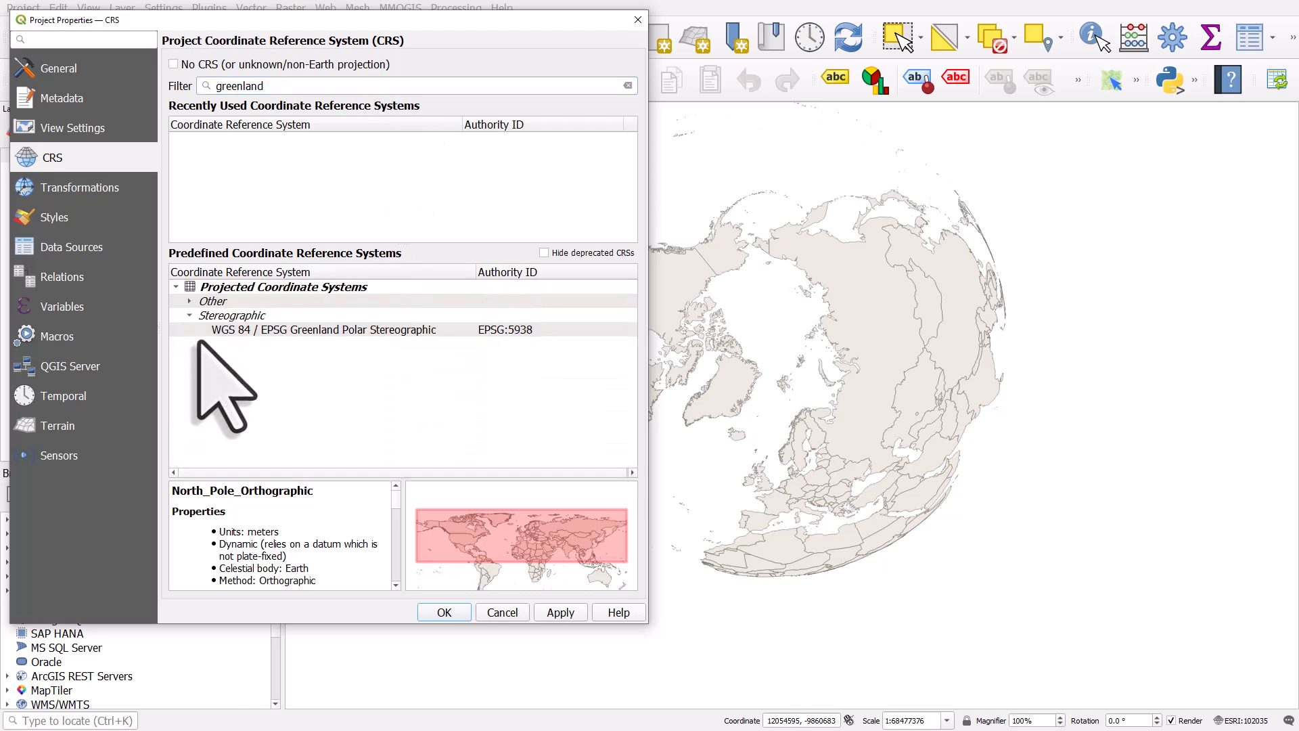
left_click(189, 300)
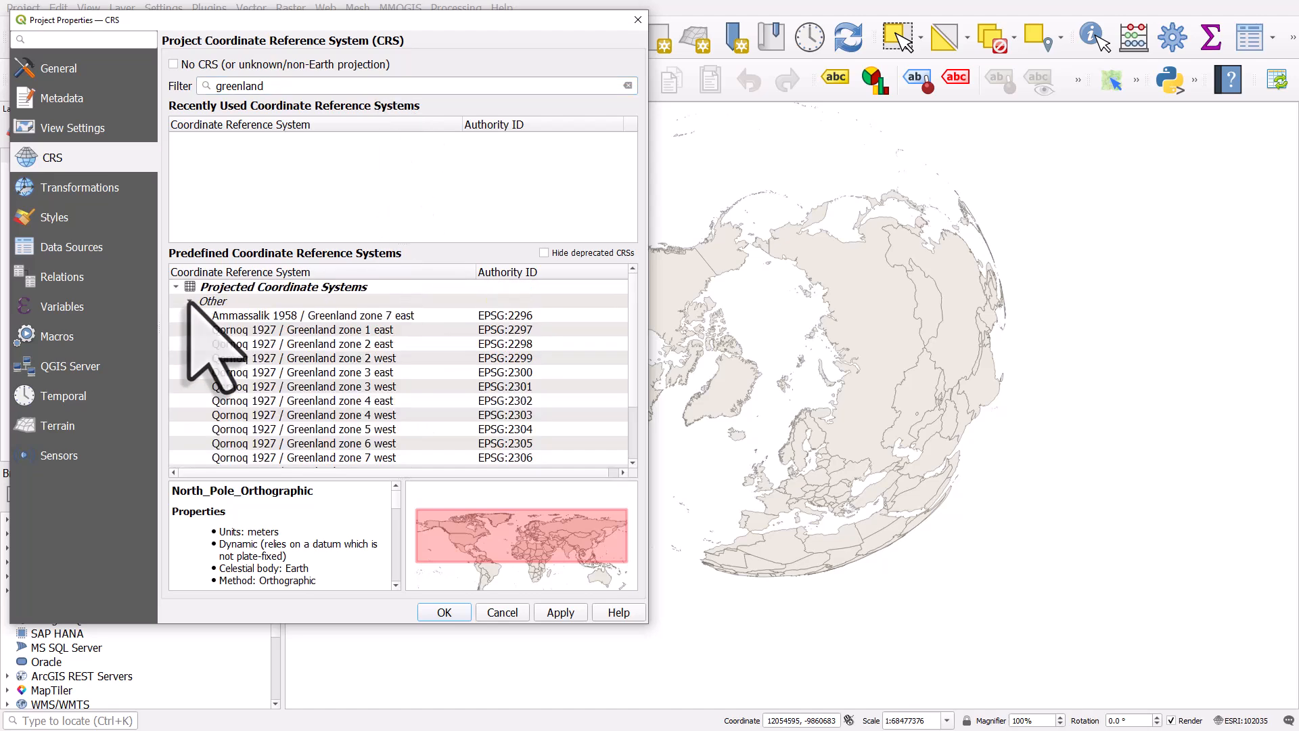
left_click(189, 301)
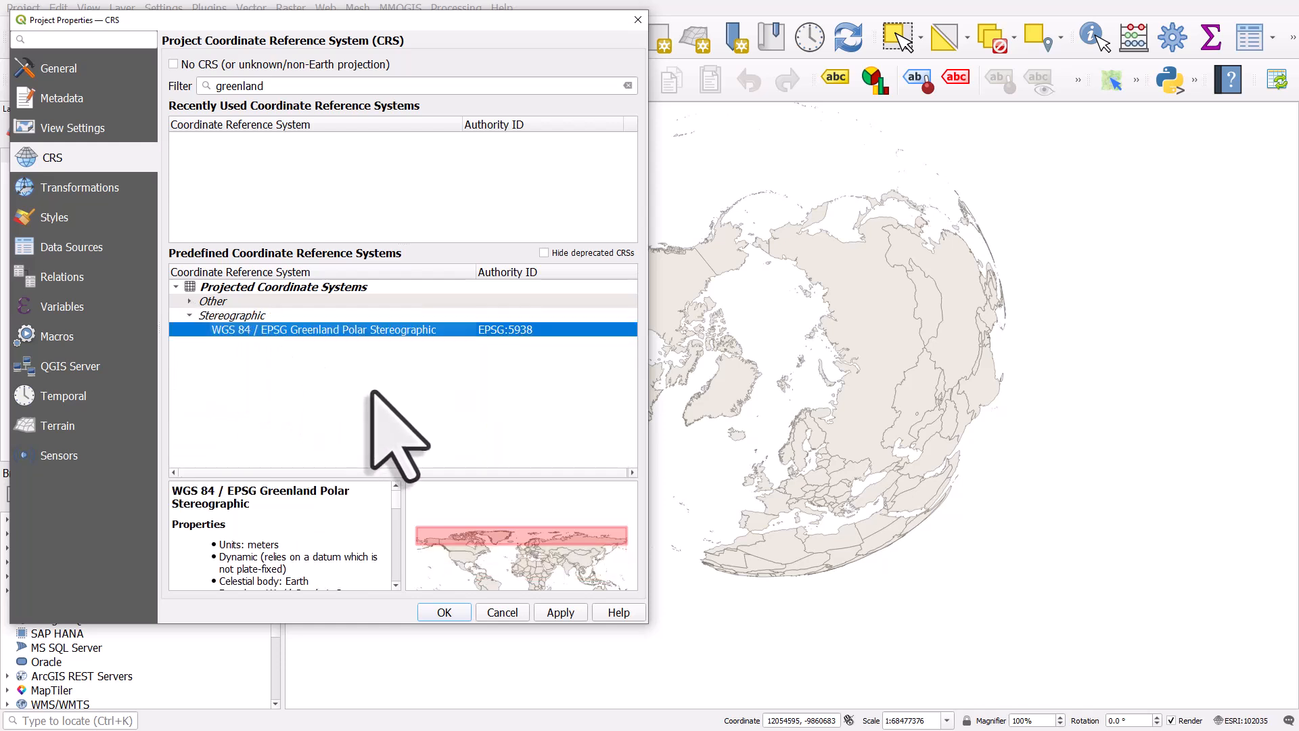
left_click(443, 612)
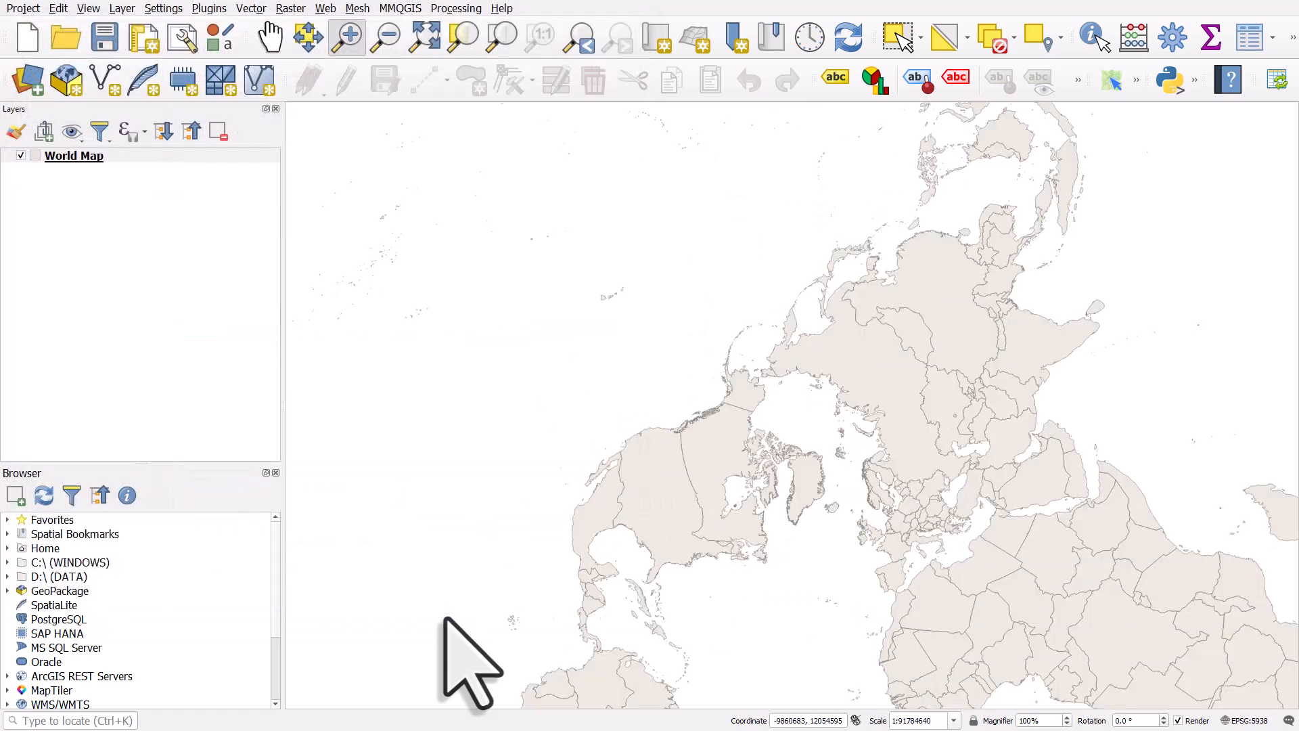
mouse_move(783, 543)
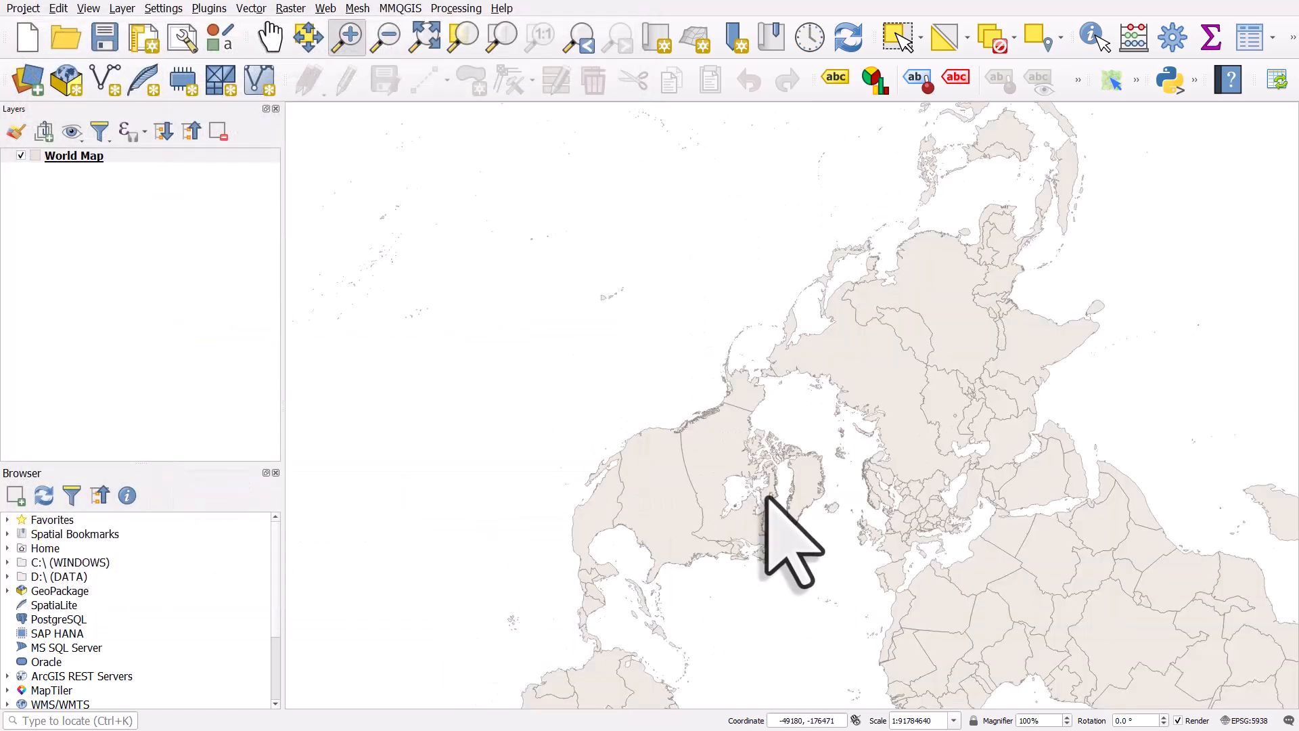
mouse_move(694, 389)
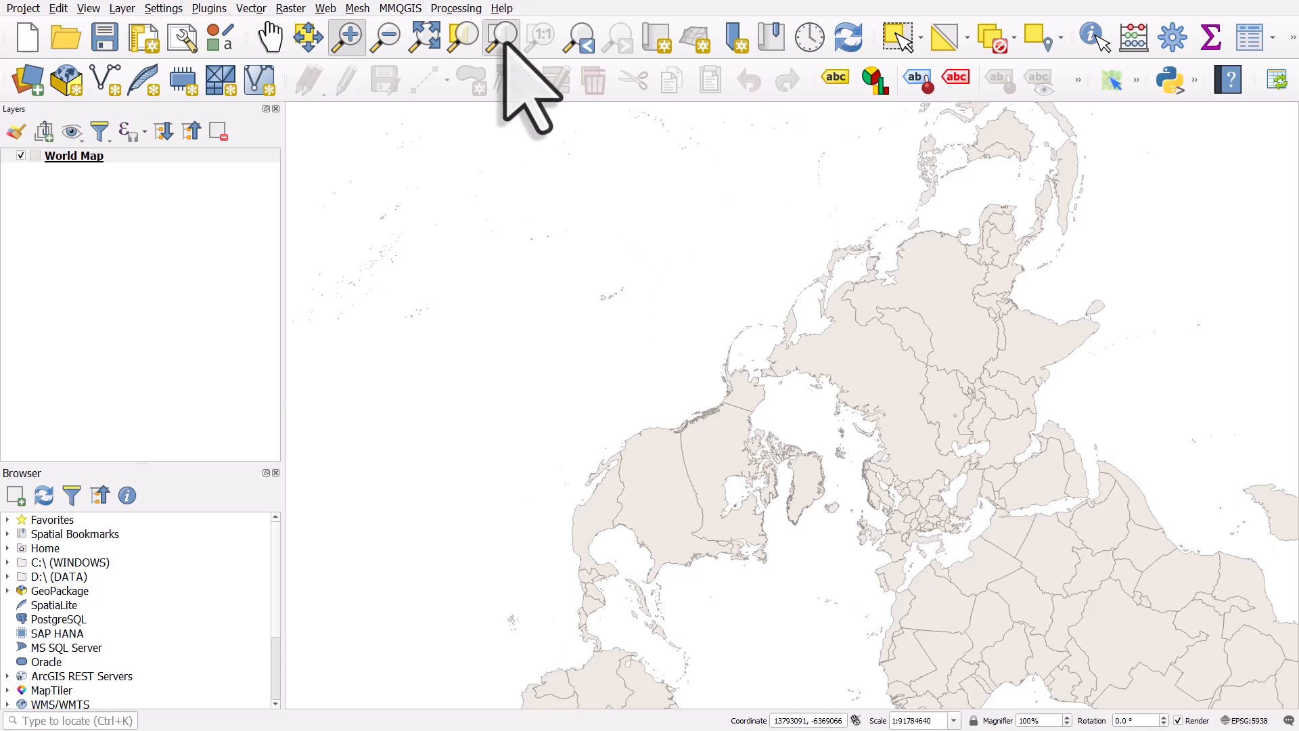
mouse_move(783, 410)
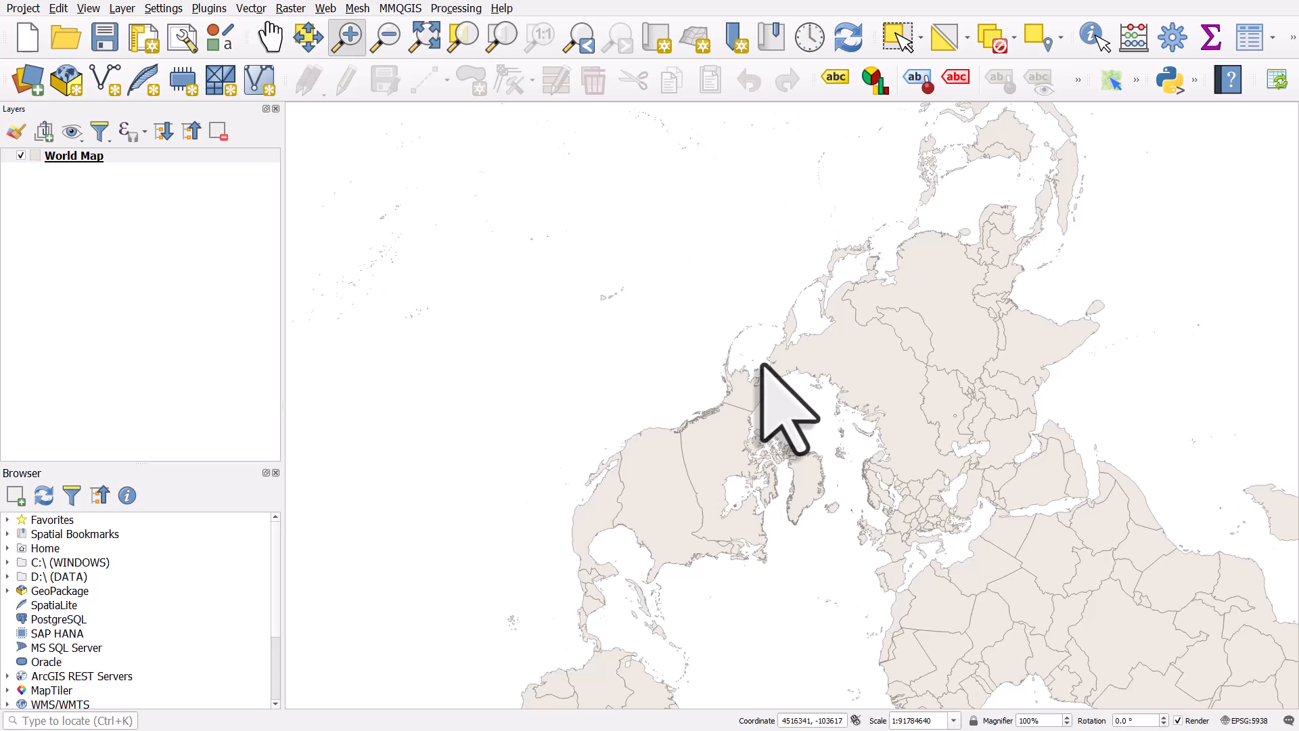
mouse_move(779, 406)
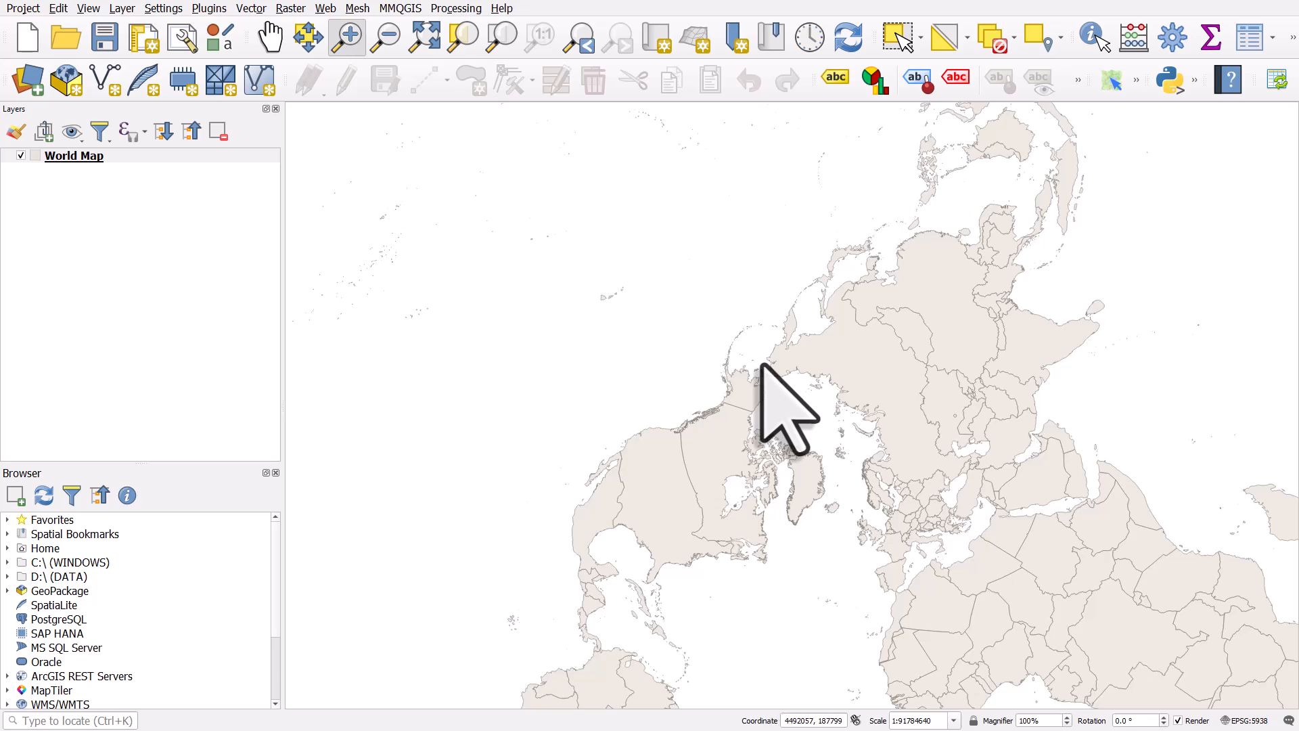
mouse_move(779, 414)
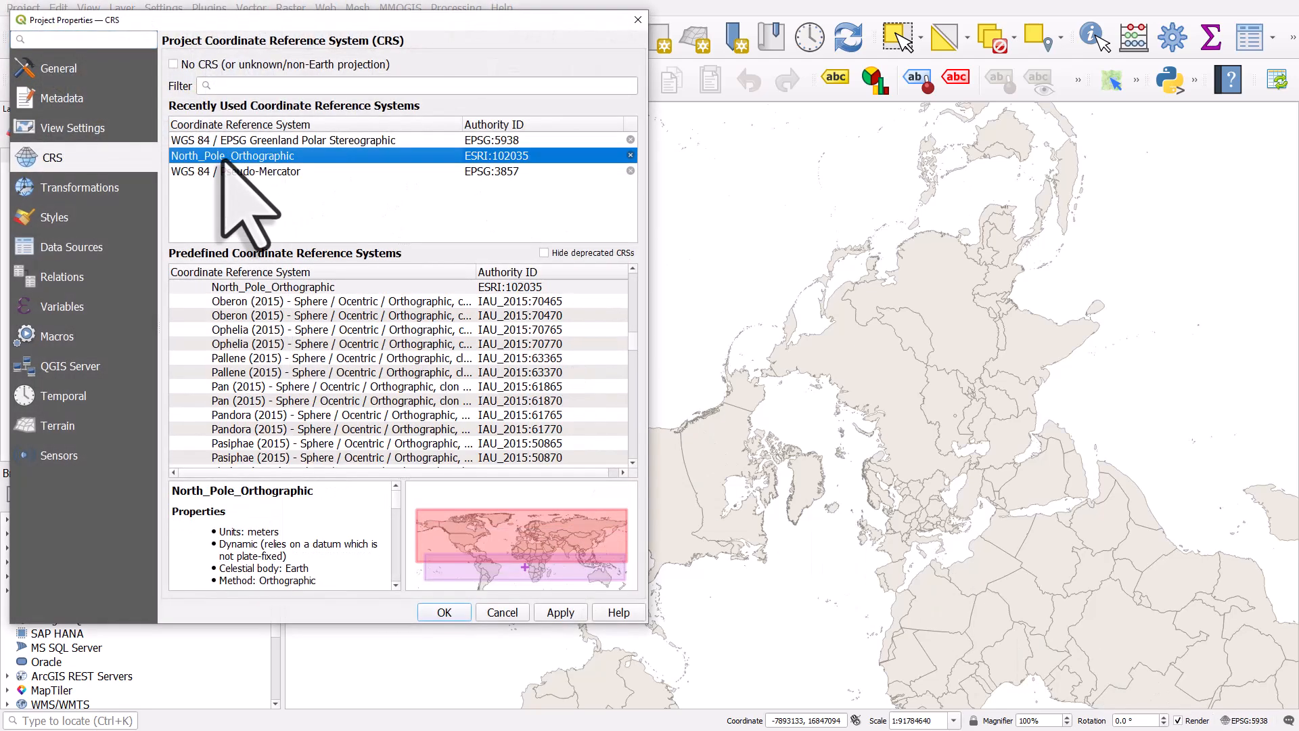
- Apply North_Pole_Orthographic (ESRI:102035) and zoom to the full globe extent
left_click(443, 612)
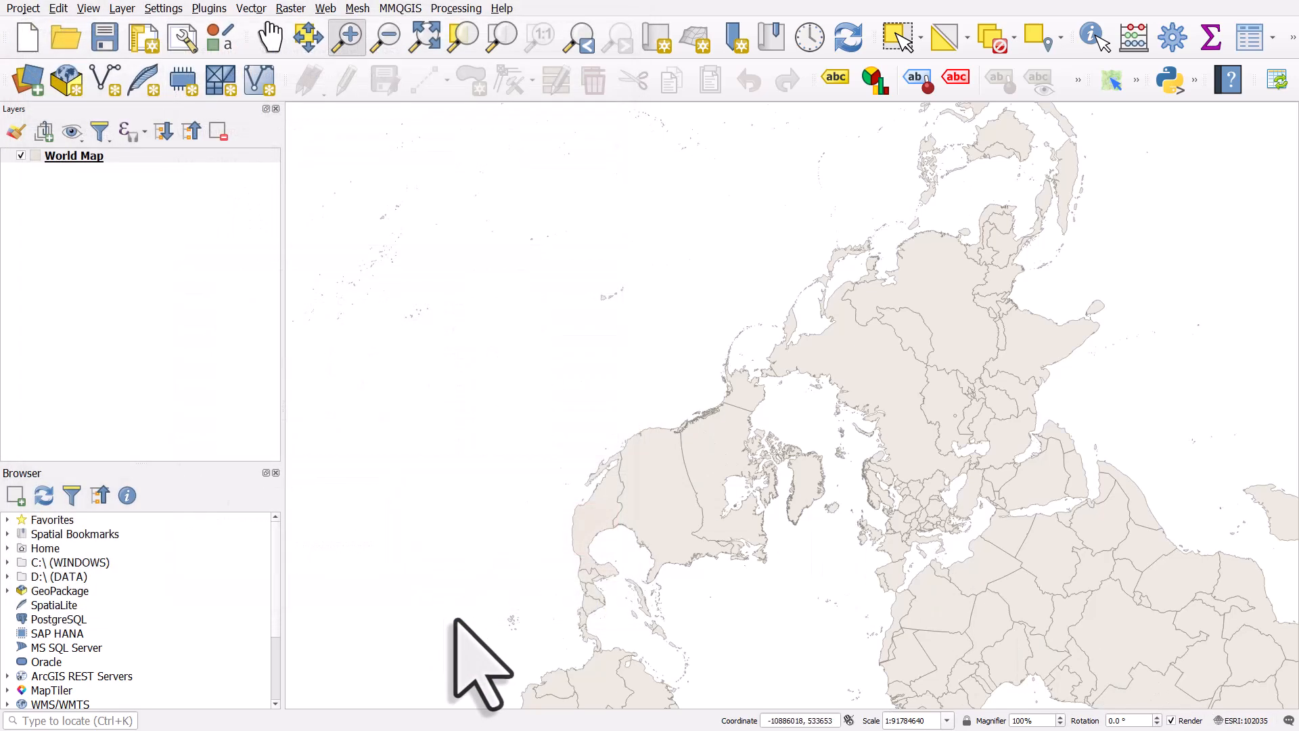
left_click(424, 36)
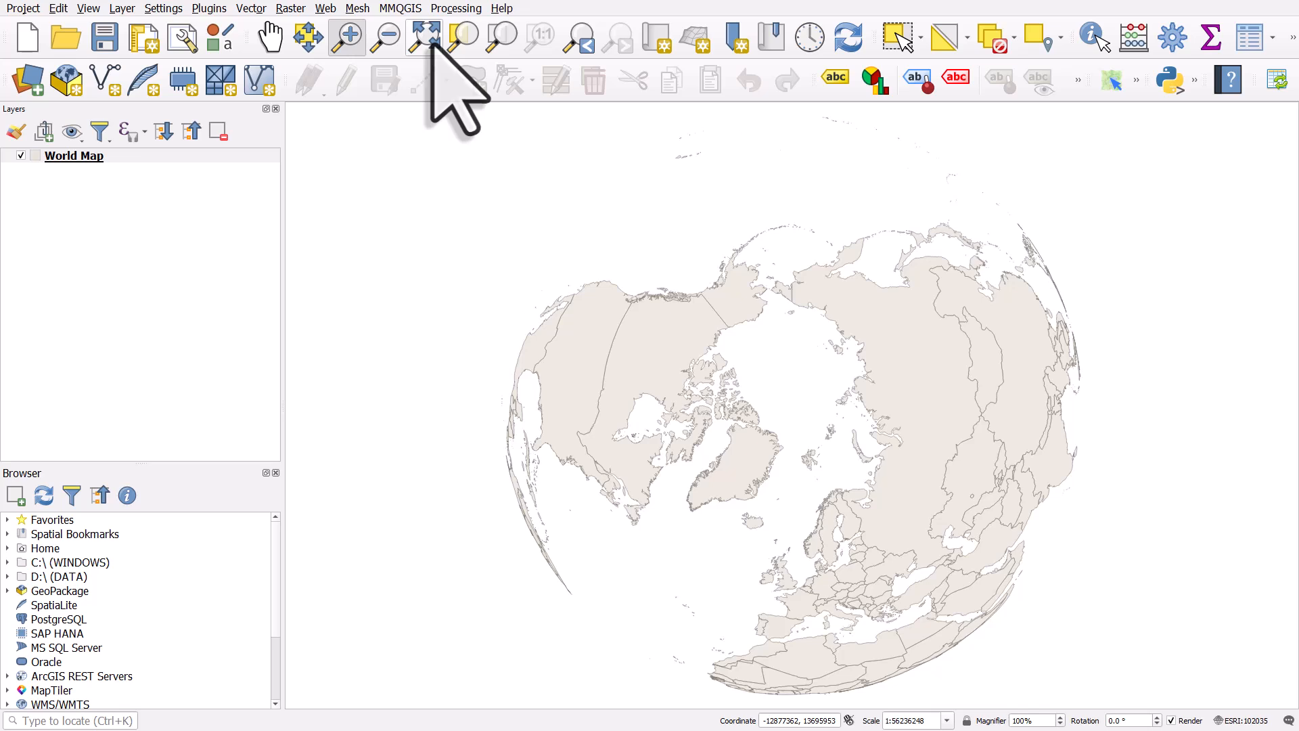
mouse_move(424, 37)
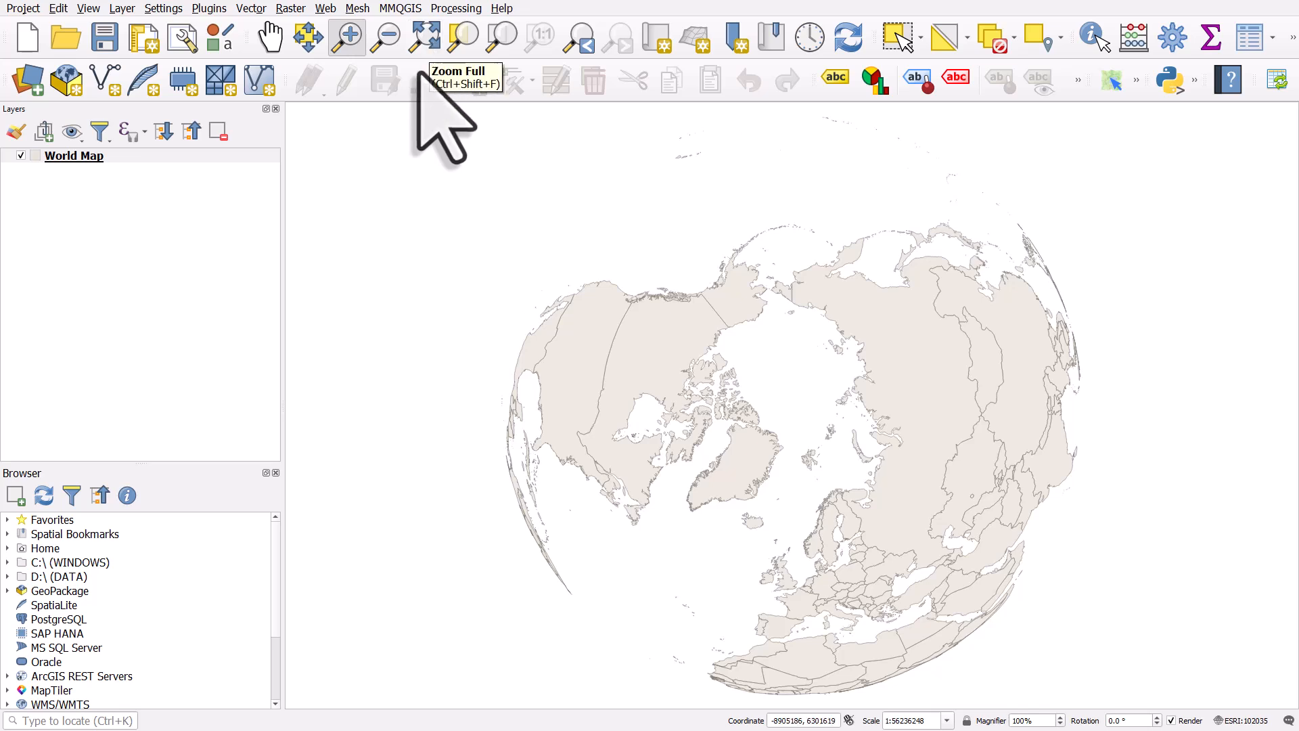
mouse_move(358, 294)
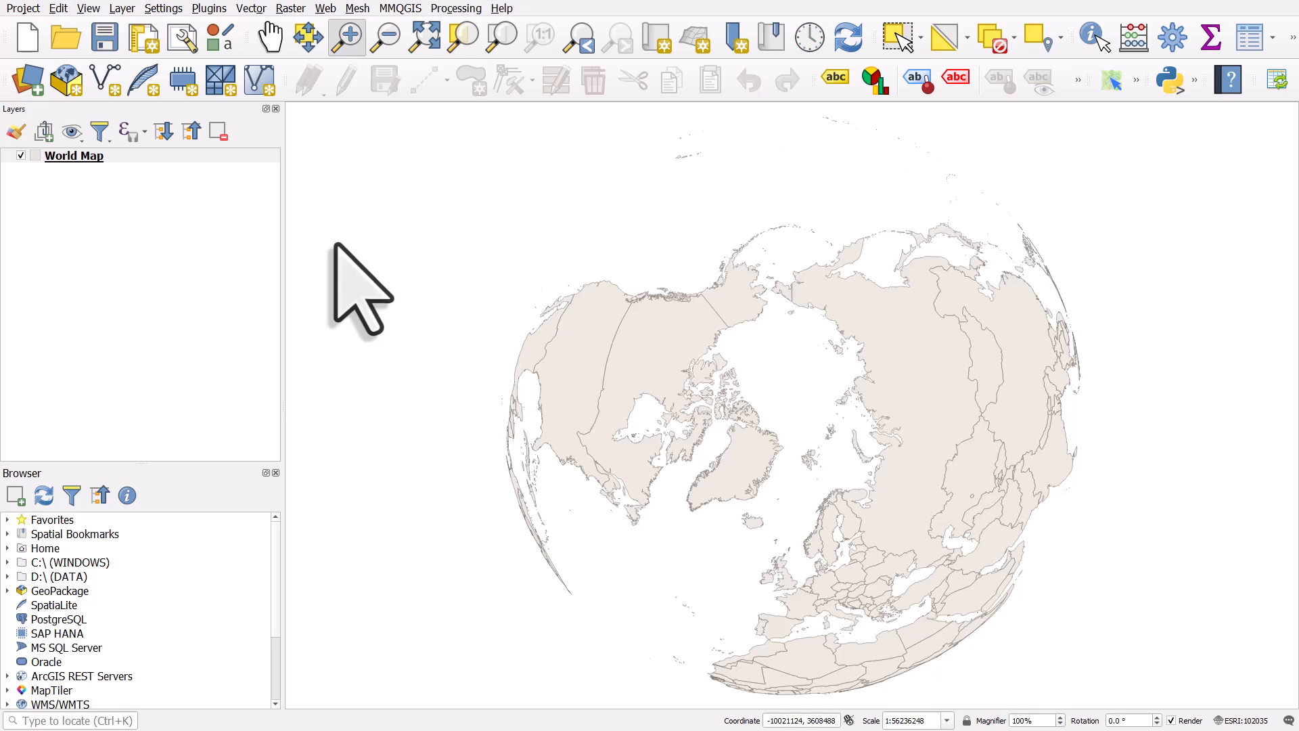
mouse_move(423, 314)
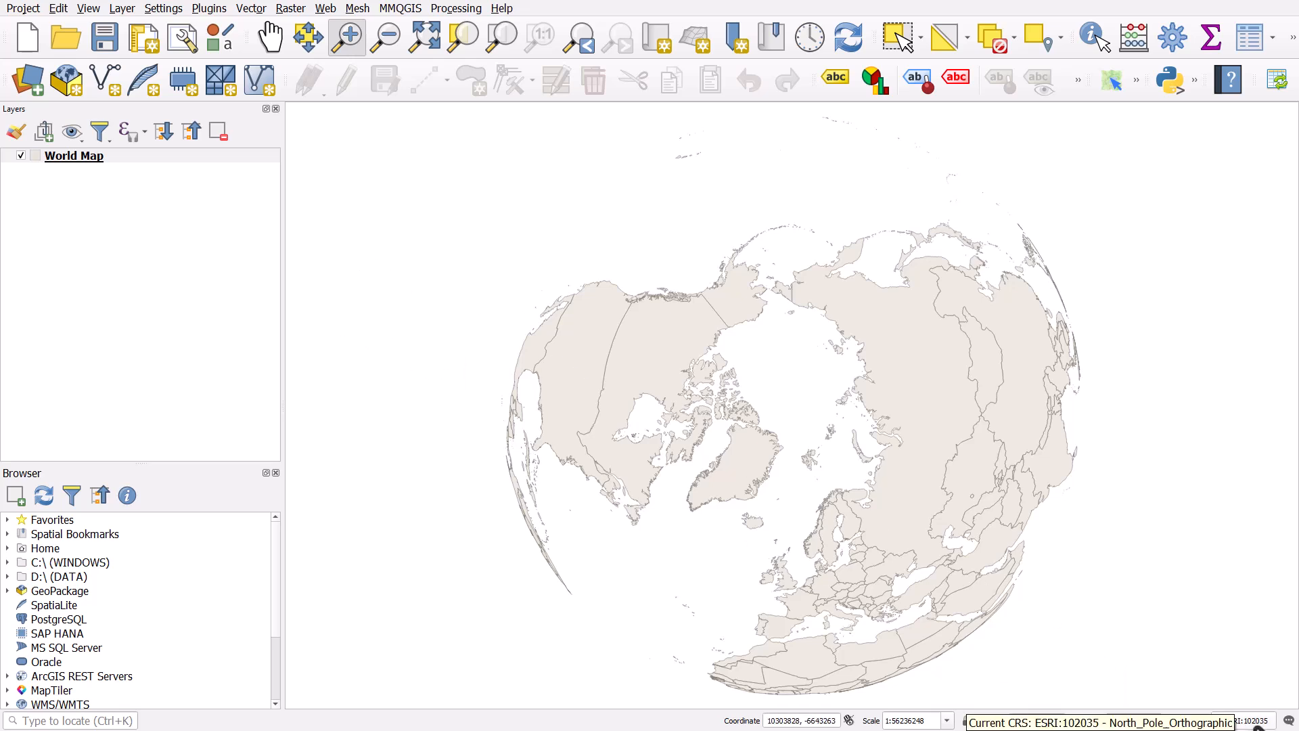
- Filter the project CRS list for 'equal area' and apply World_Cylindrical_Equal_Area (ESRI:54034)
left_click(1100, 720)
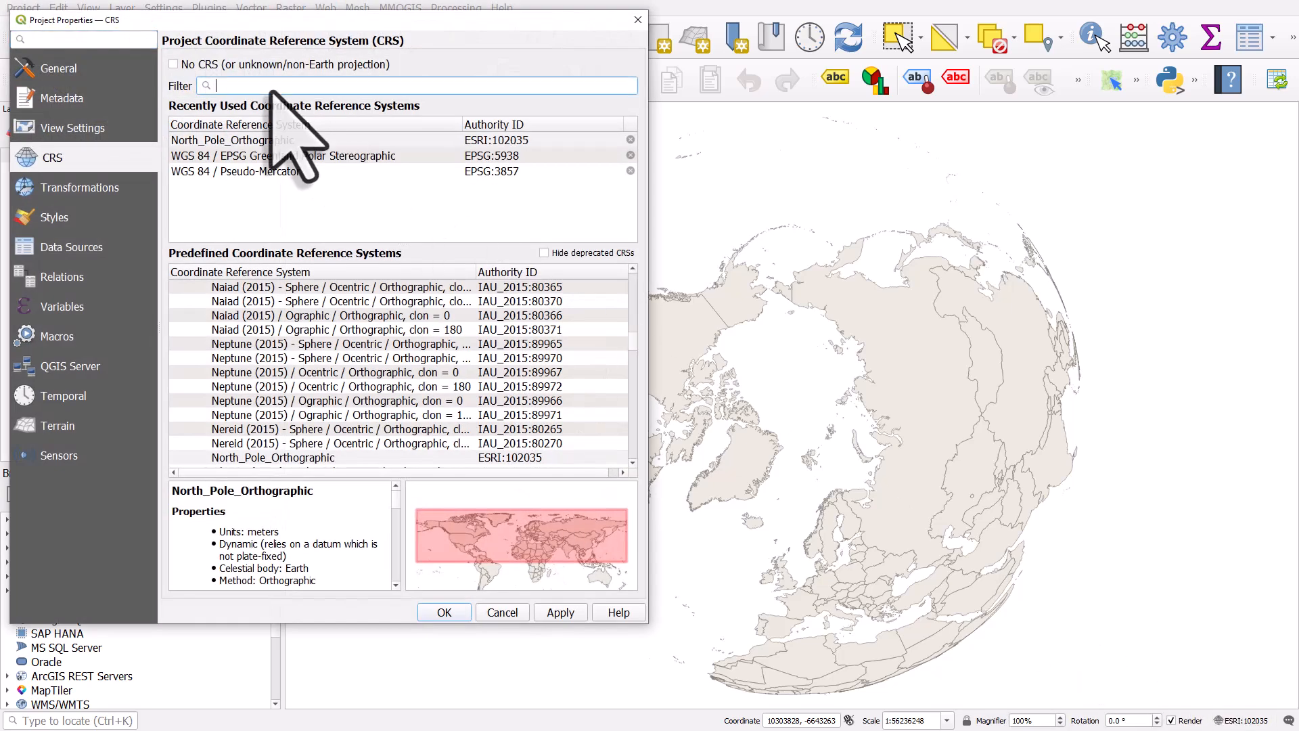
type("equal are")
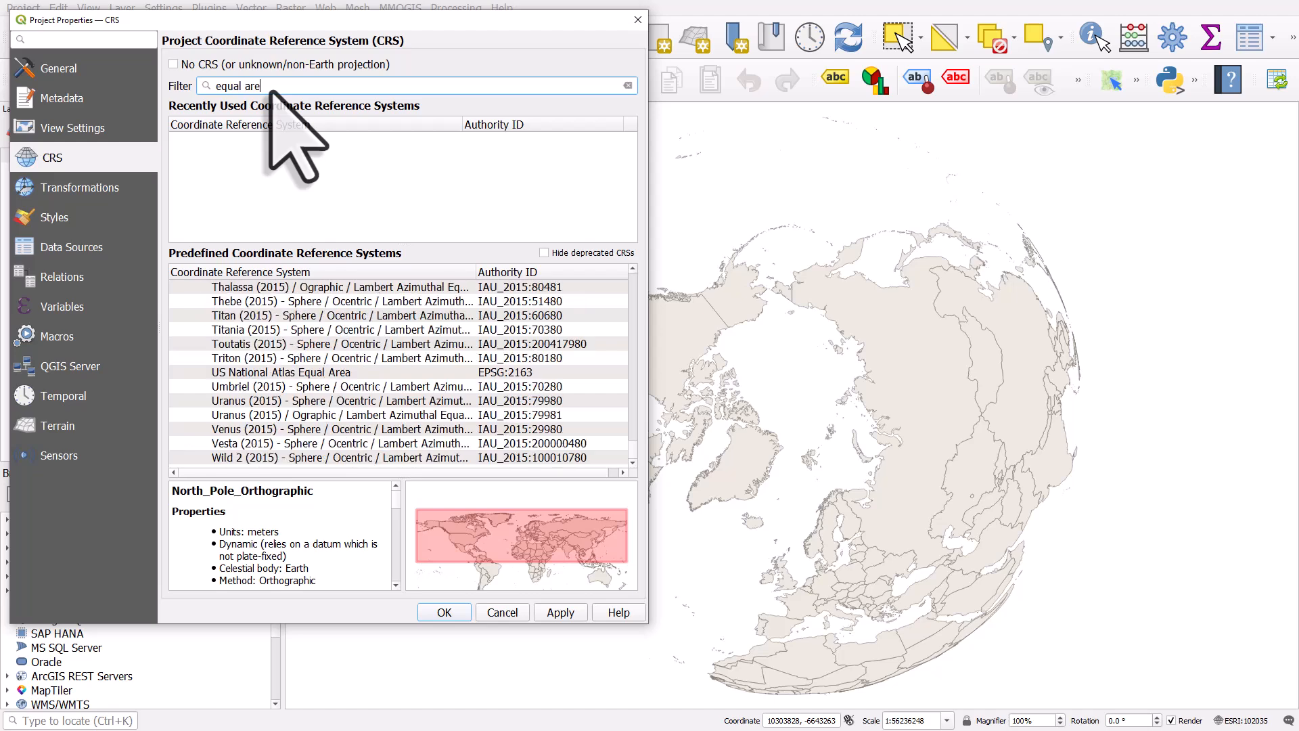
type("a")
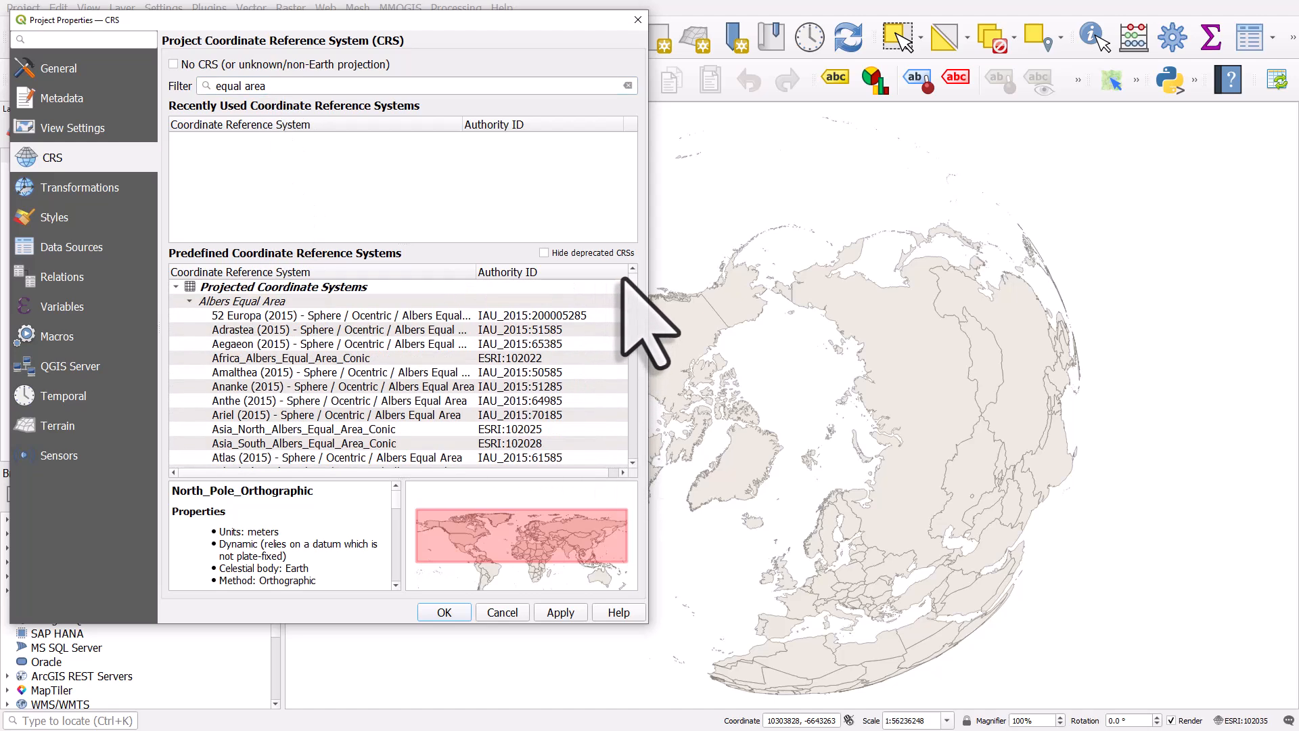
mouse_move(211, 356)
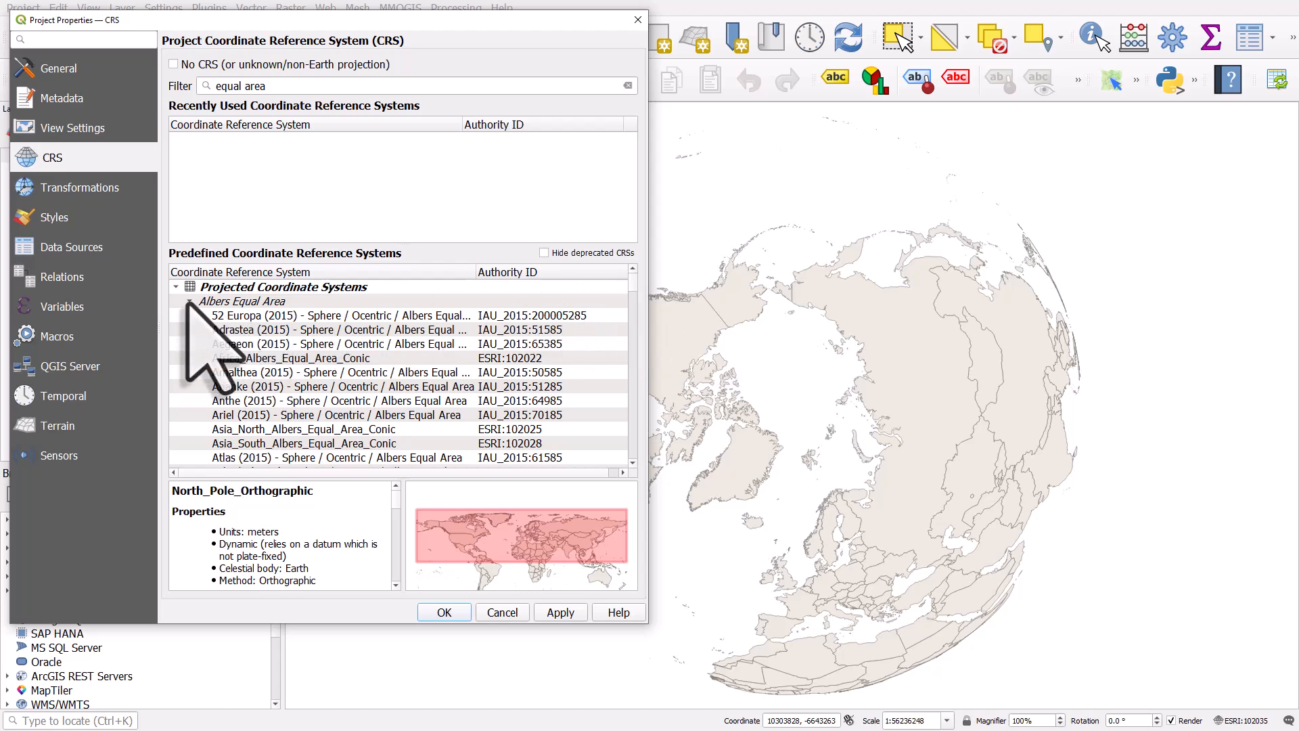
left_click(189, 301)
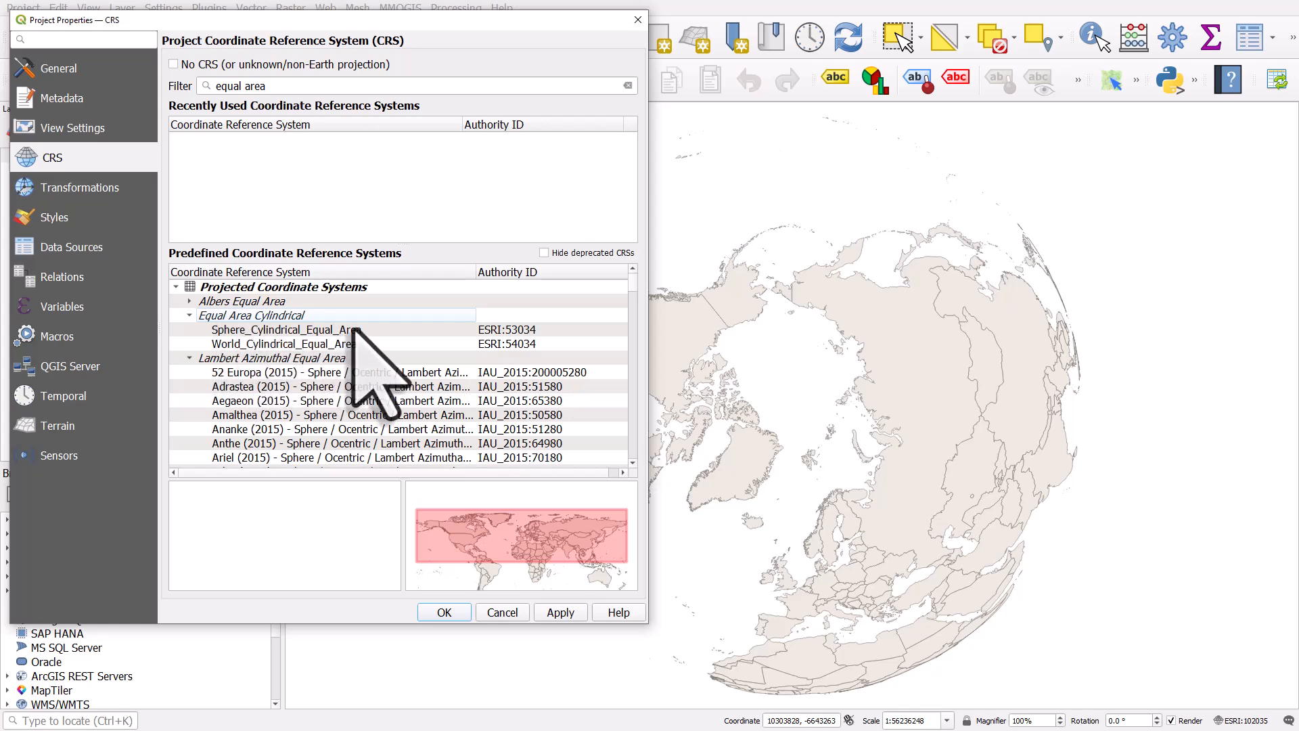
left_click(281, 343)
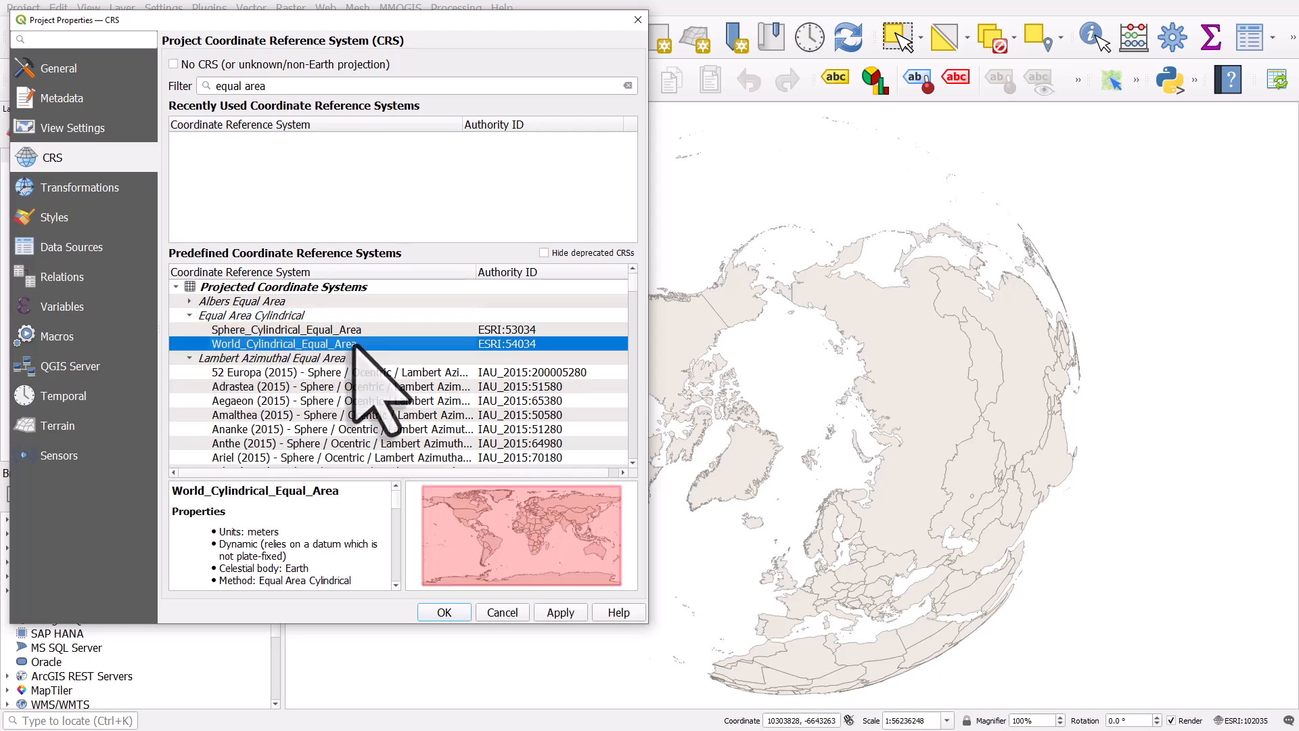
left_click(560, 613)
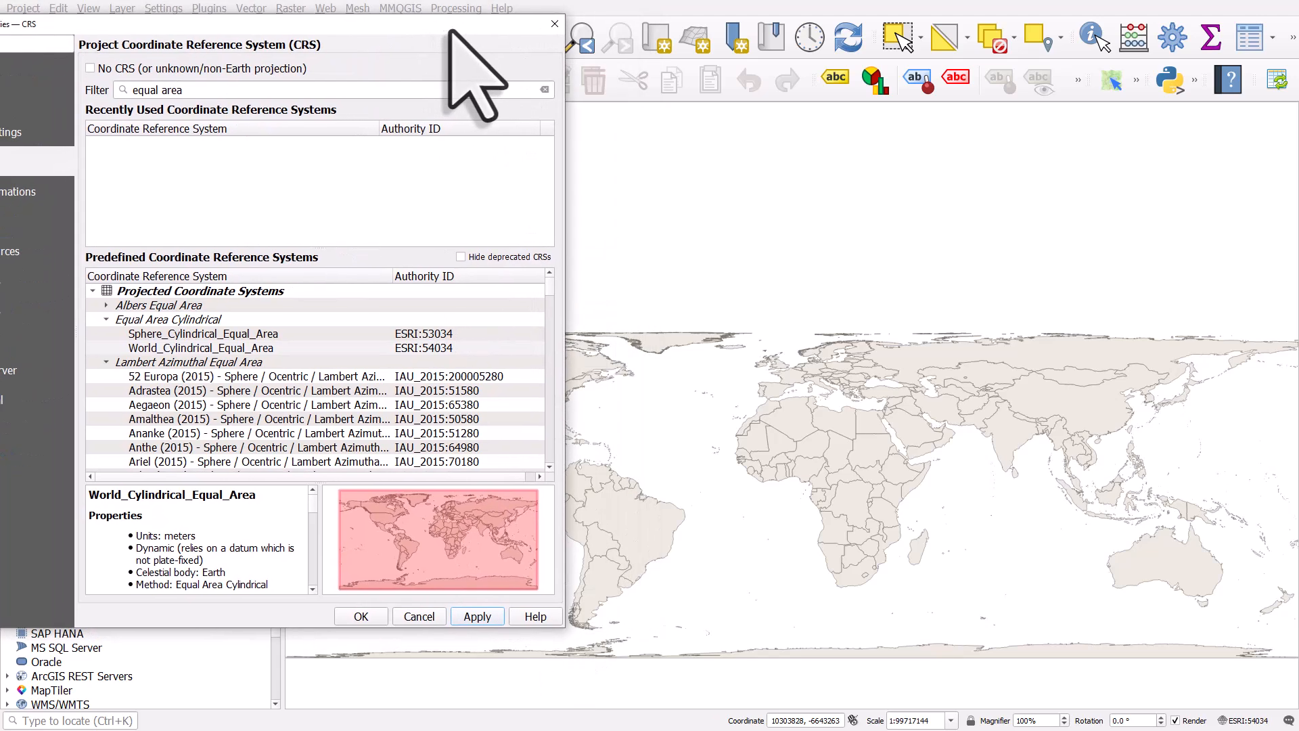
mouse_move(422, 154)
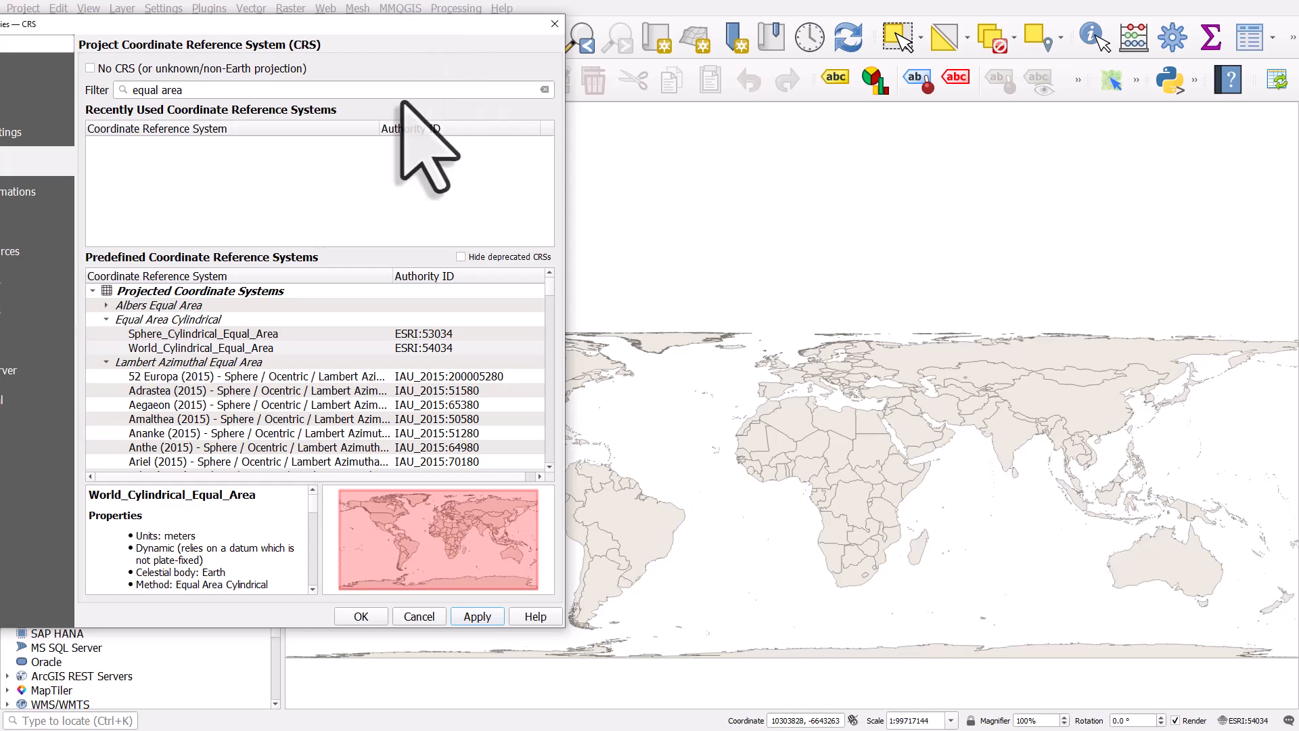
mouse_move(270, 398)
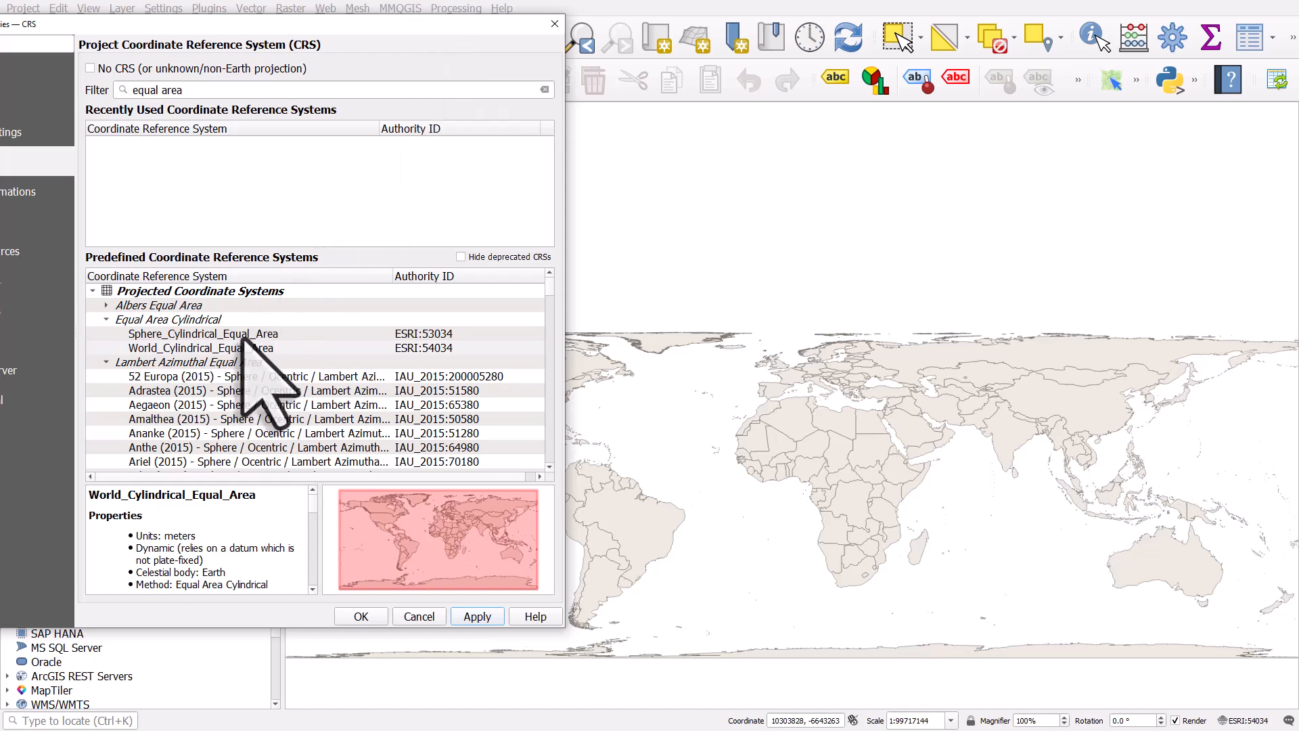
- Apply Sphere_Cylindrical_Equal_Area (ESRI:53034) to the map and scroll through the remaining CRS options
left_click(202, 333)
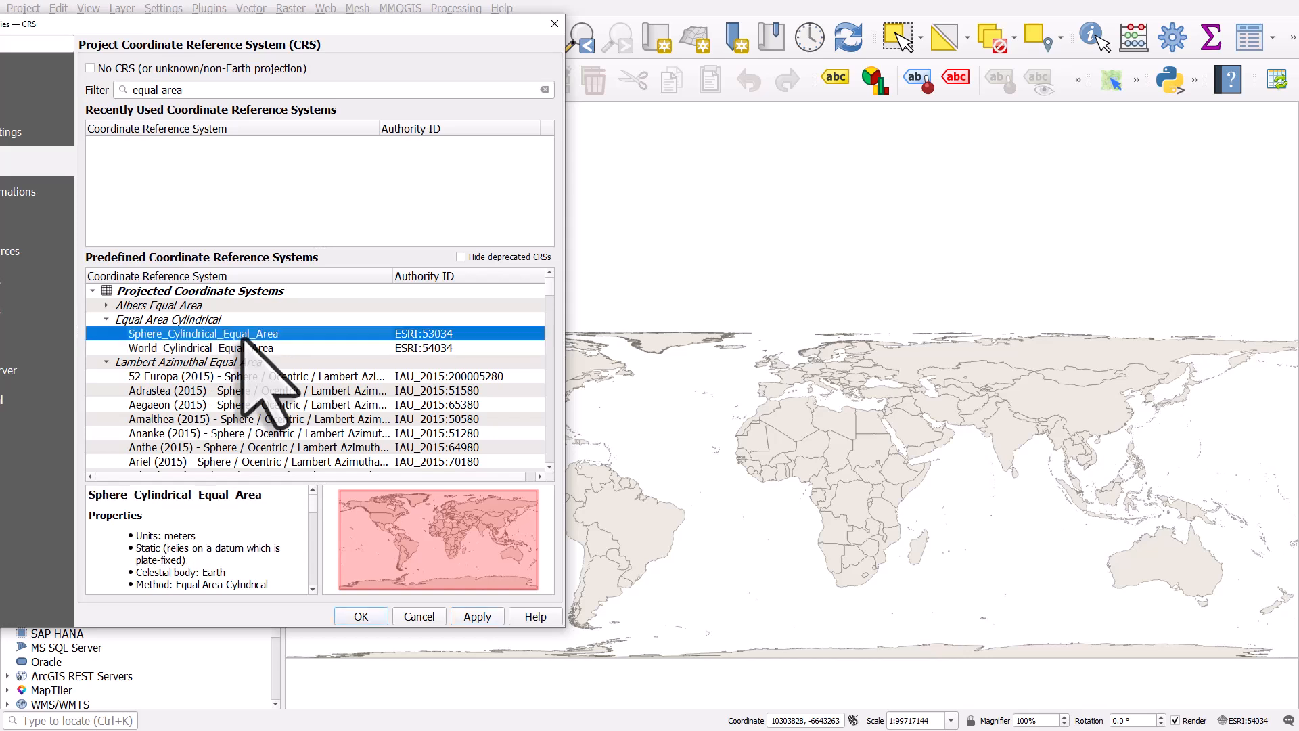
mouse_move(299, 464)
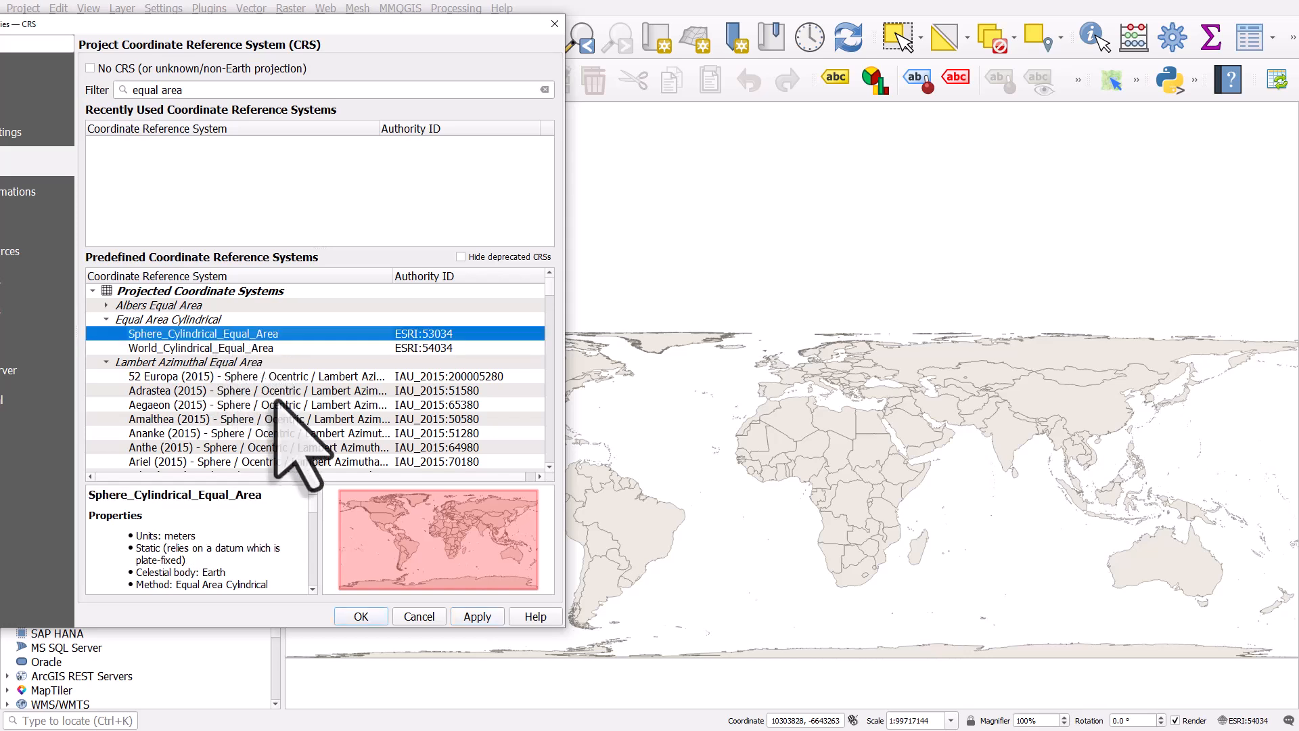
left_click(477, 615)
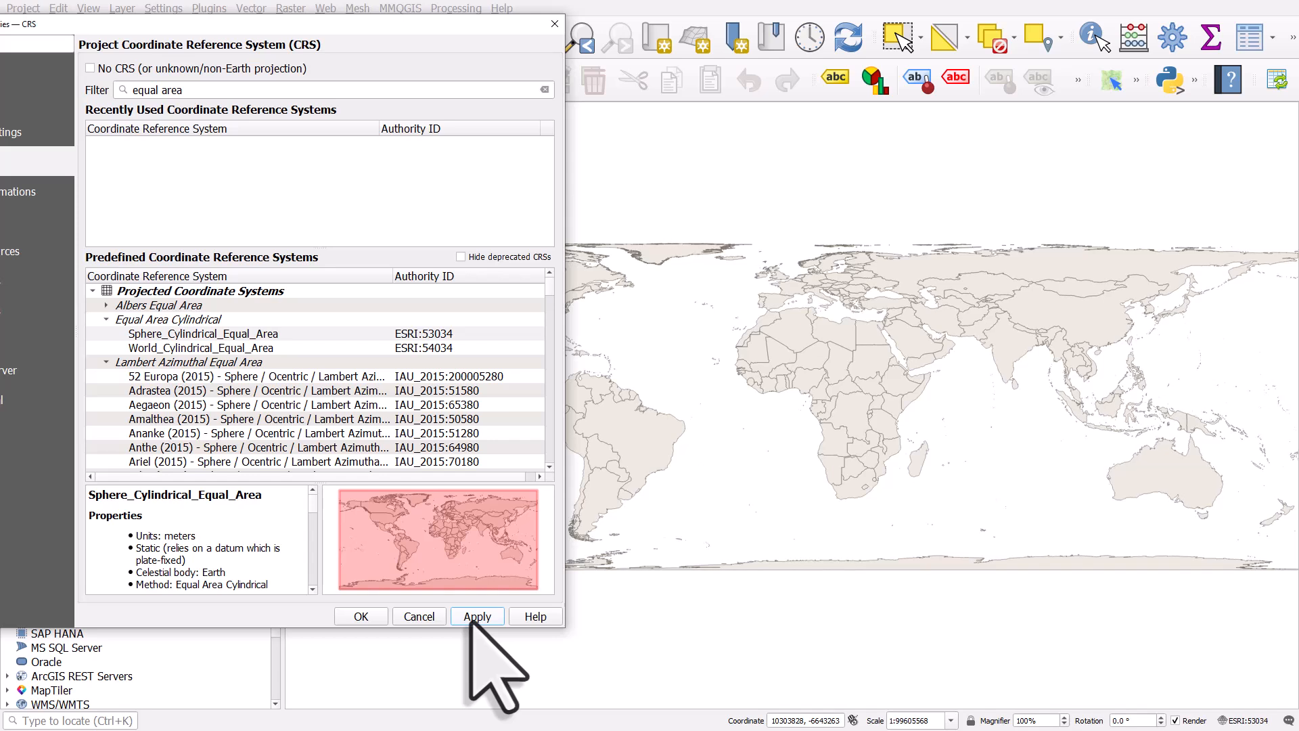
mouse_move(232, 473)
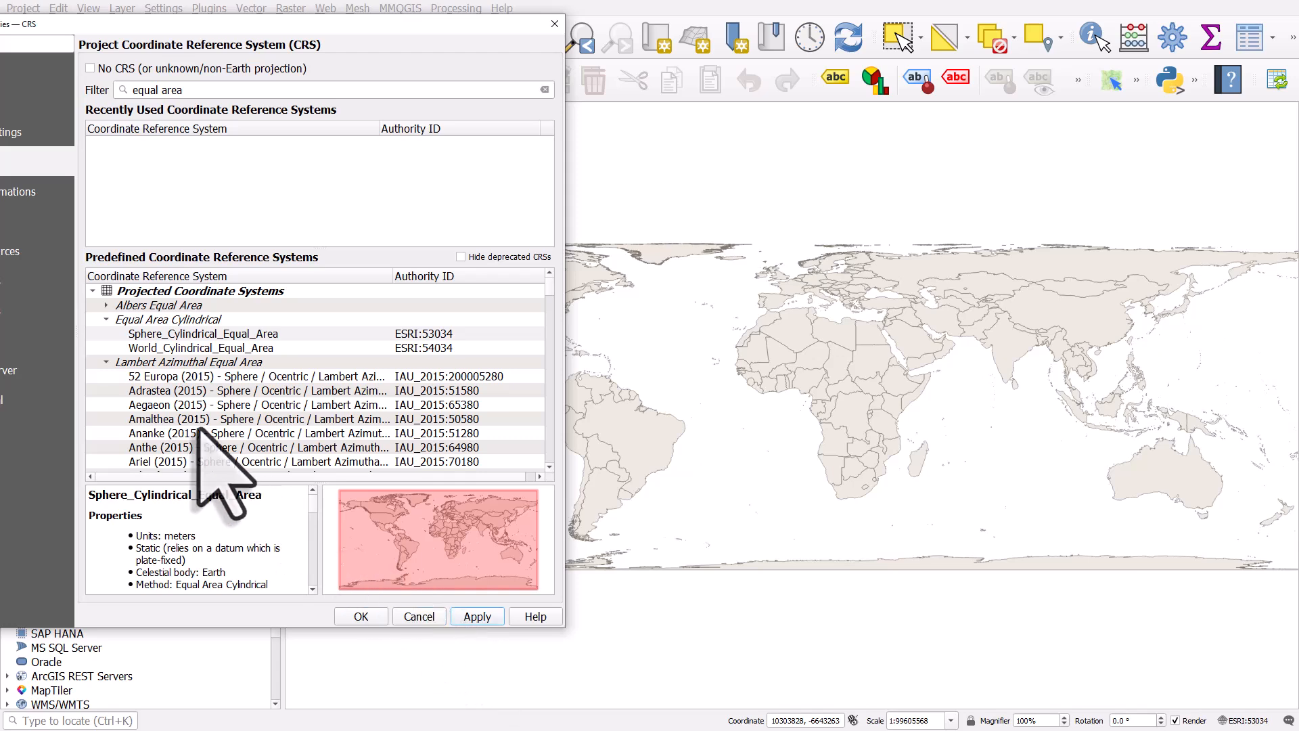
left_click(203, 333)
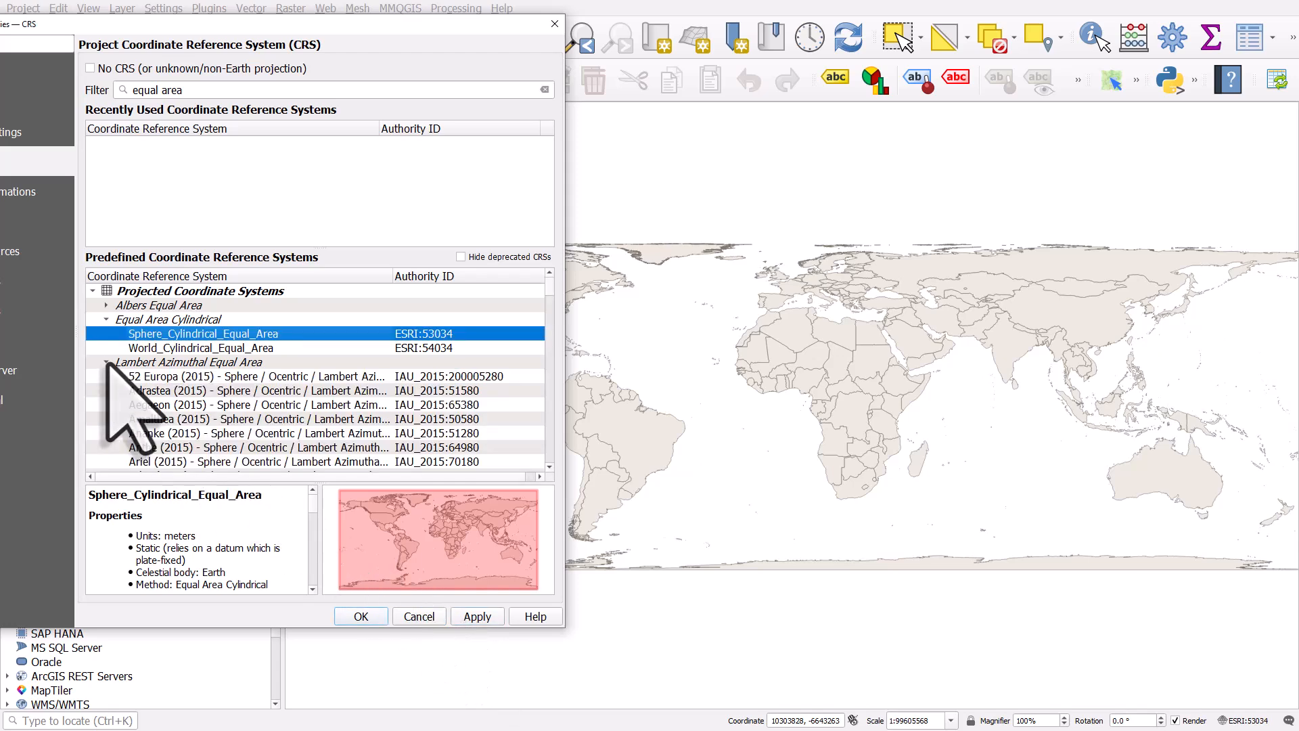
scroll("down", 3)
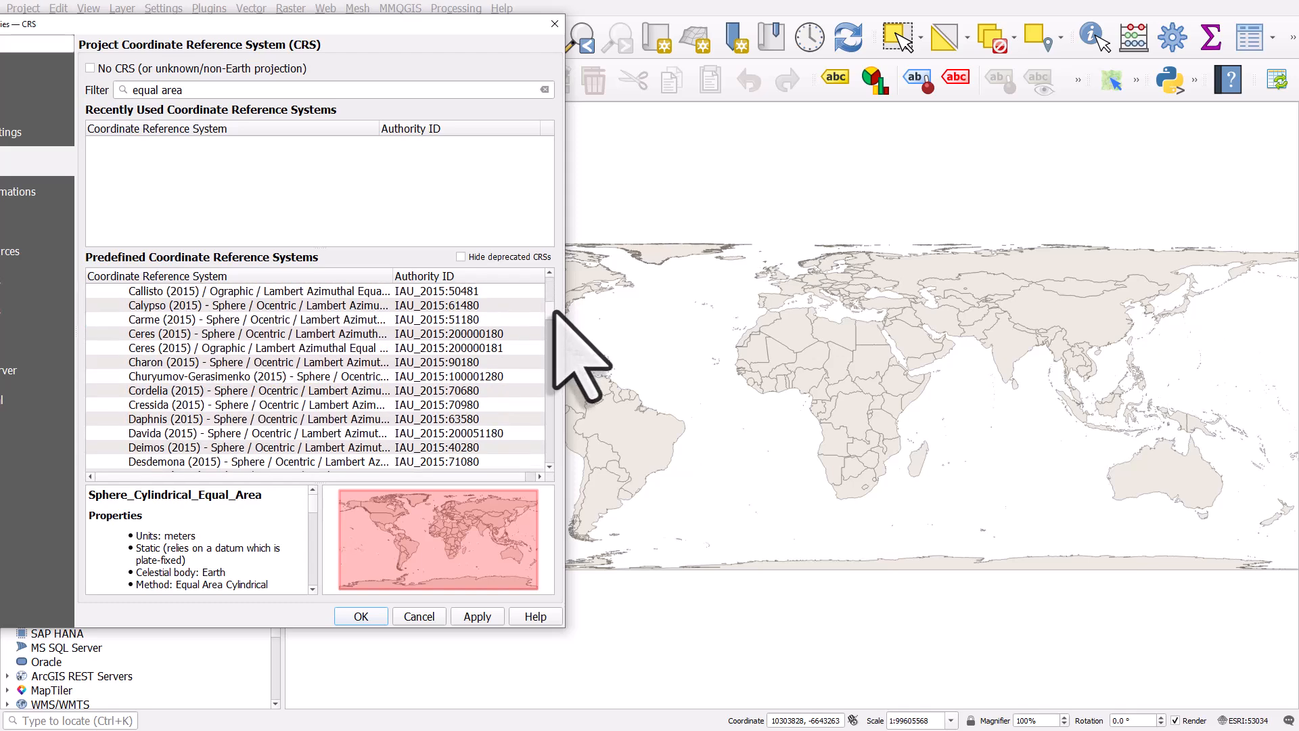
scroll("down", 3)
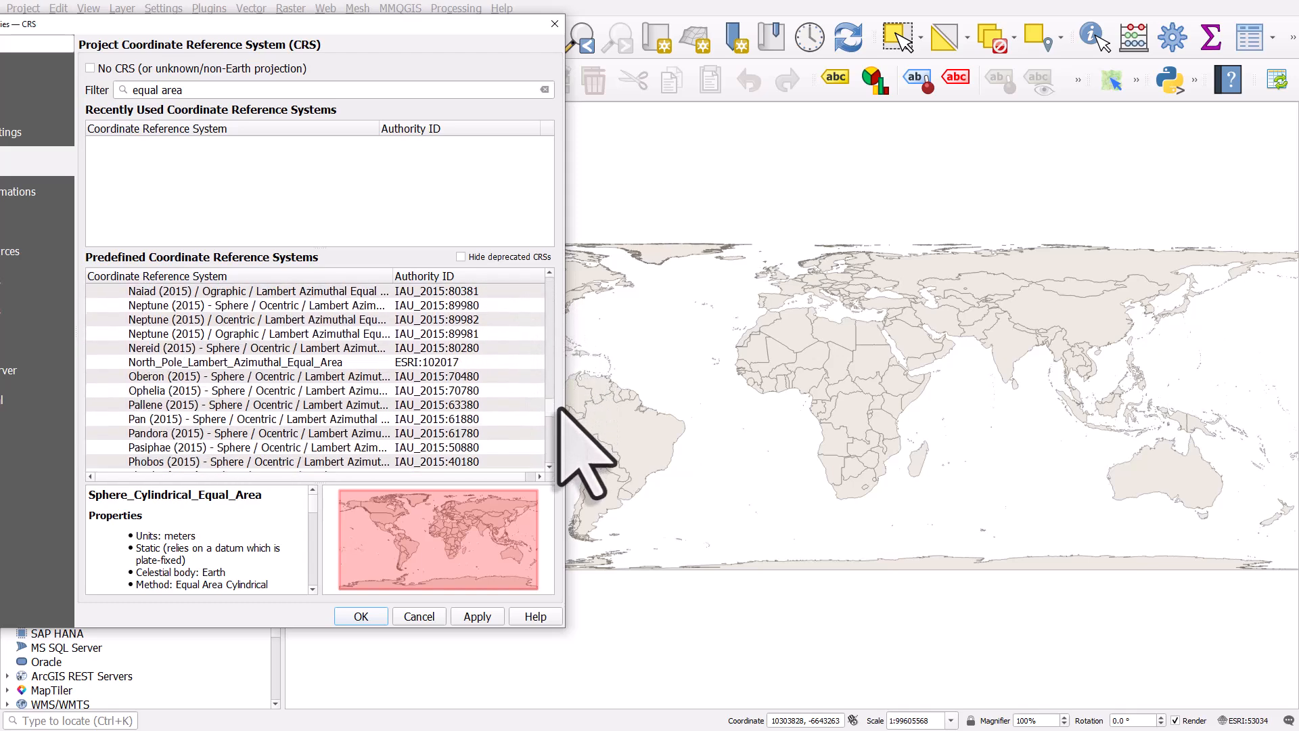
scroll("down", 3)
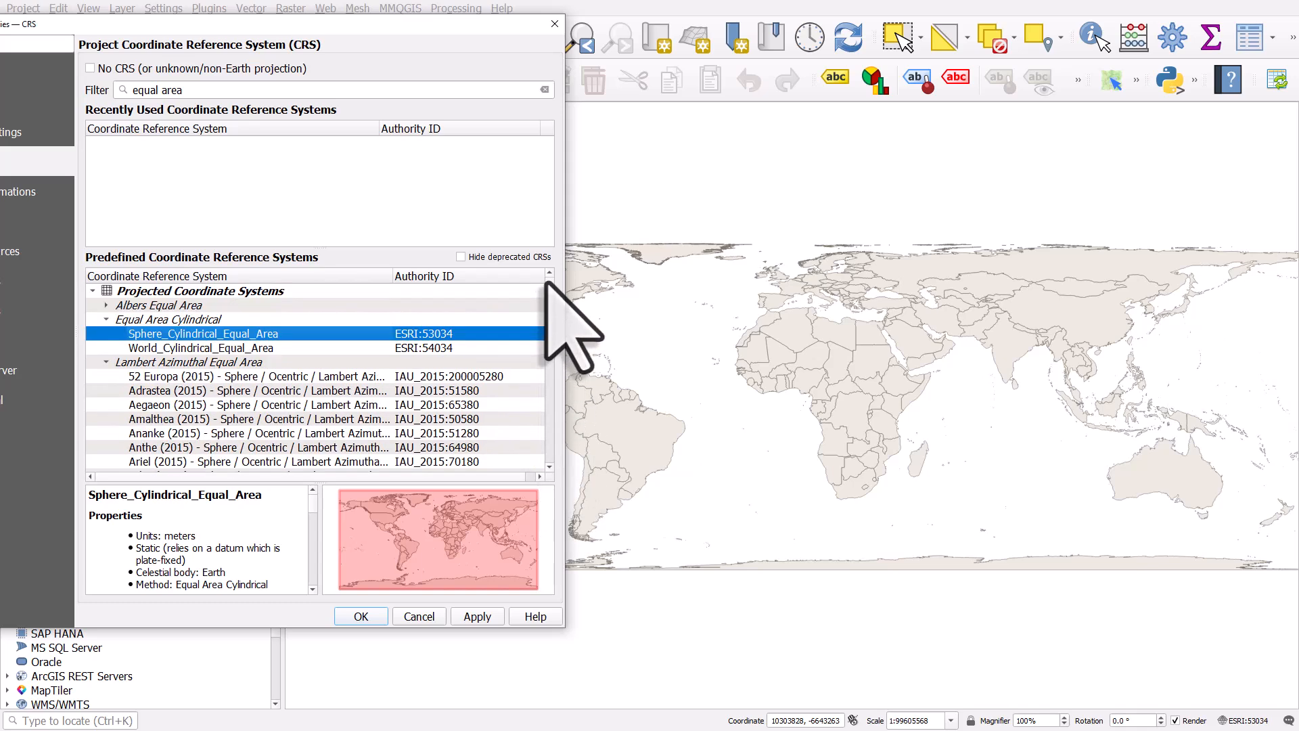
mouse_move(389, 306)
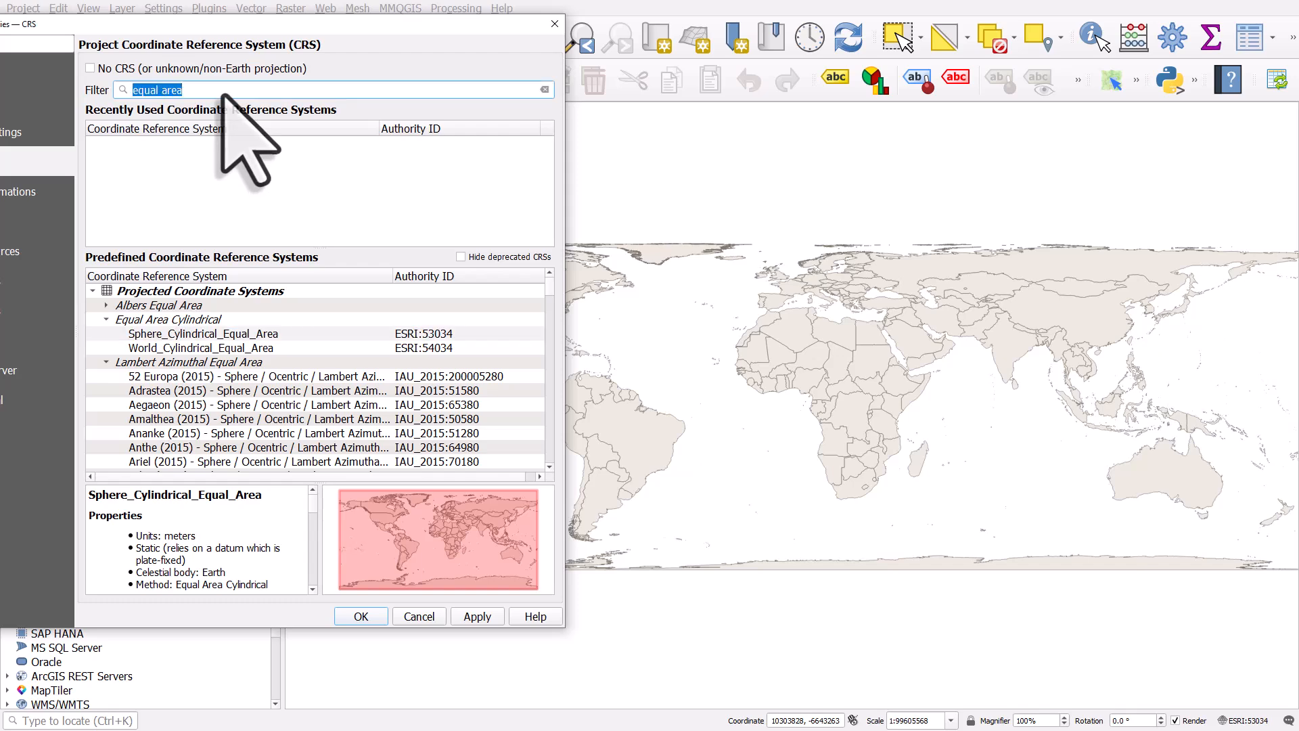
- Filter for 'space', choose The_World_From_Space (ESRI:102038) and confirm with OK
type("space")
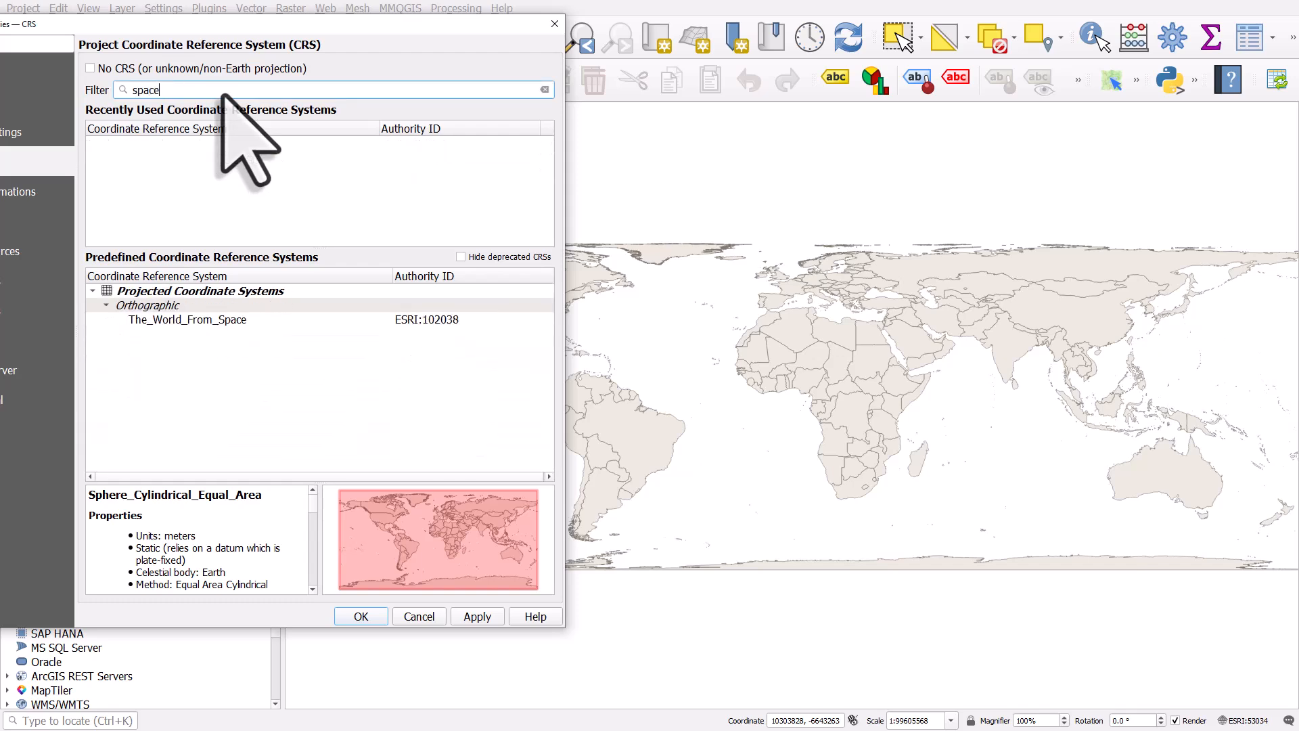
left_click(187, 319)
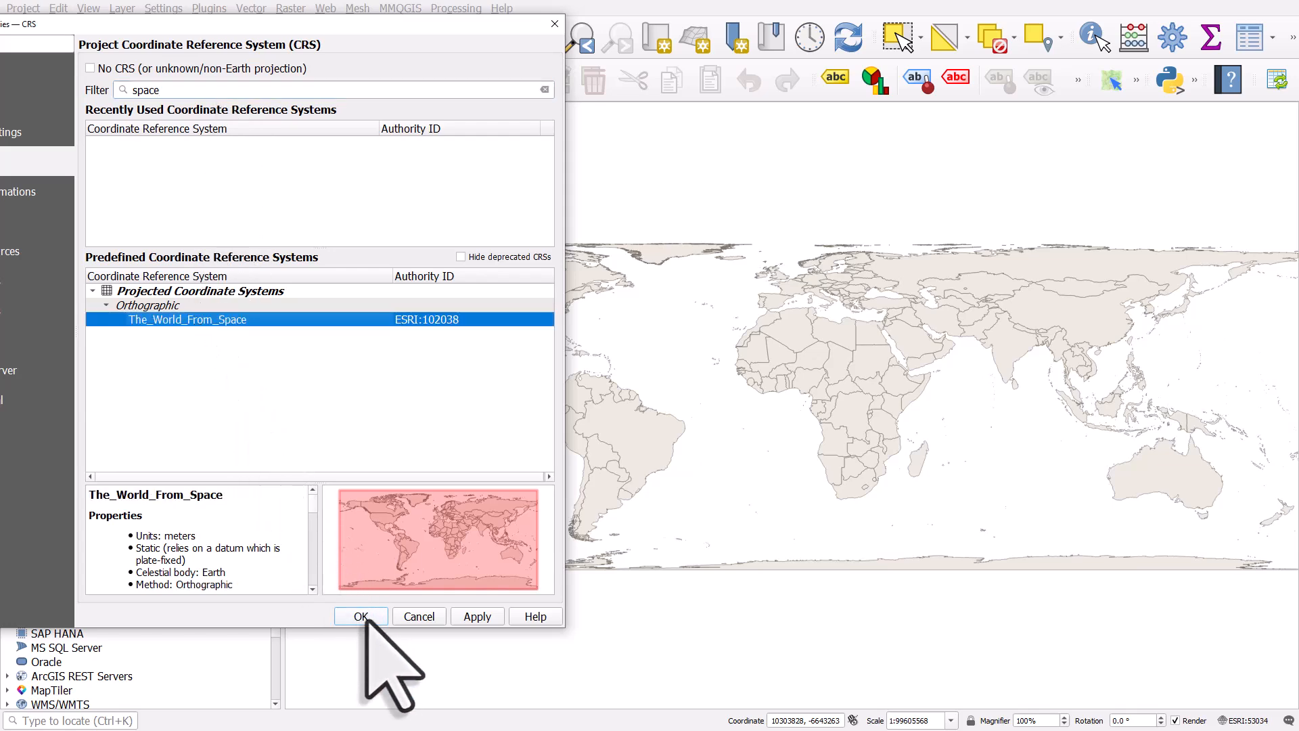
left_click(360, 616)
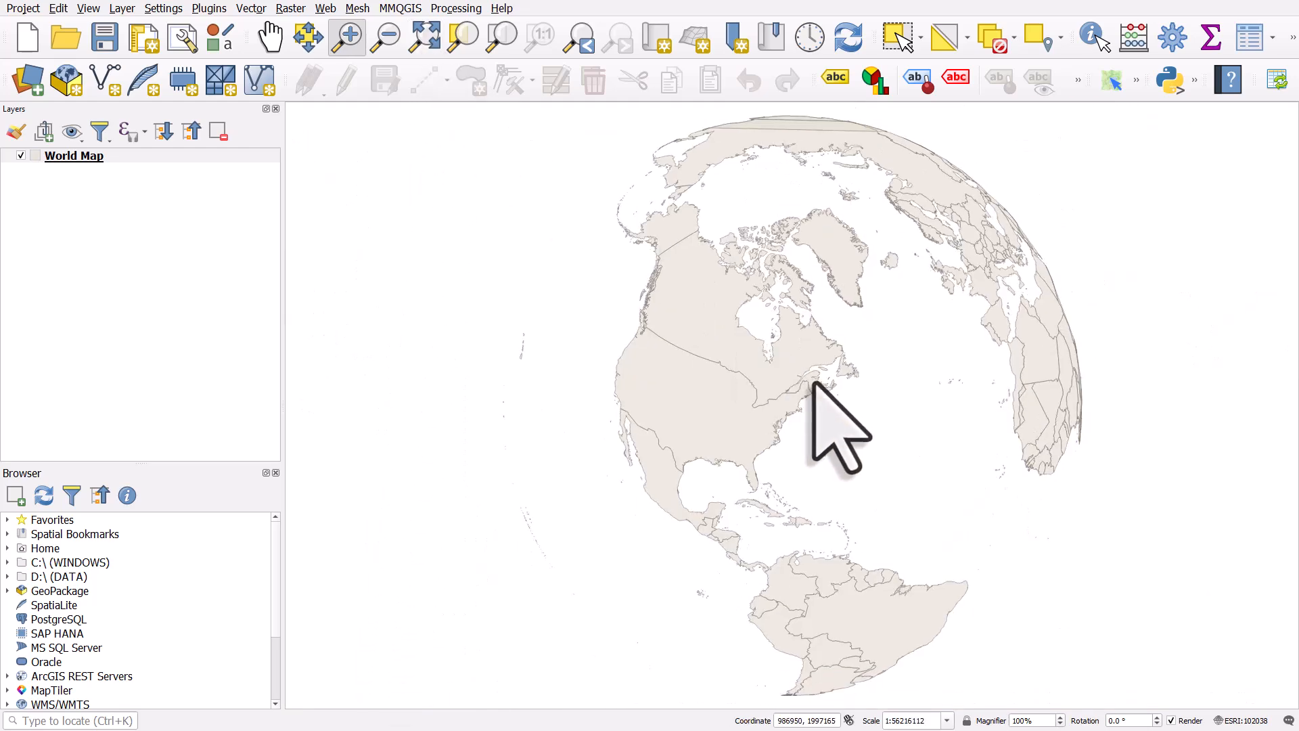
mouse_move(837, 422)
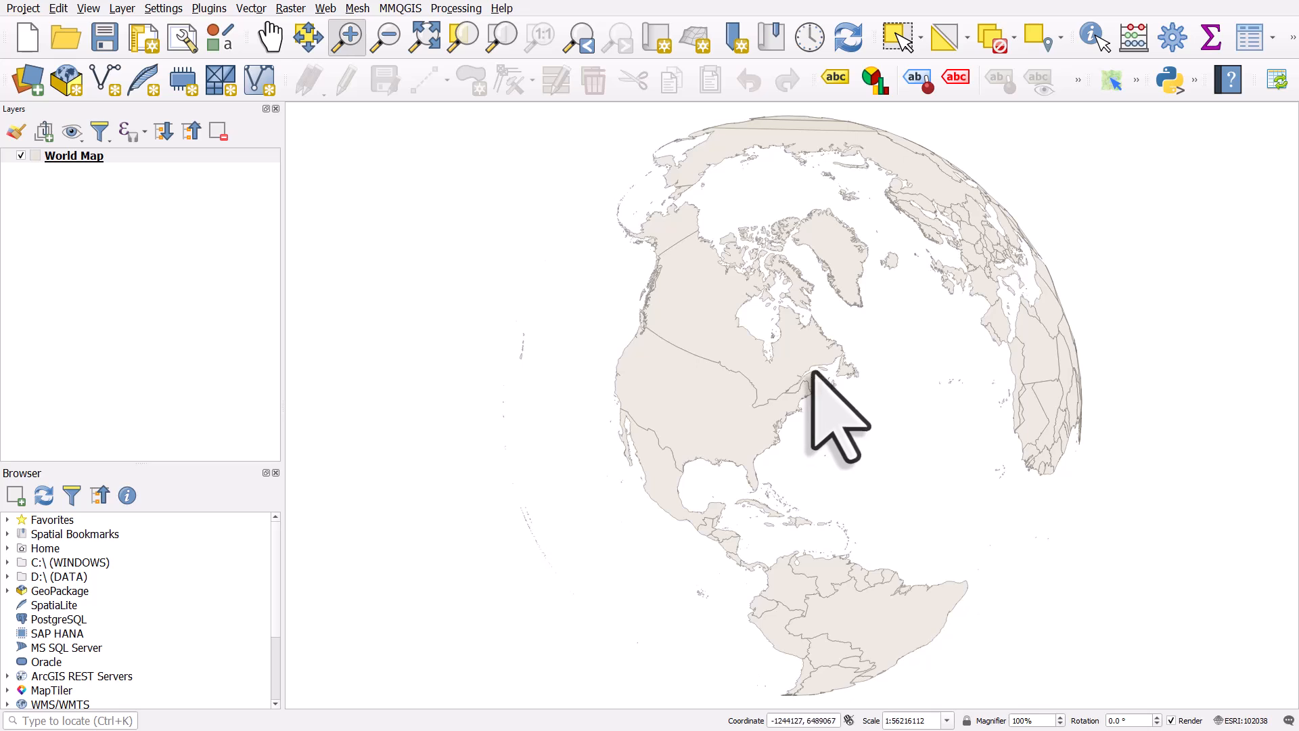
mouse_move(812, 166)
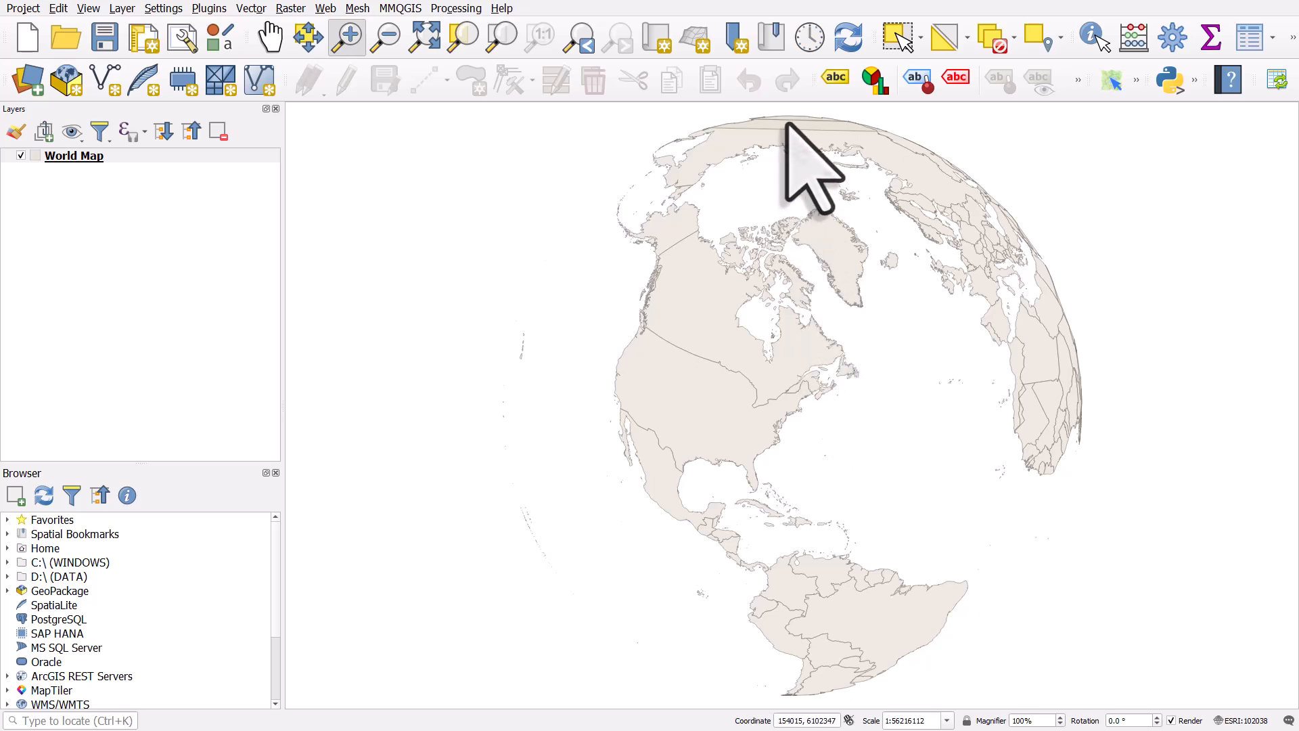
mouse_move(1070, 265)
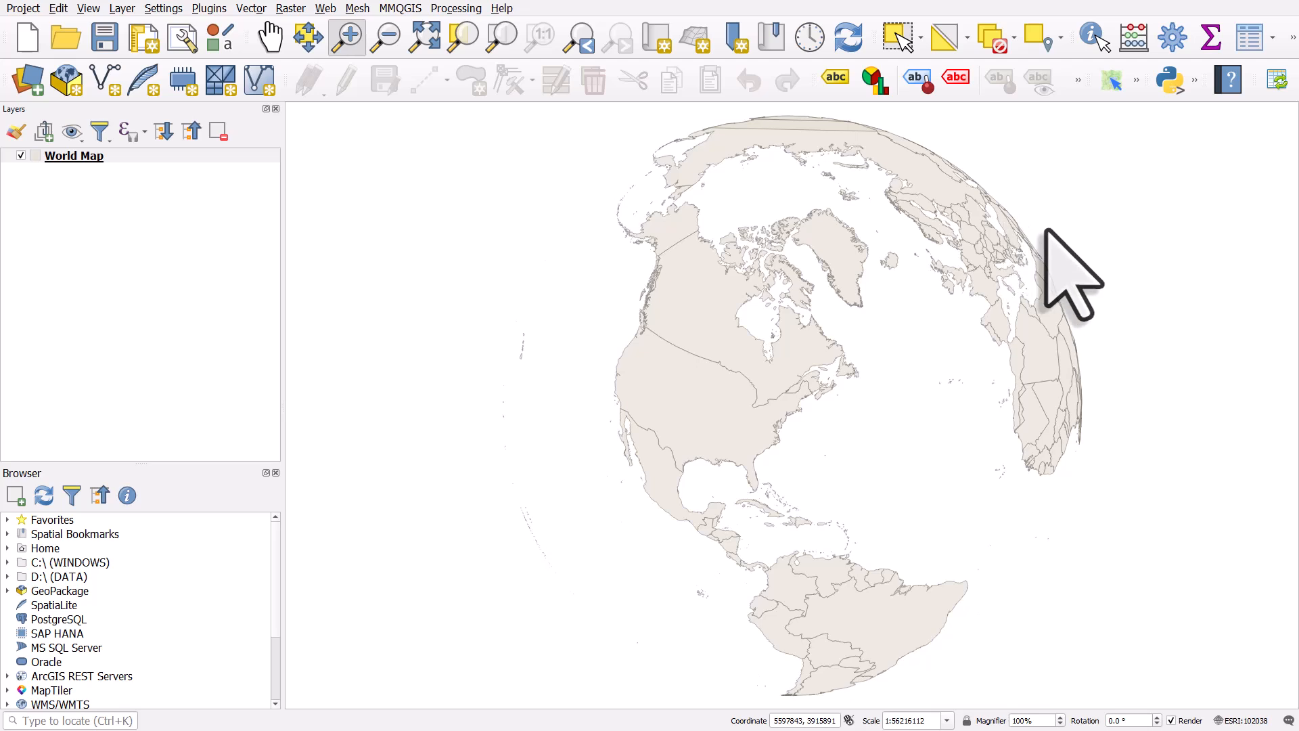